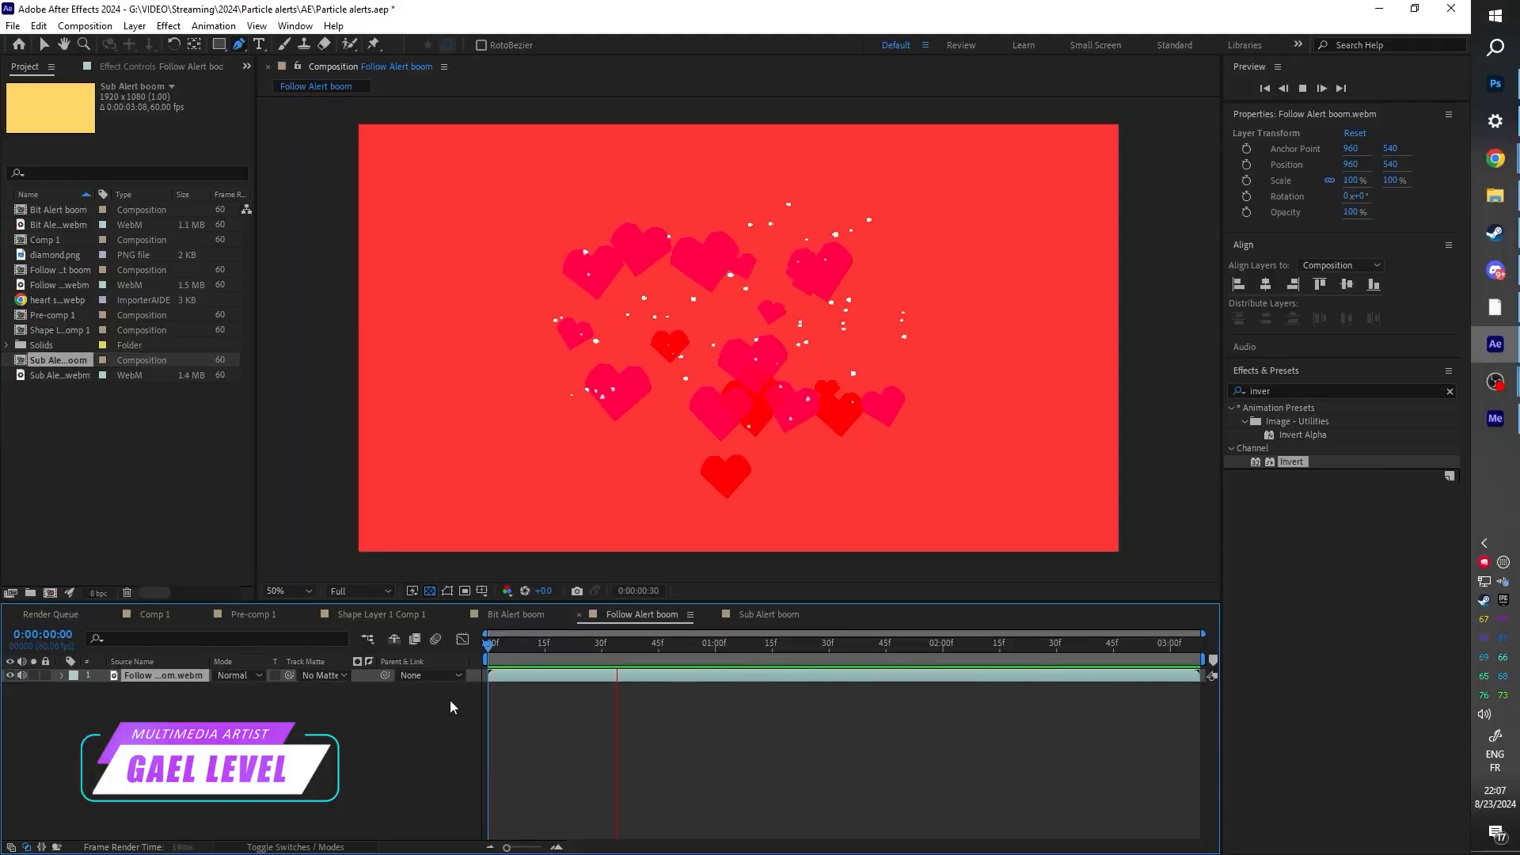
Step: Follow the Cutlabs notification email's View Clips link to the projects list showing 15 ready clips
left_click(765, 614)
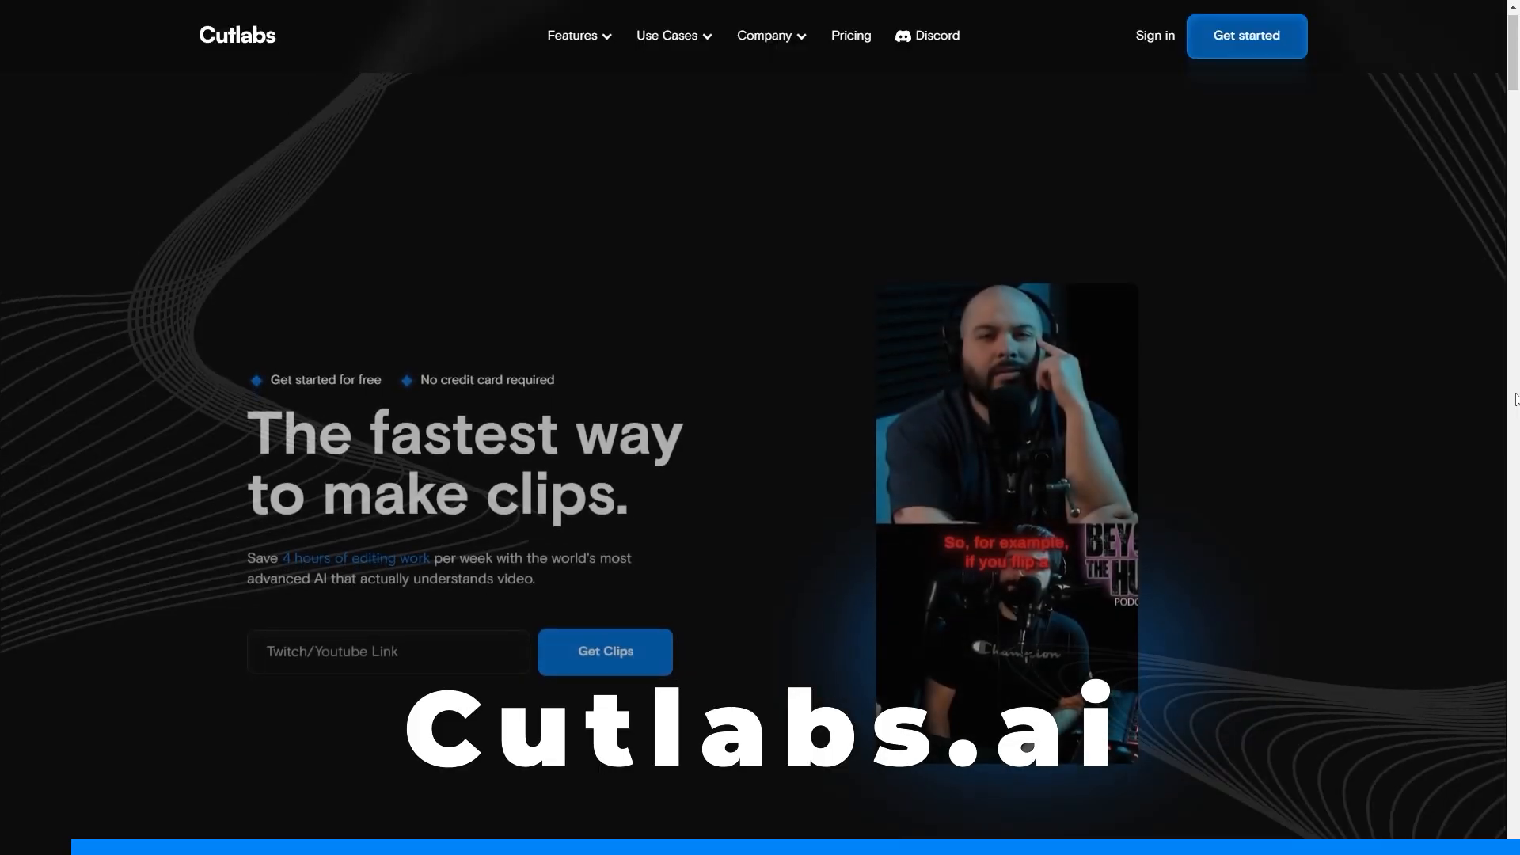
scroll("down", 3)
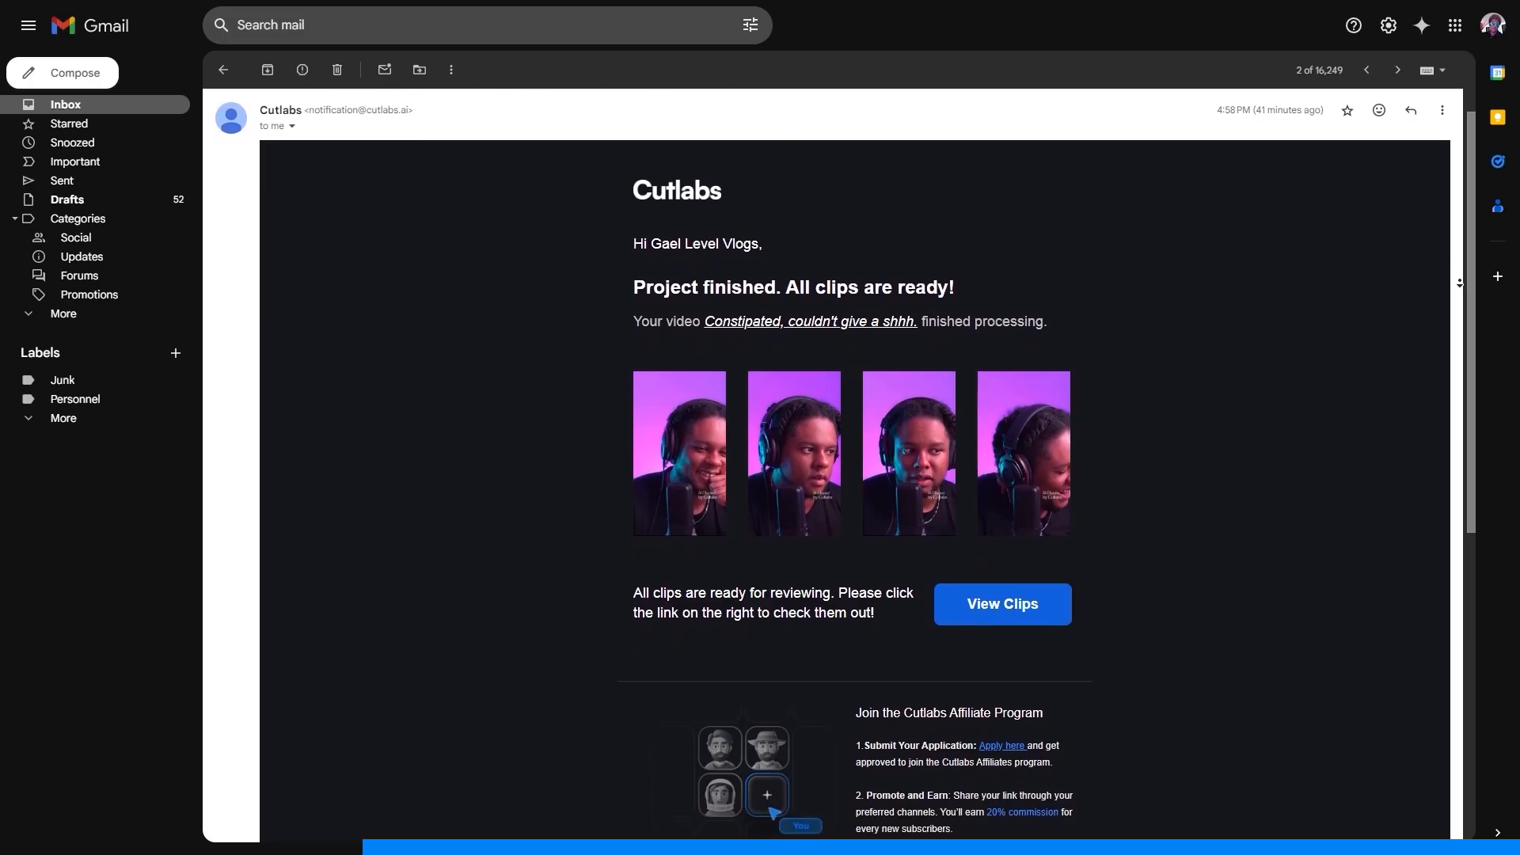
left_click(1001, 604)
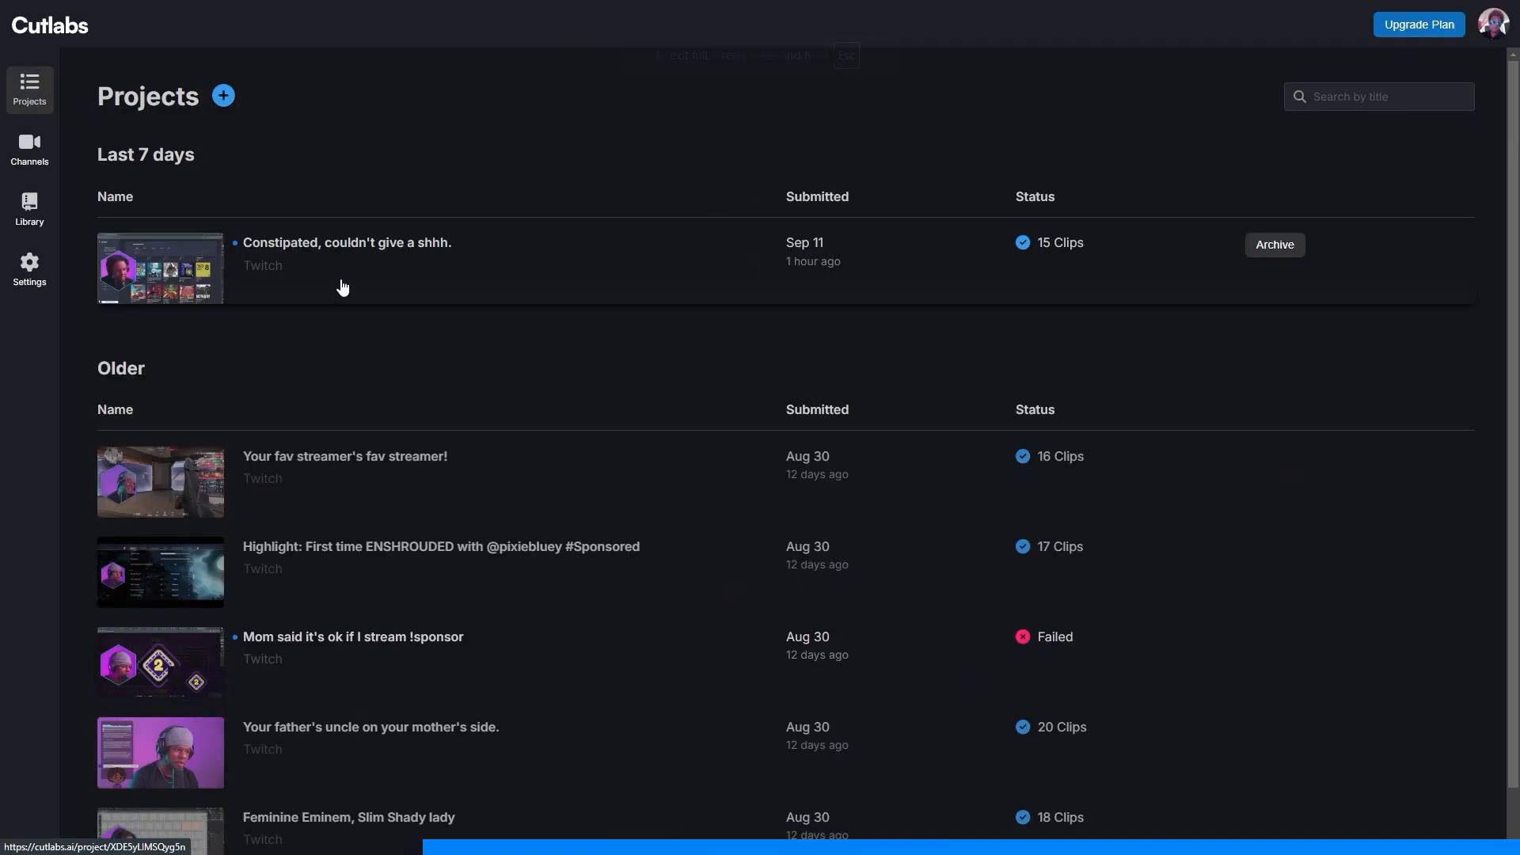
mouse_move(653, 181)
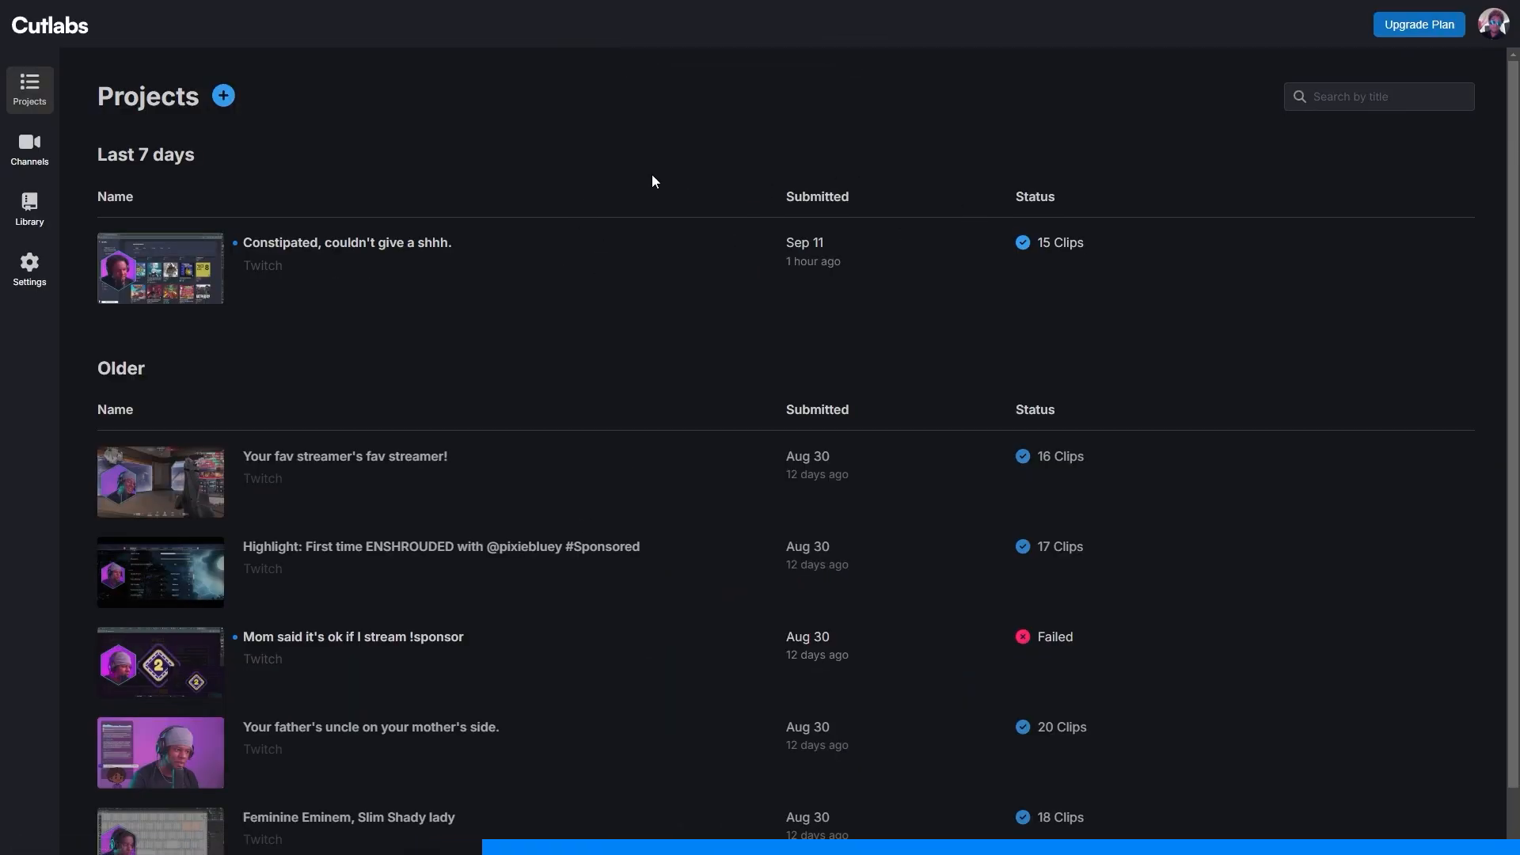
Step: Review the ENSHROUDED project's clips and search transcripts for 'oh my god'
left_click(441, 546)
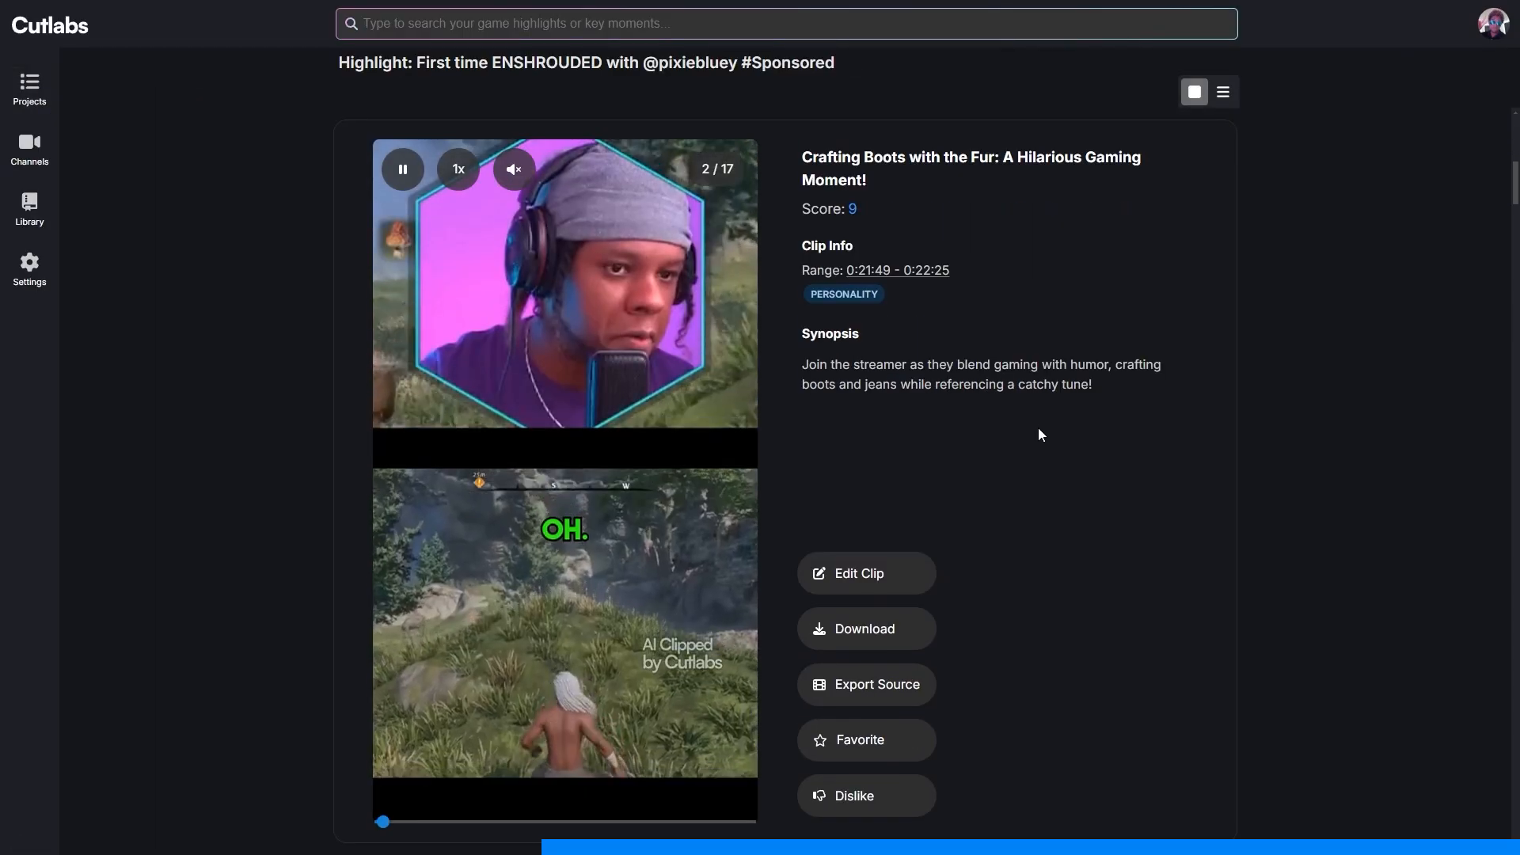
scroll("down", 3)
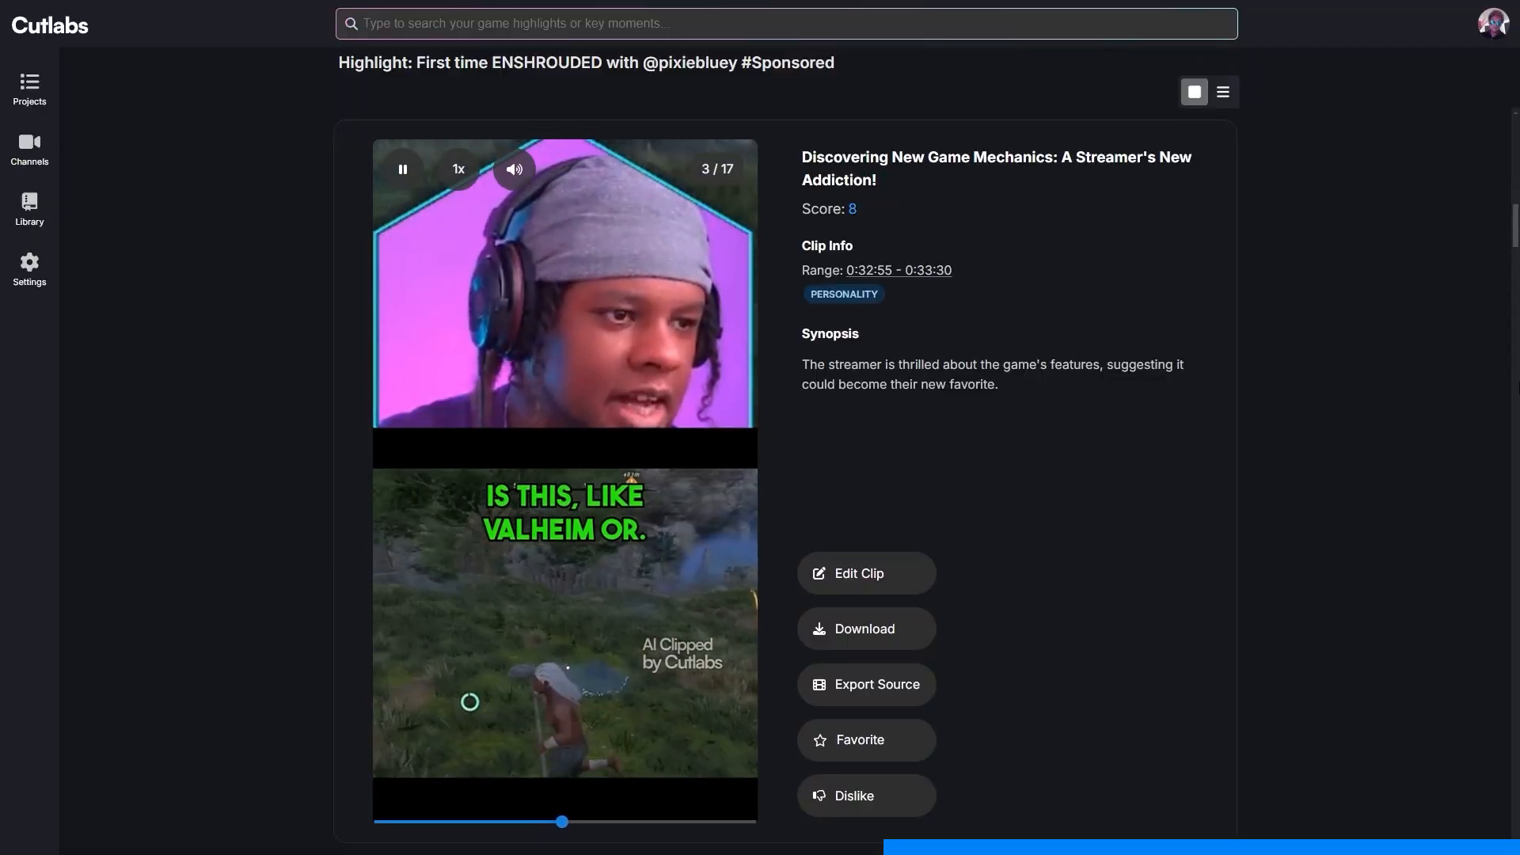
type("oh my god")
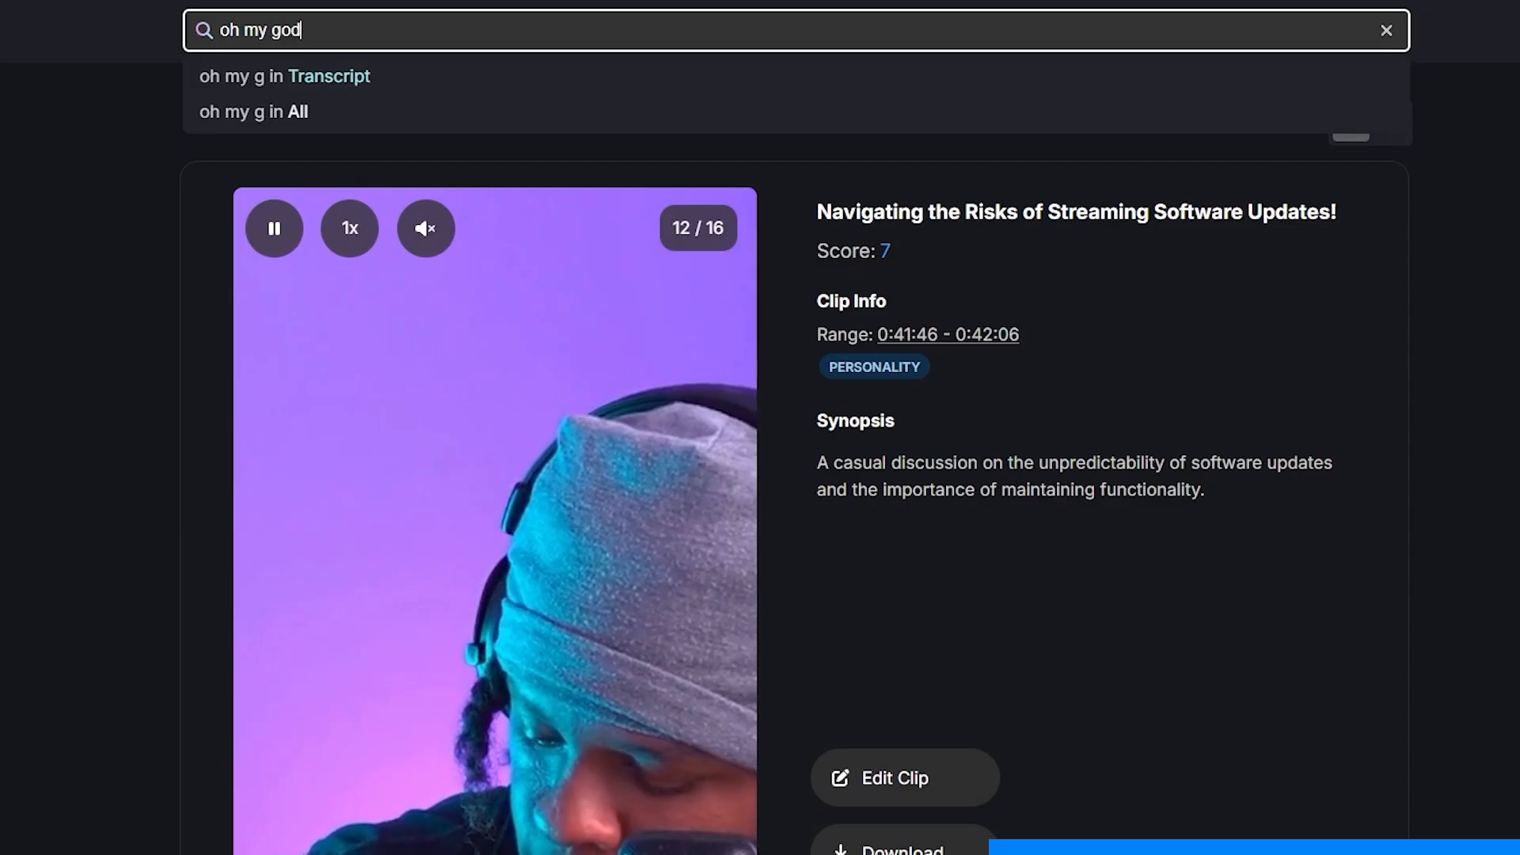
left_click(327, 76)
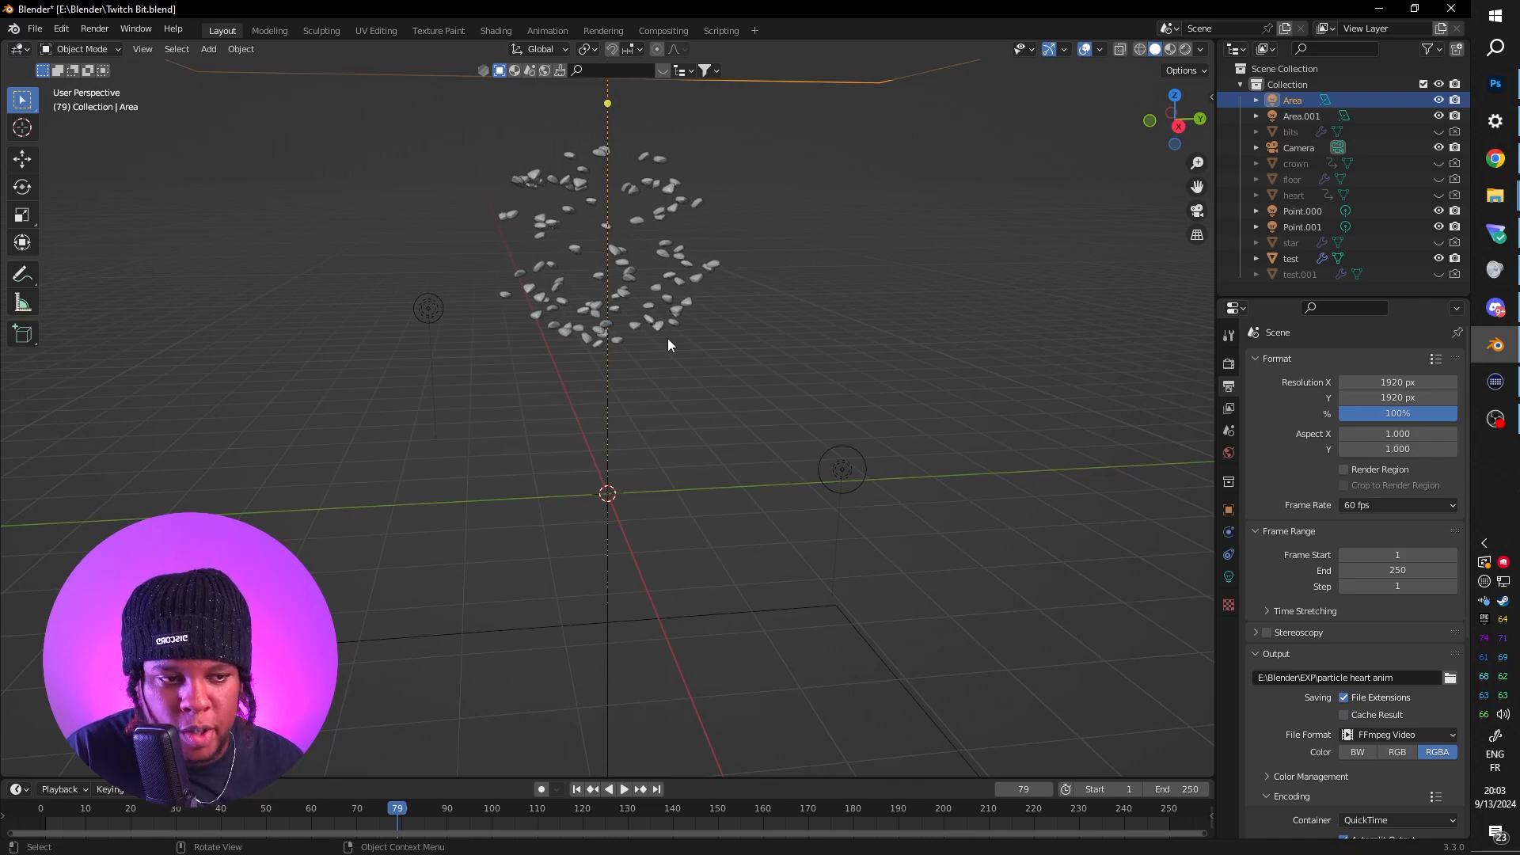
Step: Play the heart particle burst in front orthographic view and toggle the bits object's visibility
left_click(624, 789)
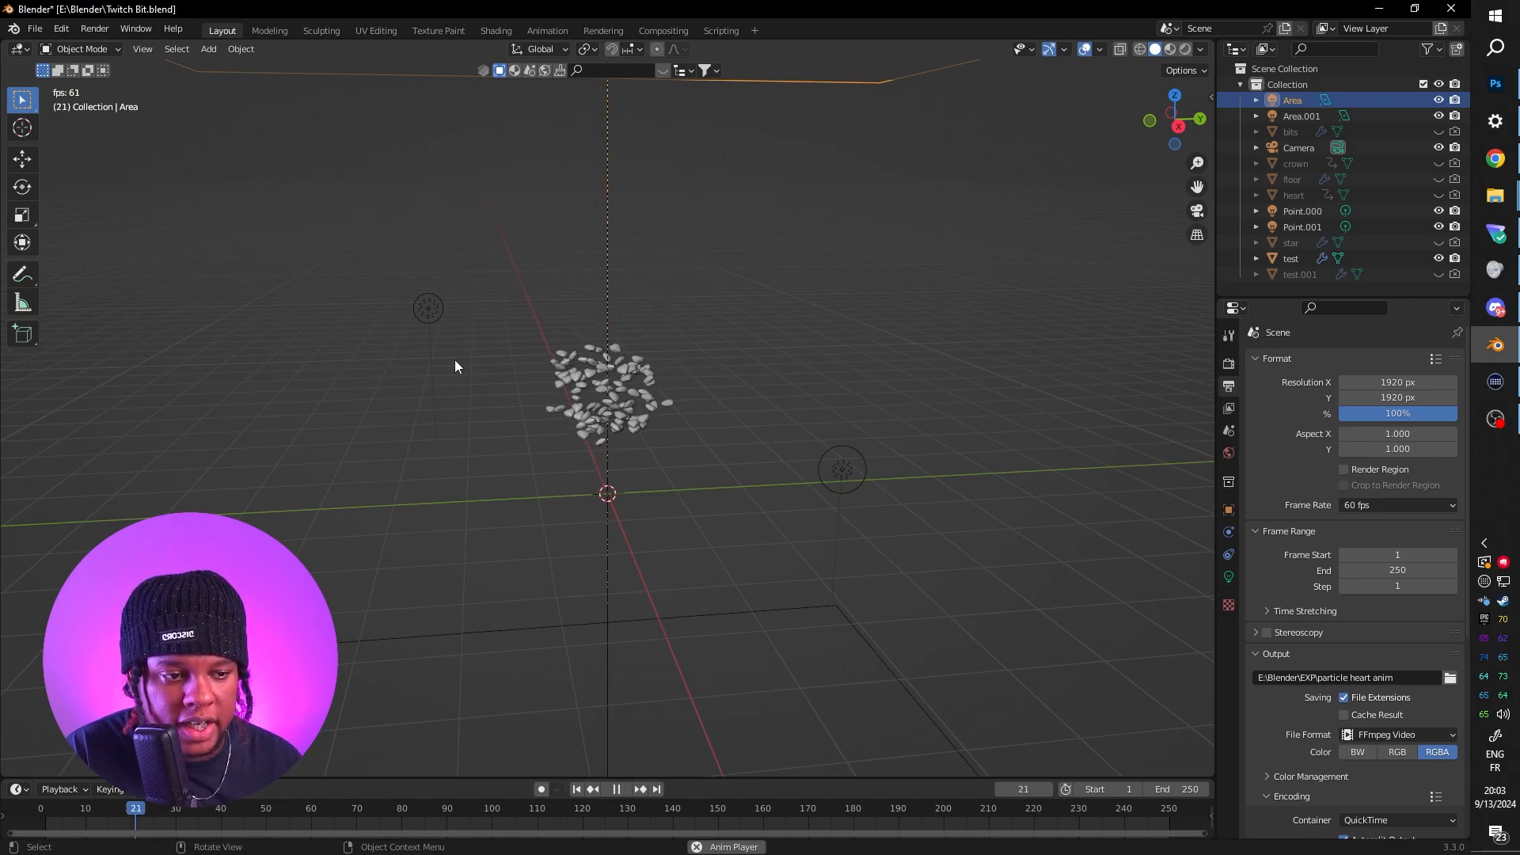
left_click(79, 807)
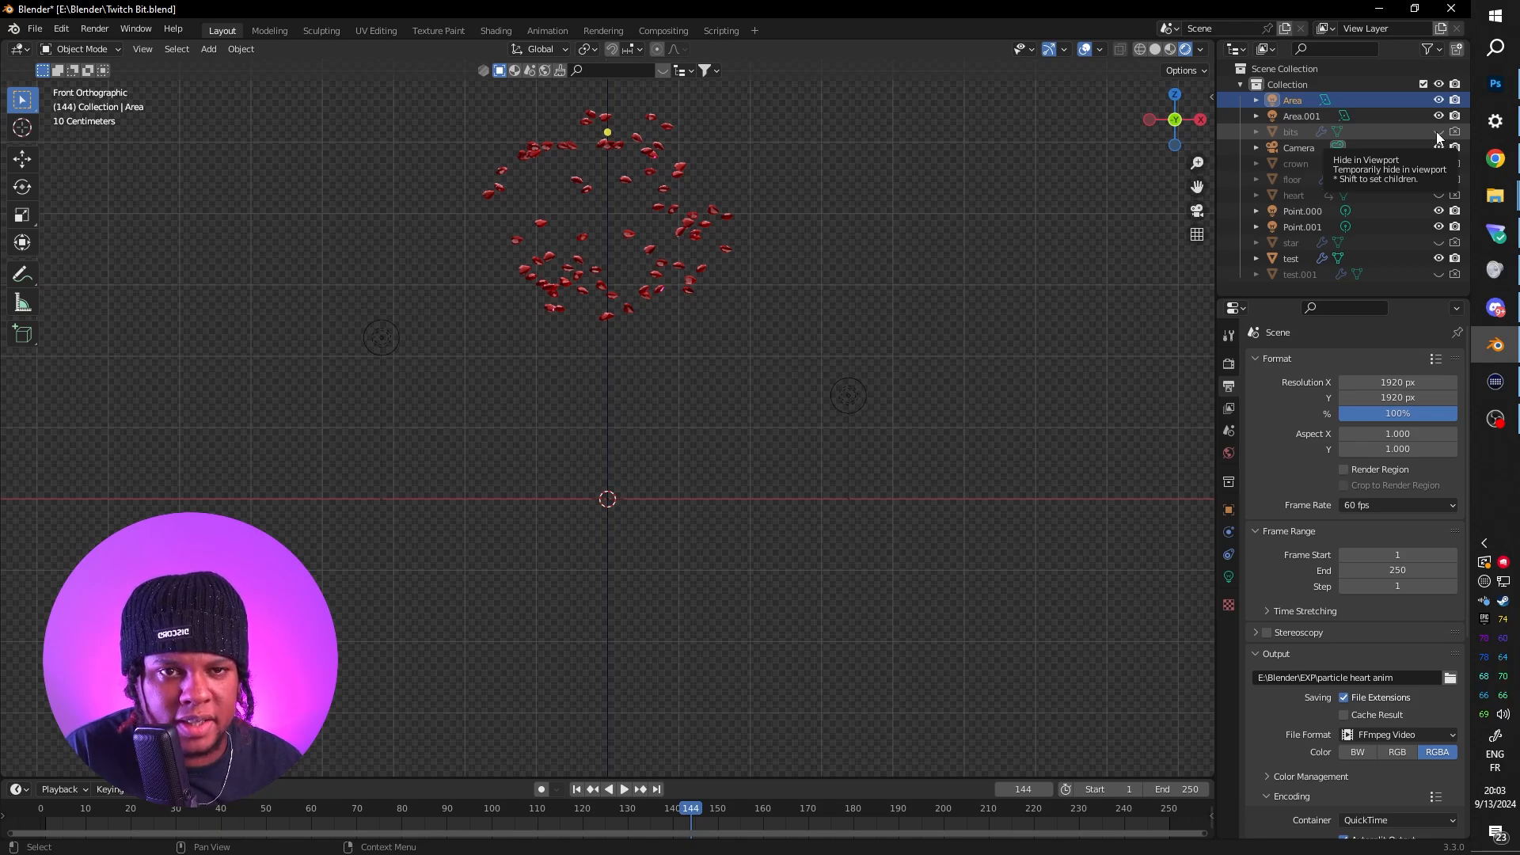
left_click(1440, 131)
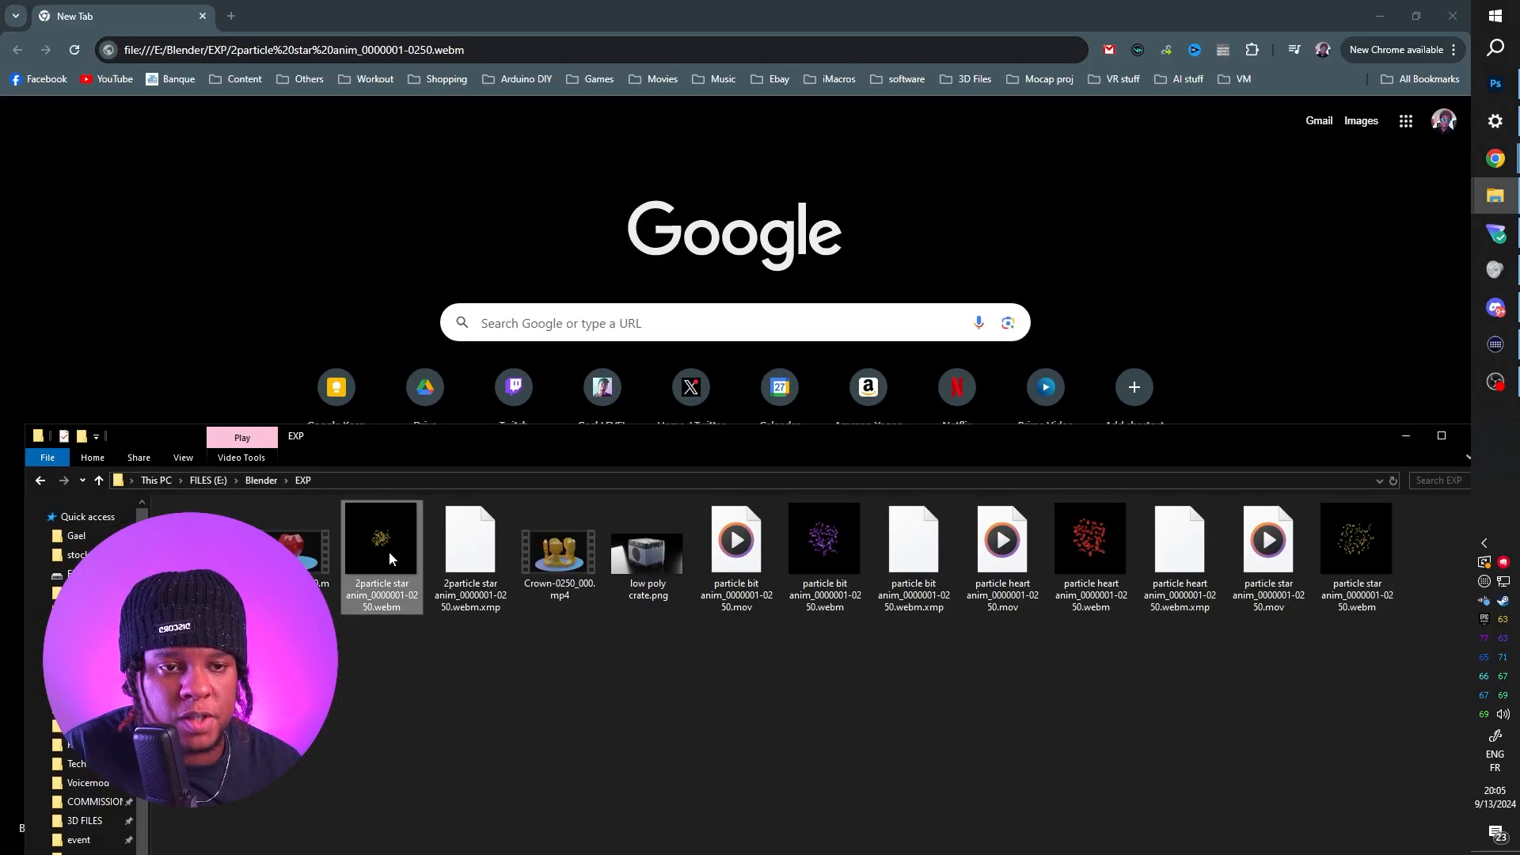
Step: Play the exported heart particle WebM from the EXP folder in Chrome
double_click(382, 539)
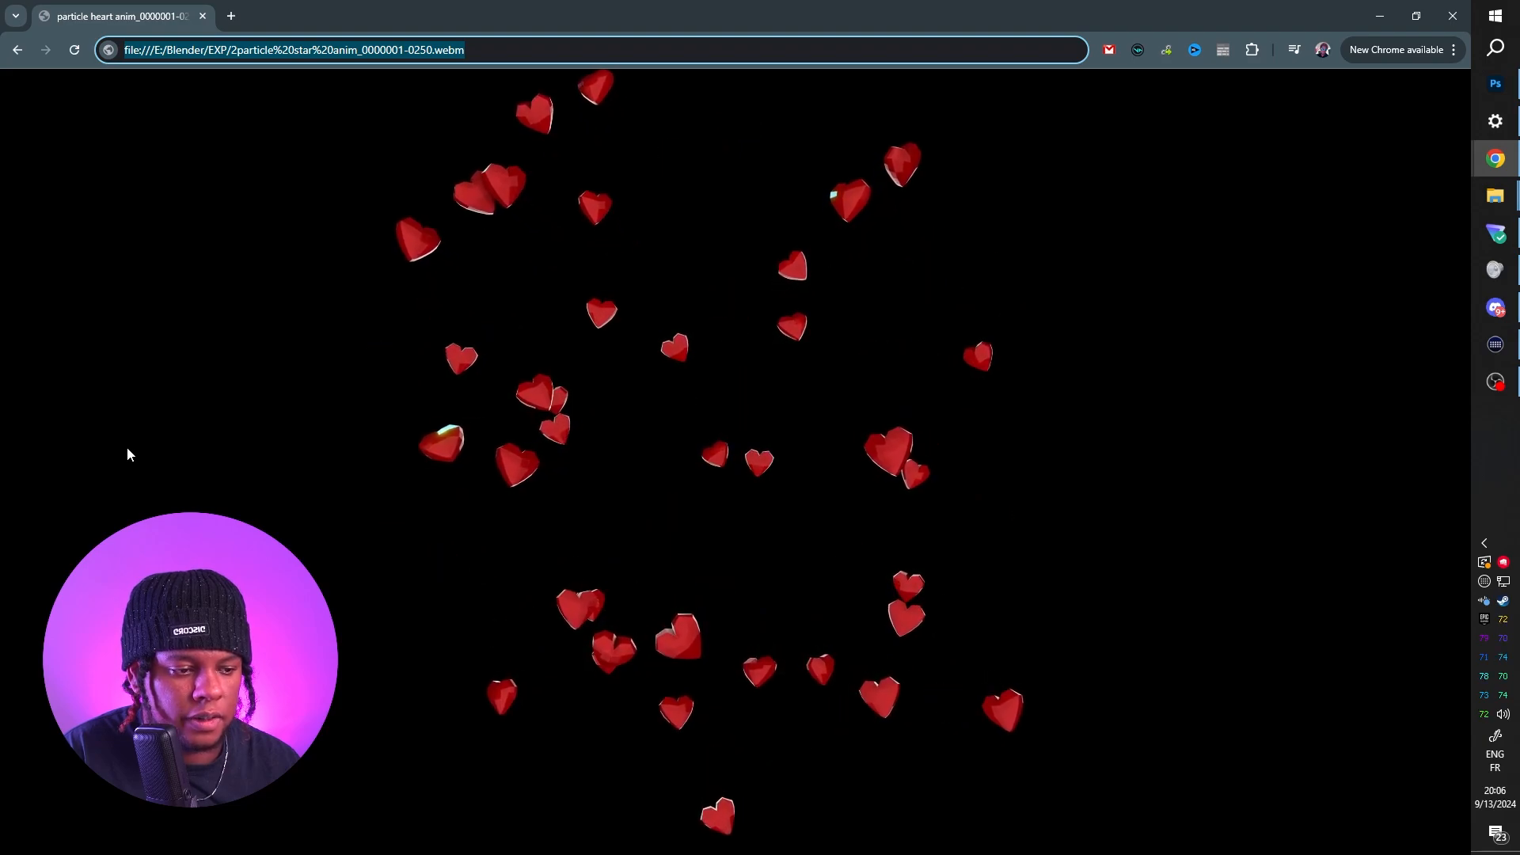
left_click(311, 16)
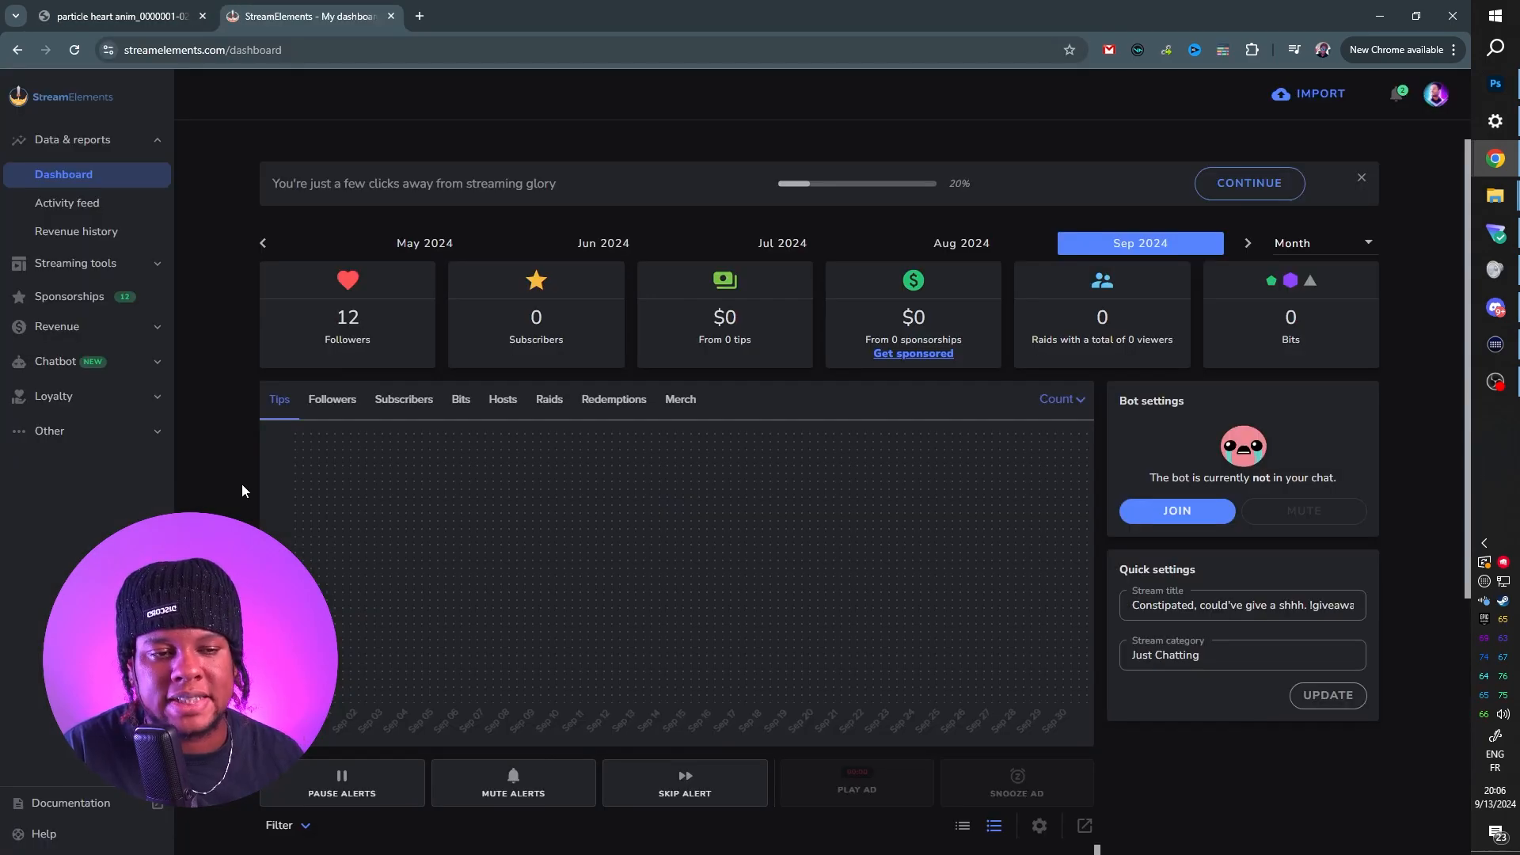
mouse_move(132, 288)
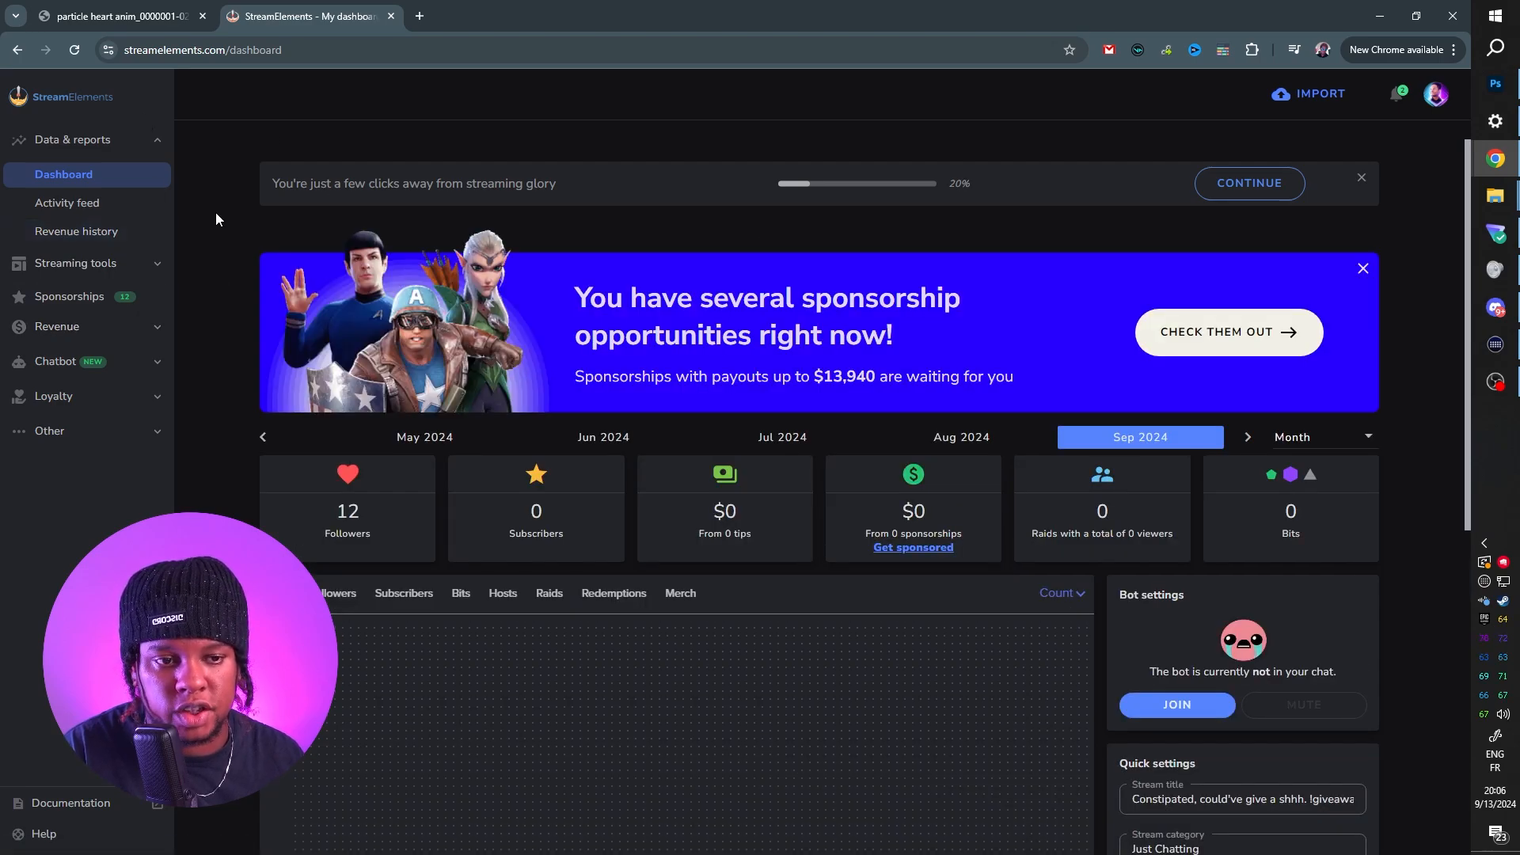
mouse_move(201, 304)
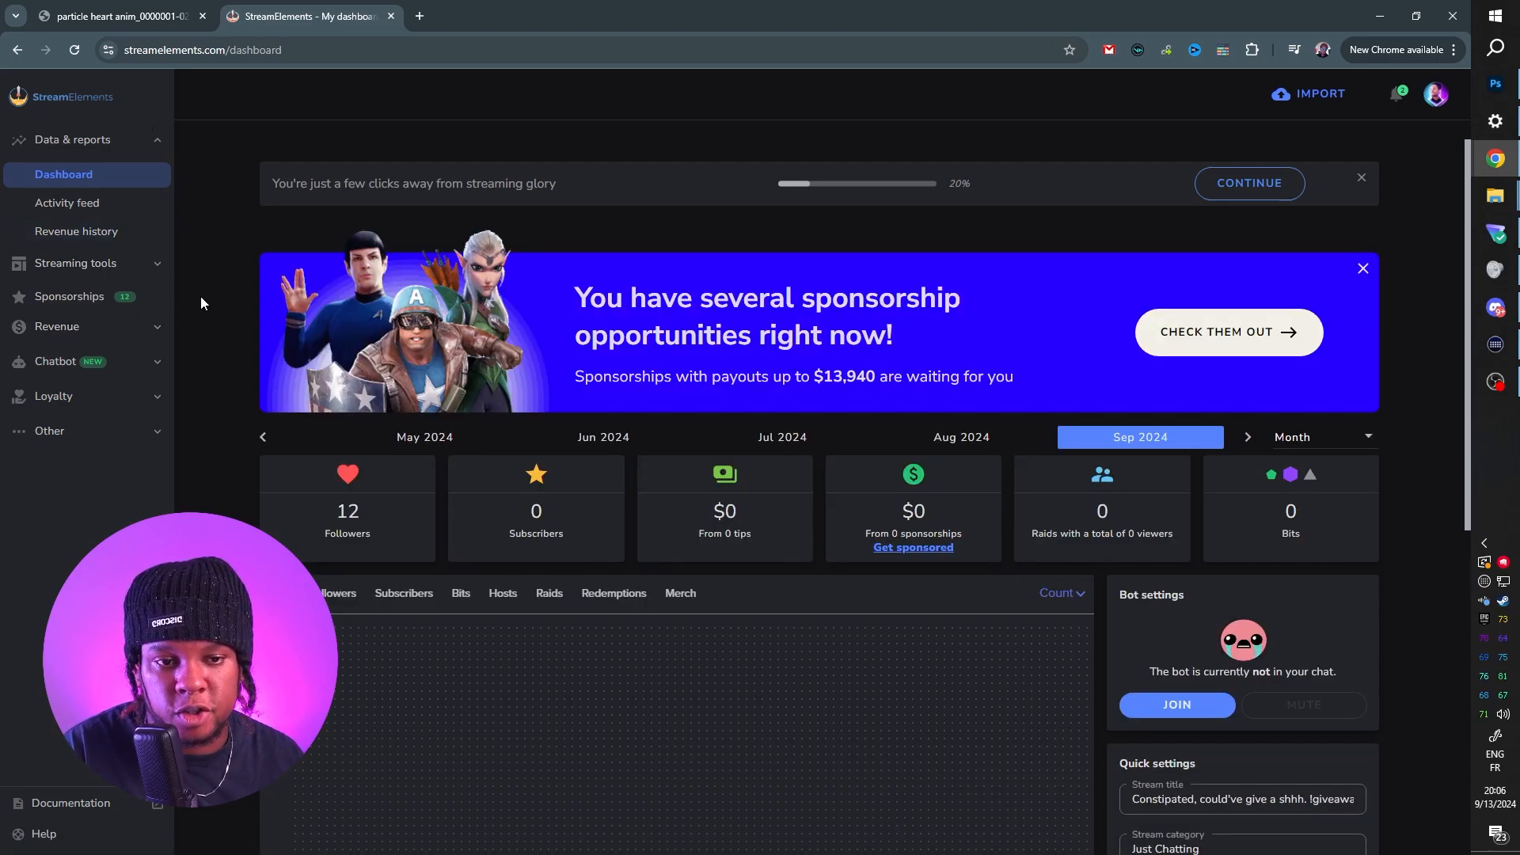
Step: Create a new overlay under Streaming tools with a custom 1920-pixel-wide resolution
left_click(75, 263)
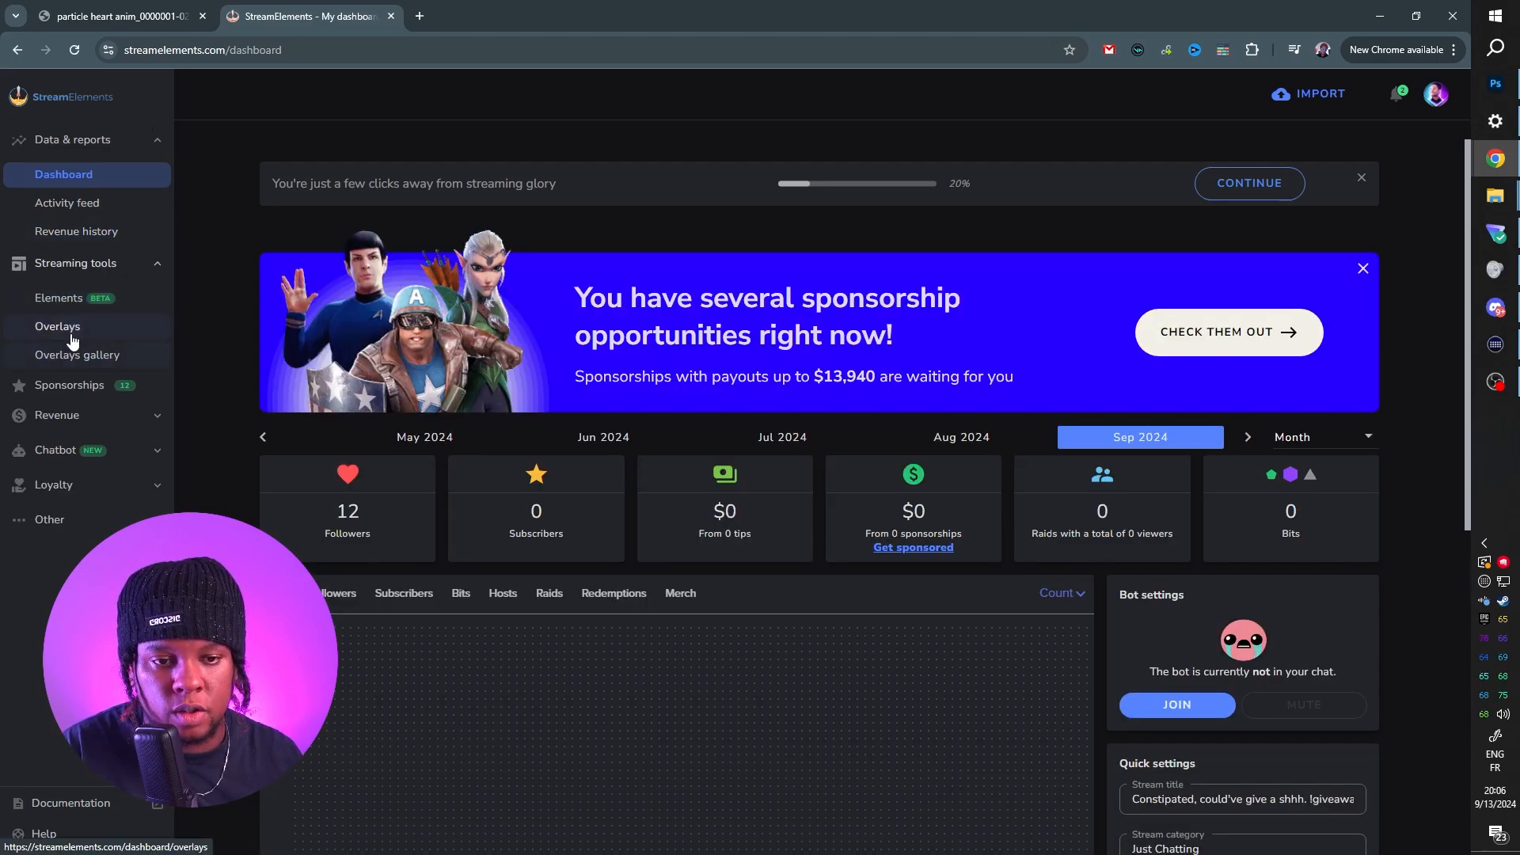
left_click(57, 326)
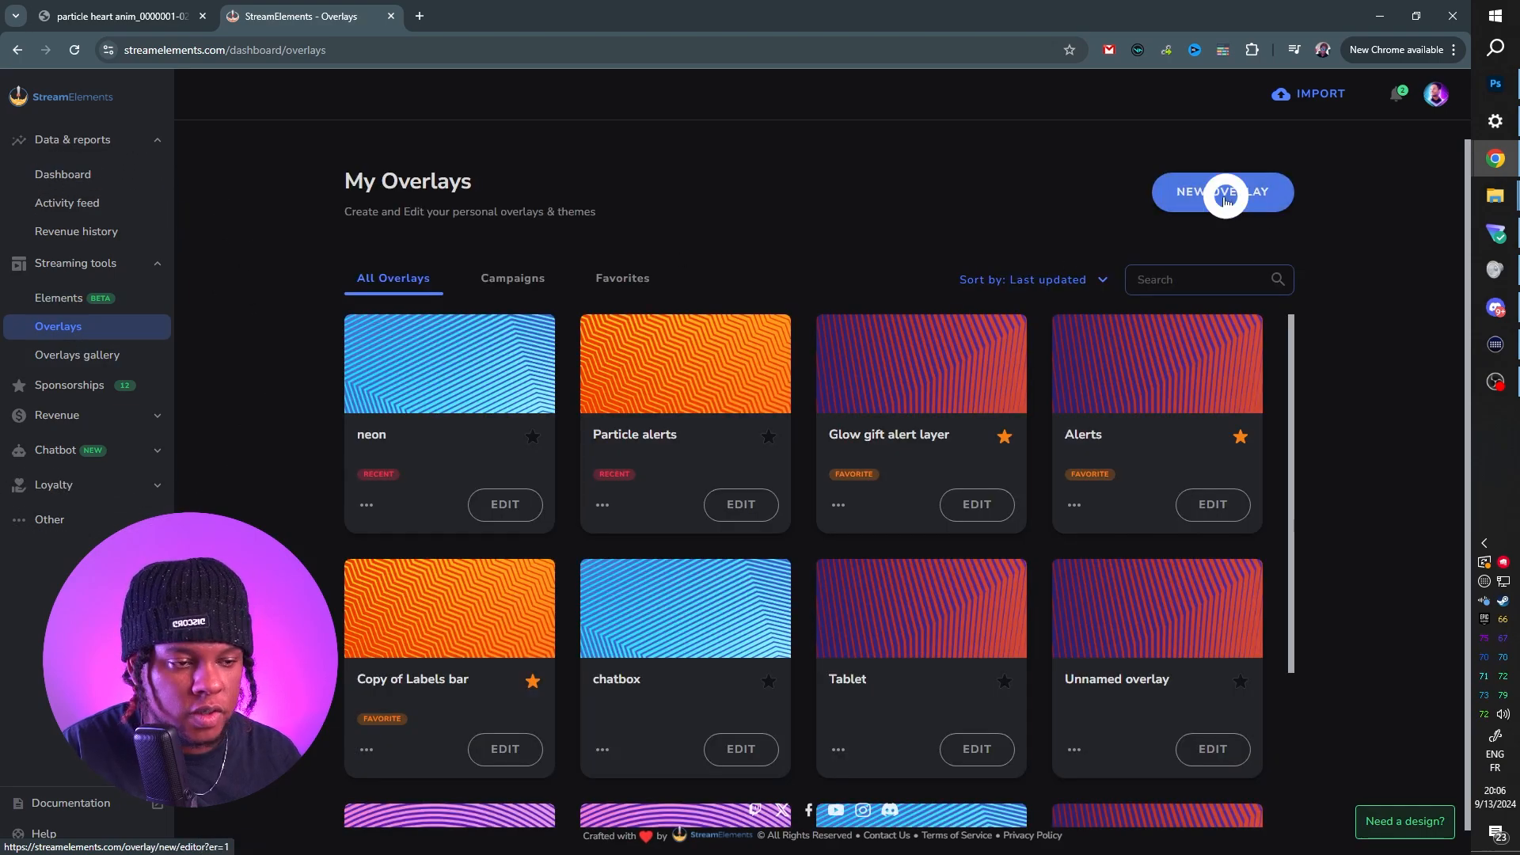
left_click(1222, 191)
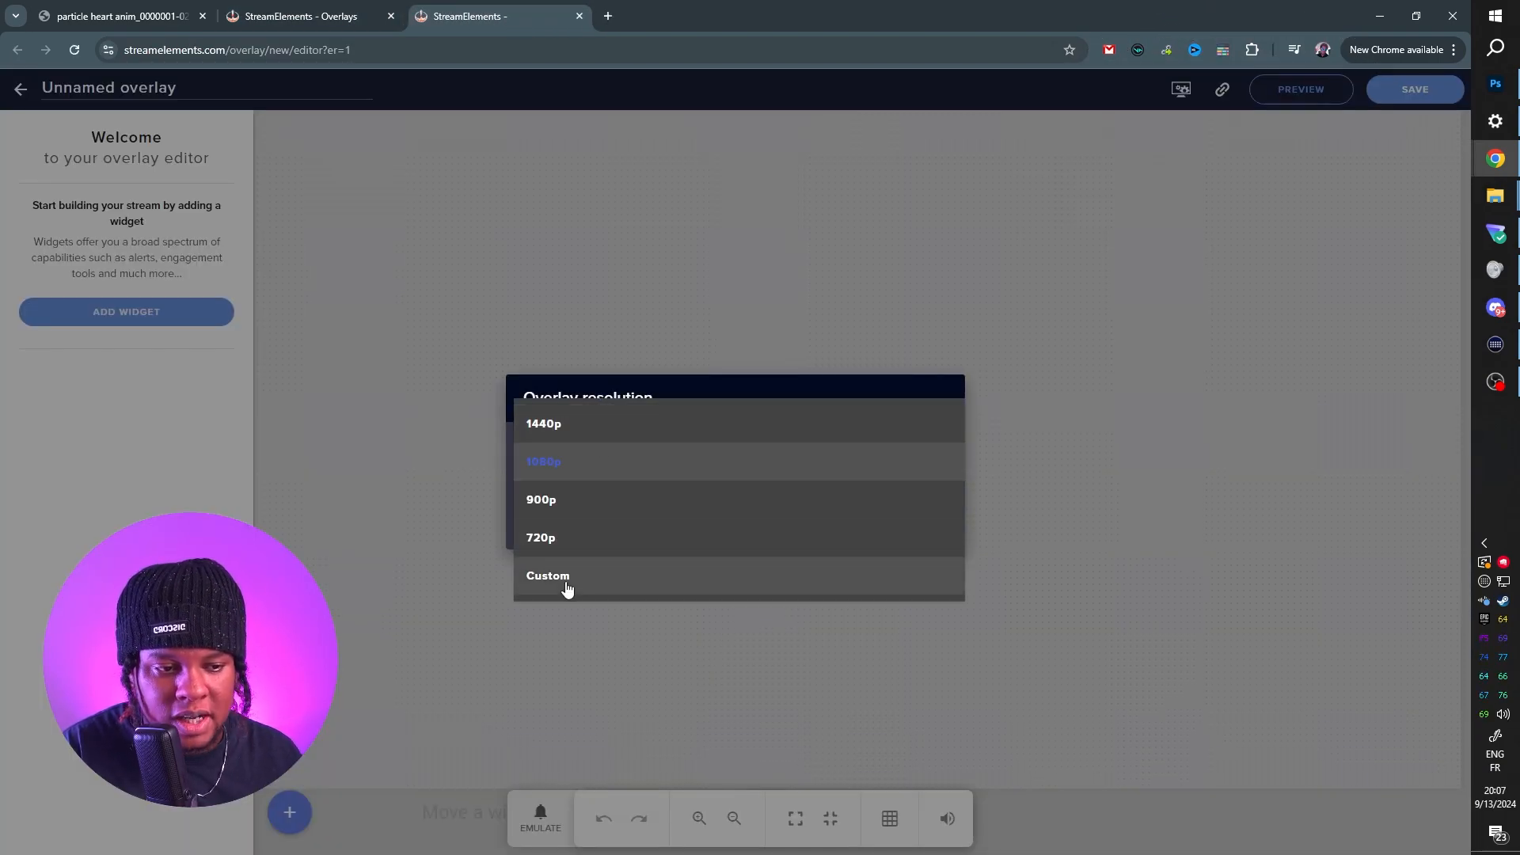
left_click(548, 575)
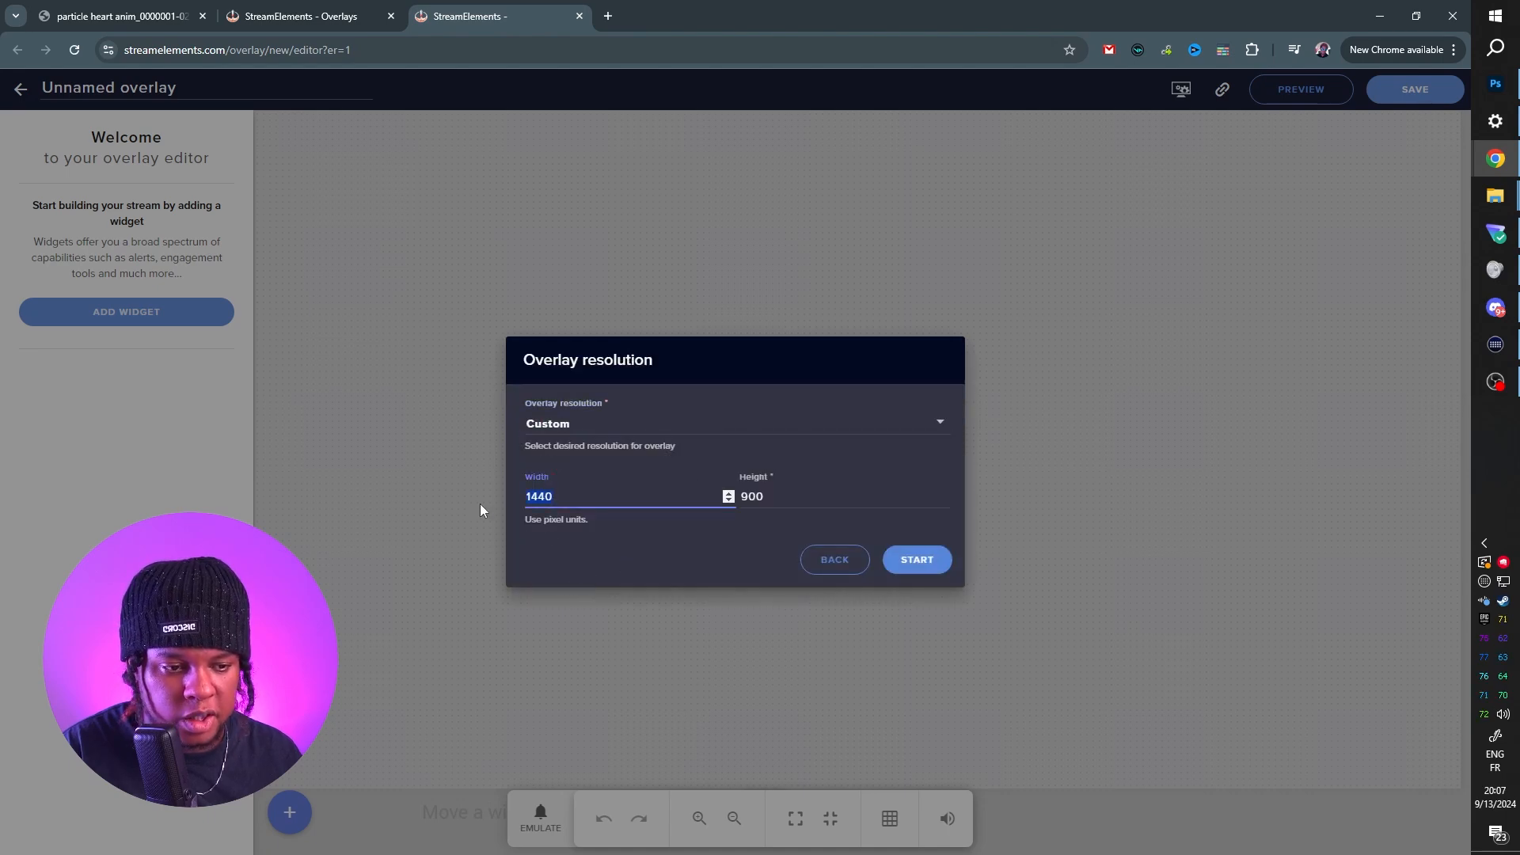
type("1920")
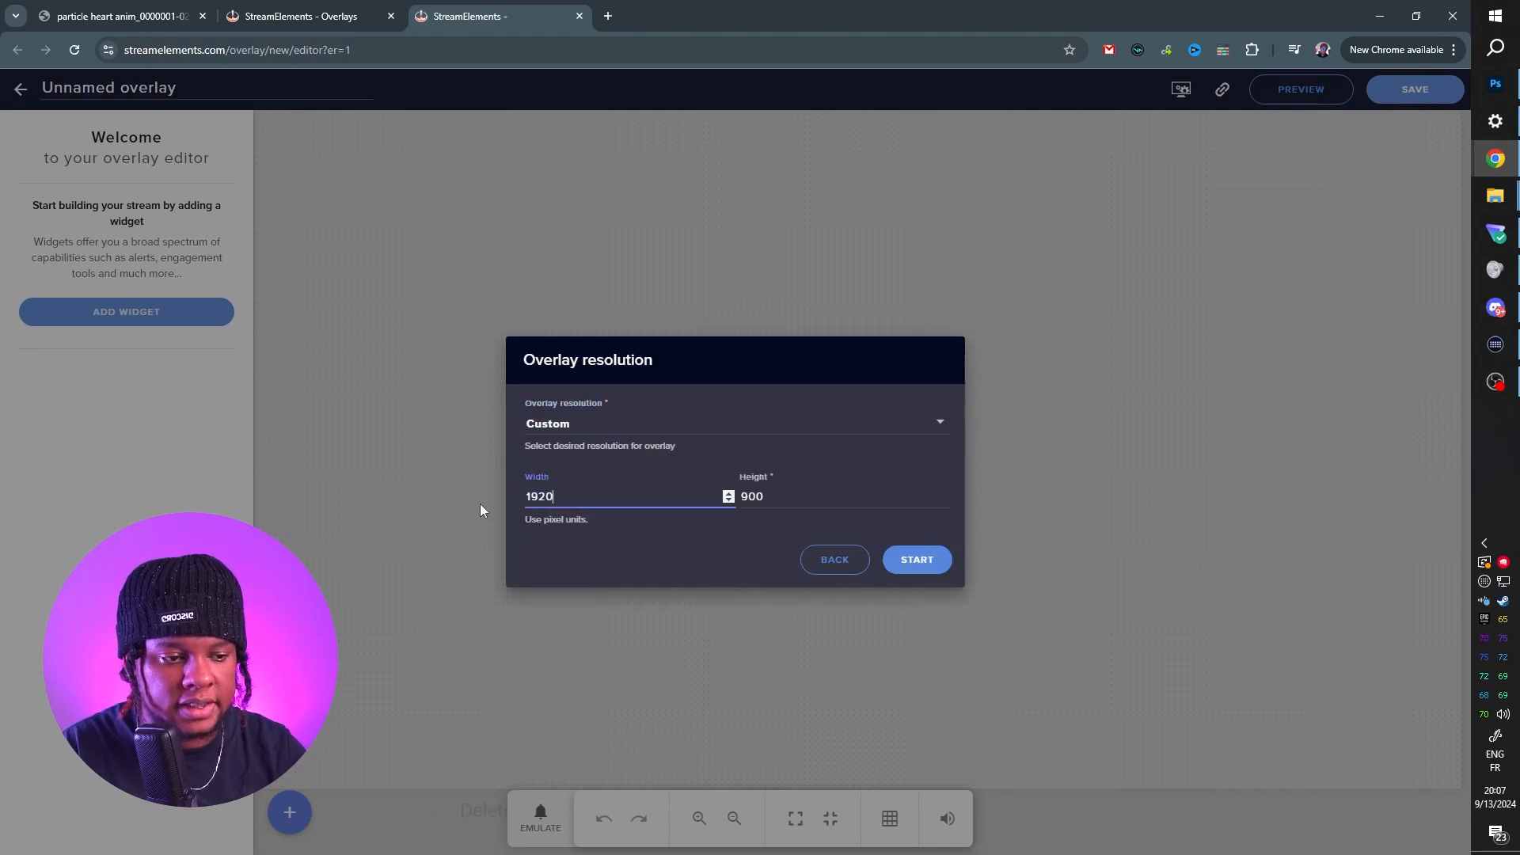
left_click(914, 559)
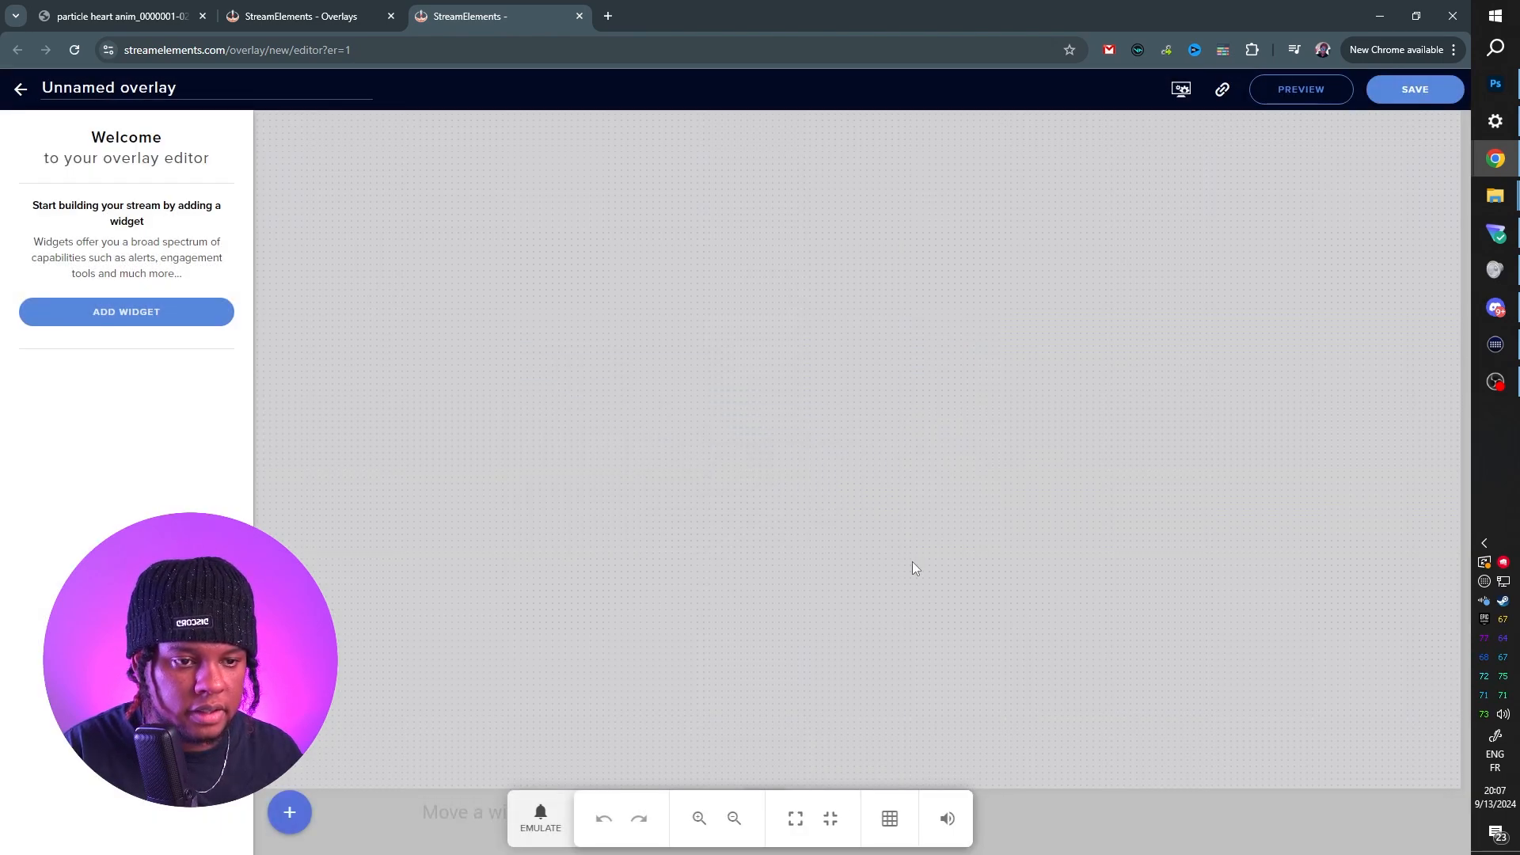
Step: Add an alert box widget, turn off the tip alert, and bring up the follower alert's advanced settings
left_click(288, 811)
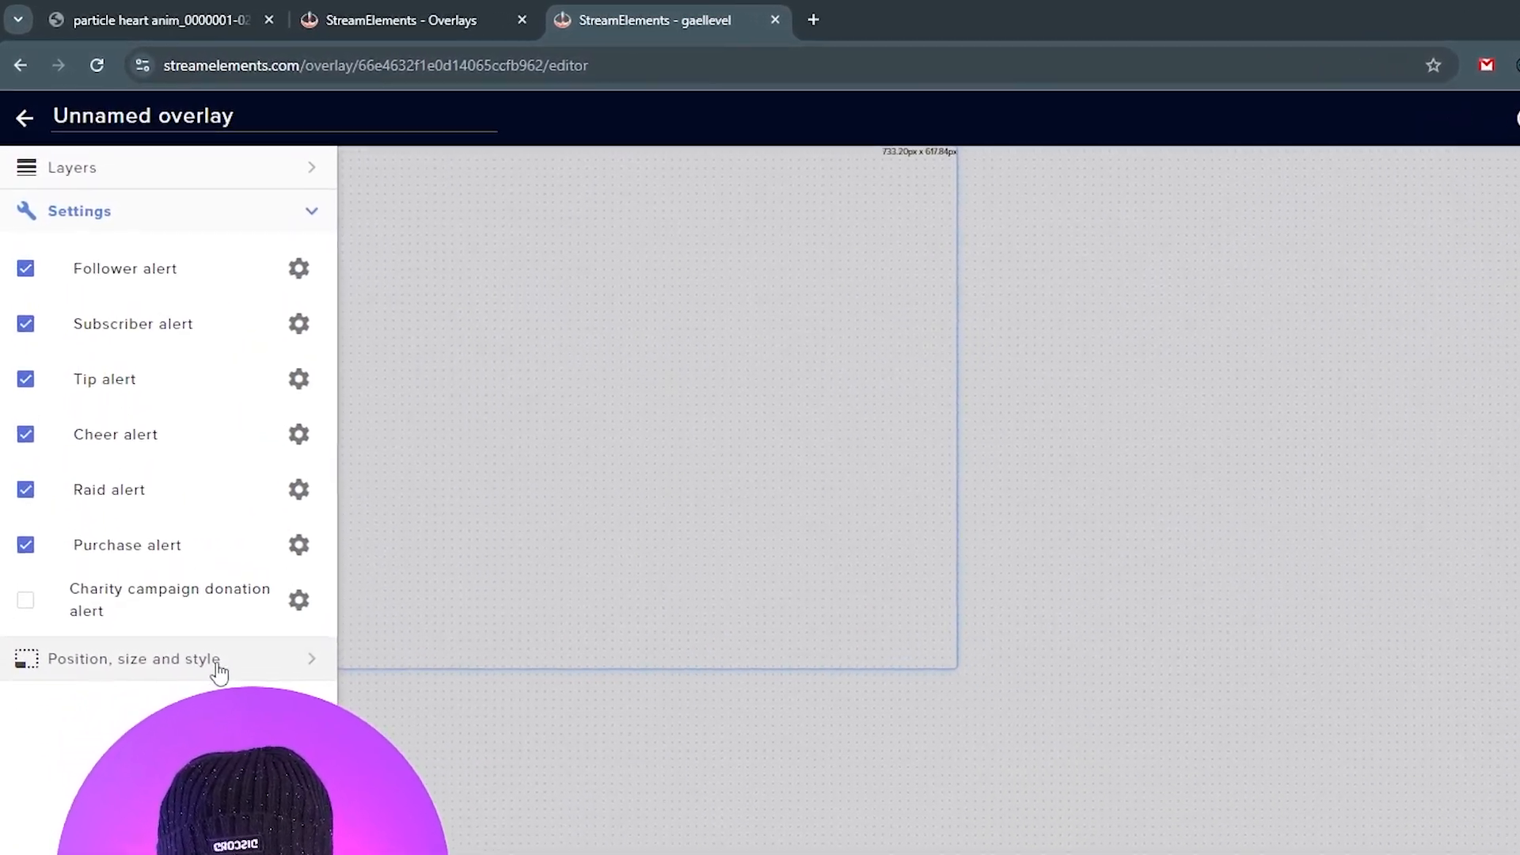
left_click(133, 659)
type("1")
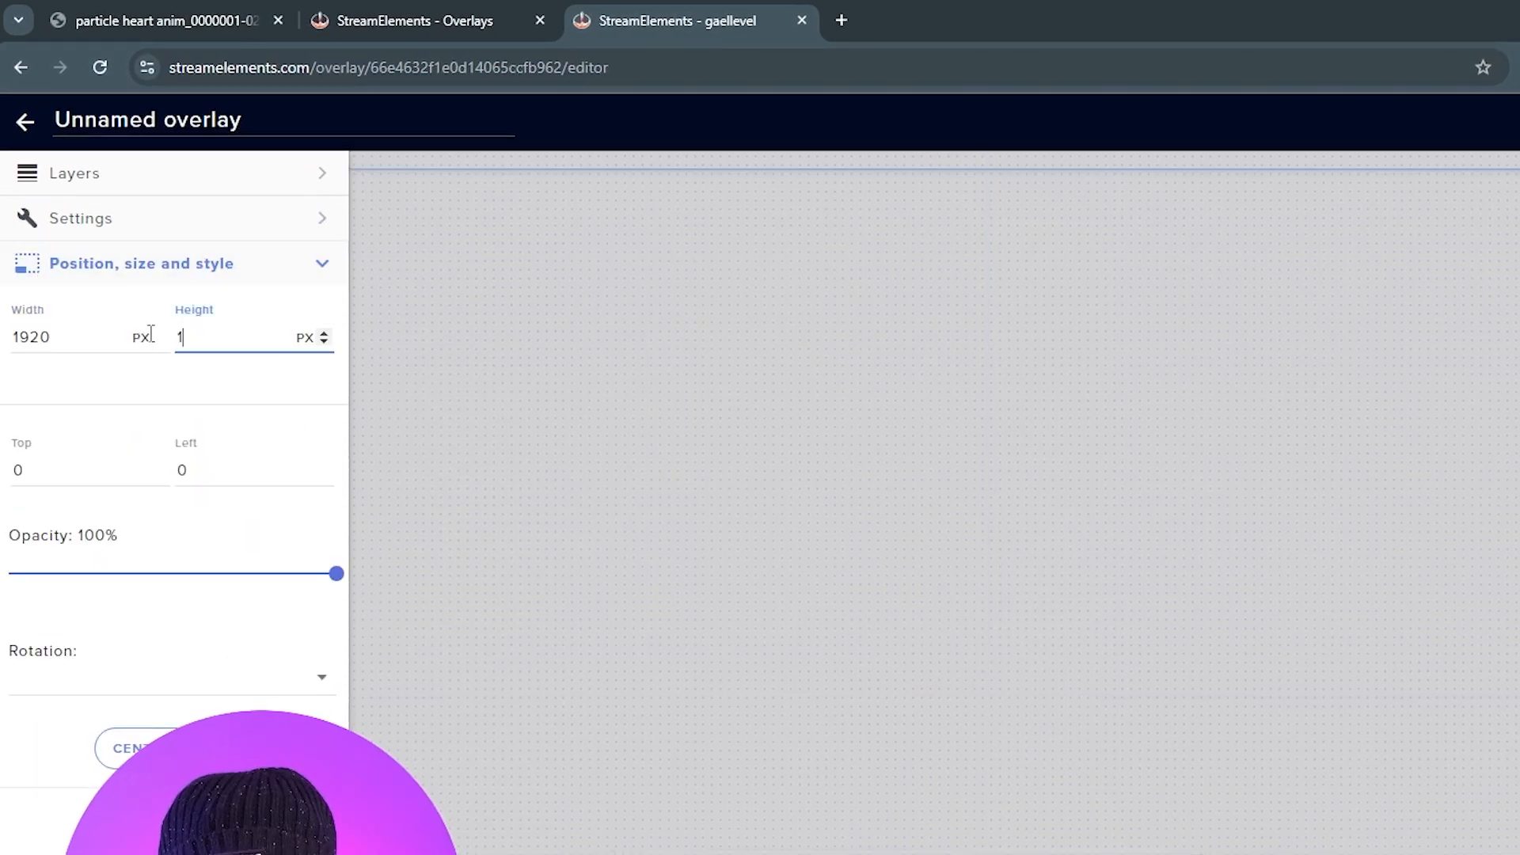
left_click(80, 219)
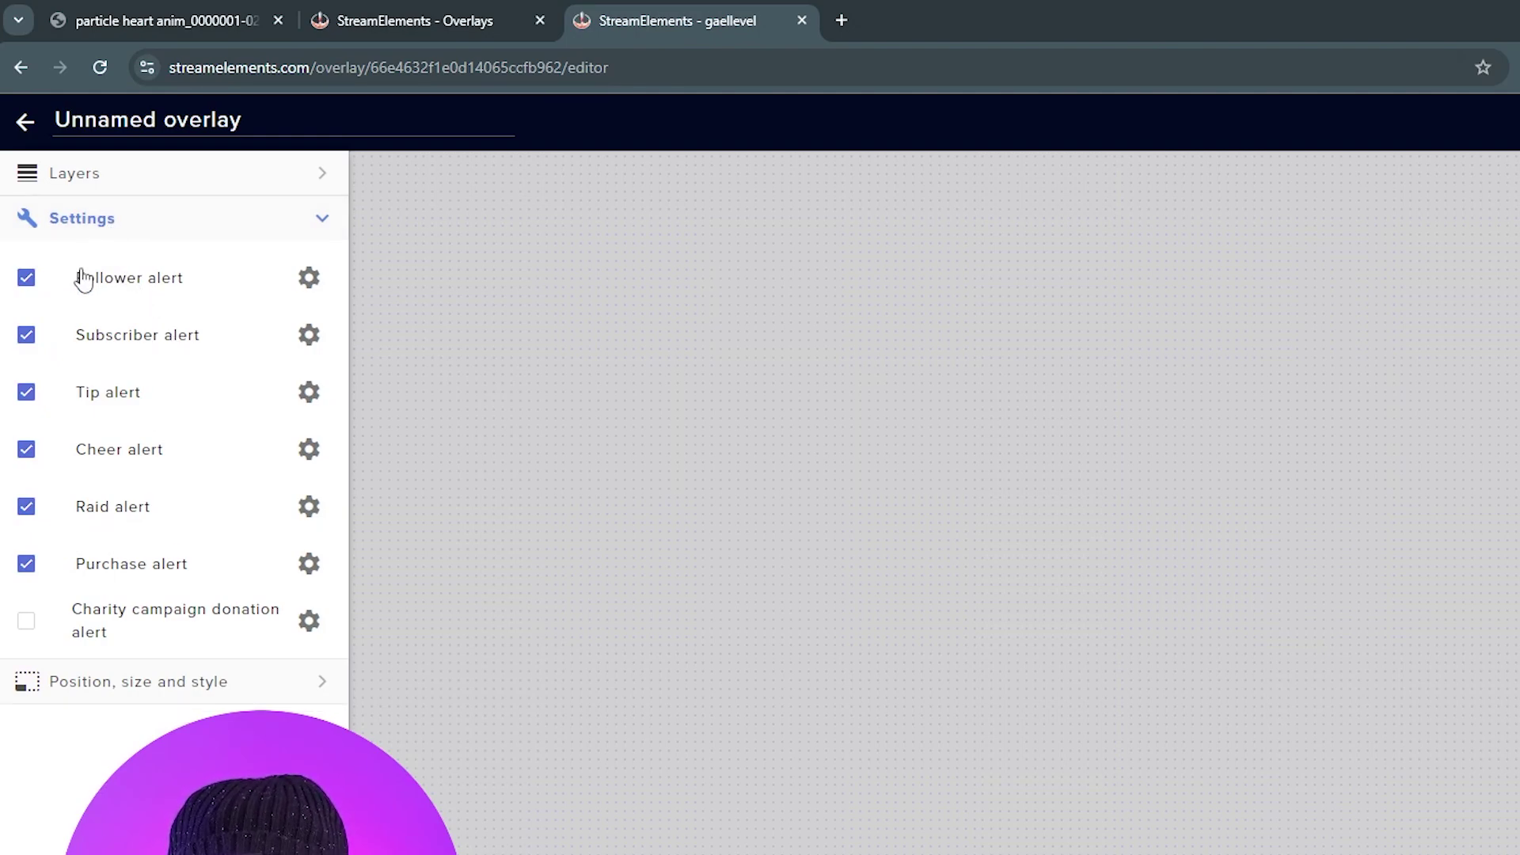
left_click(27, 391)
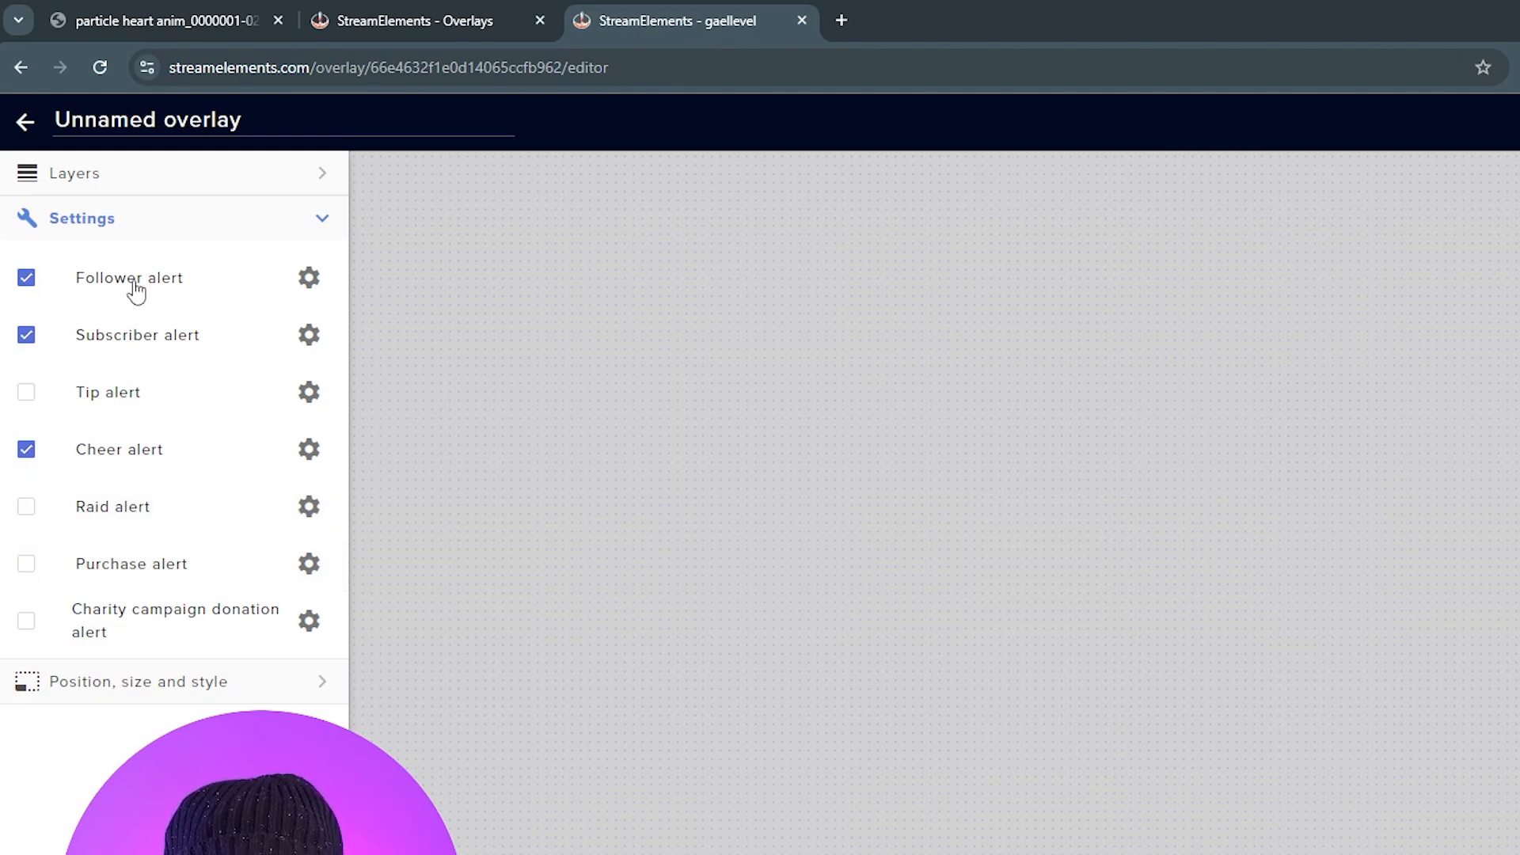
mouse_move(205, 282)
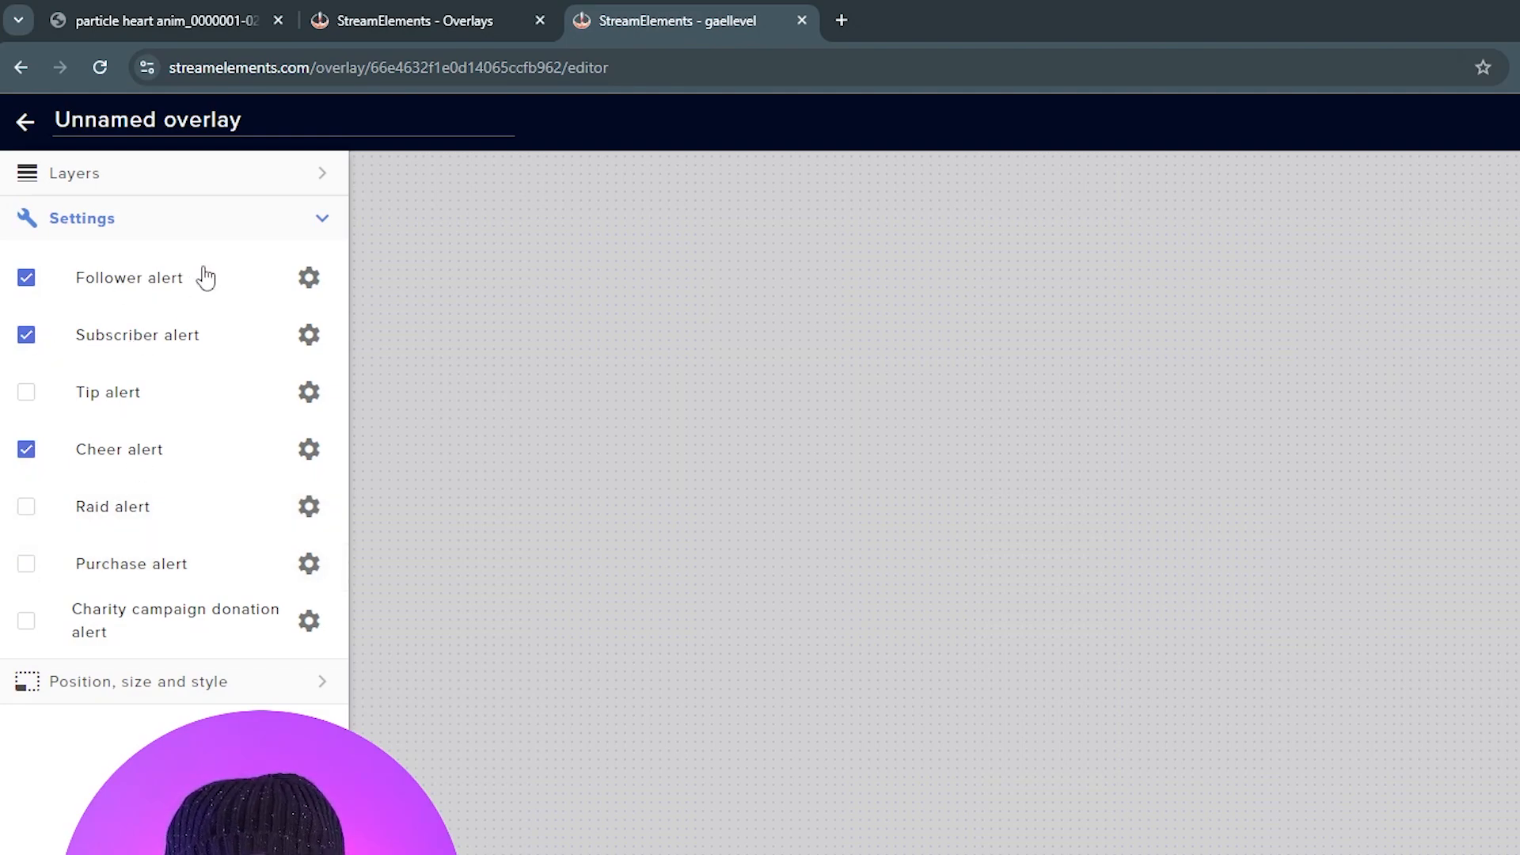
left_click(308, 277)
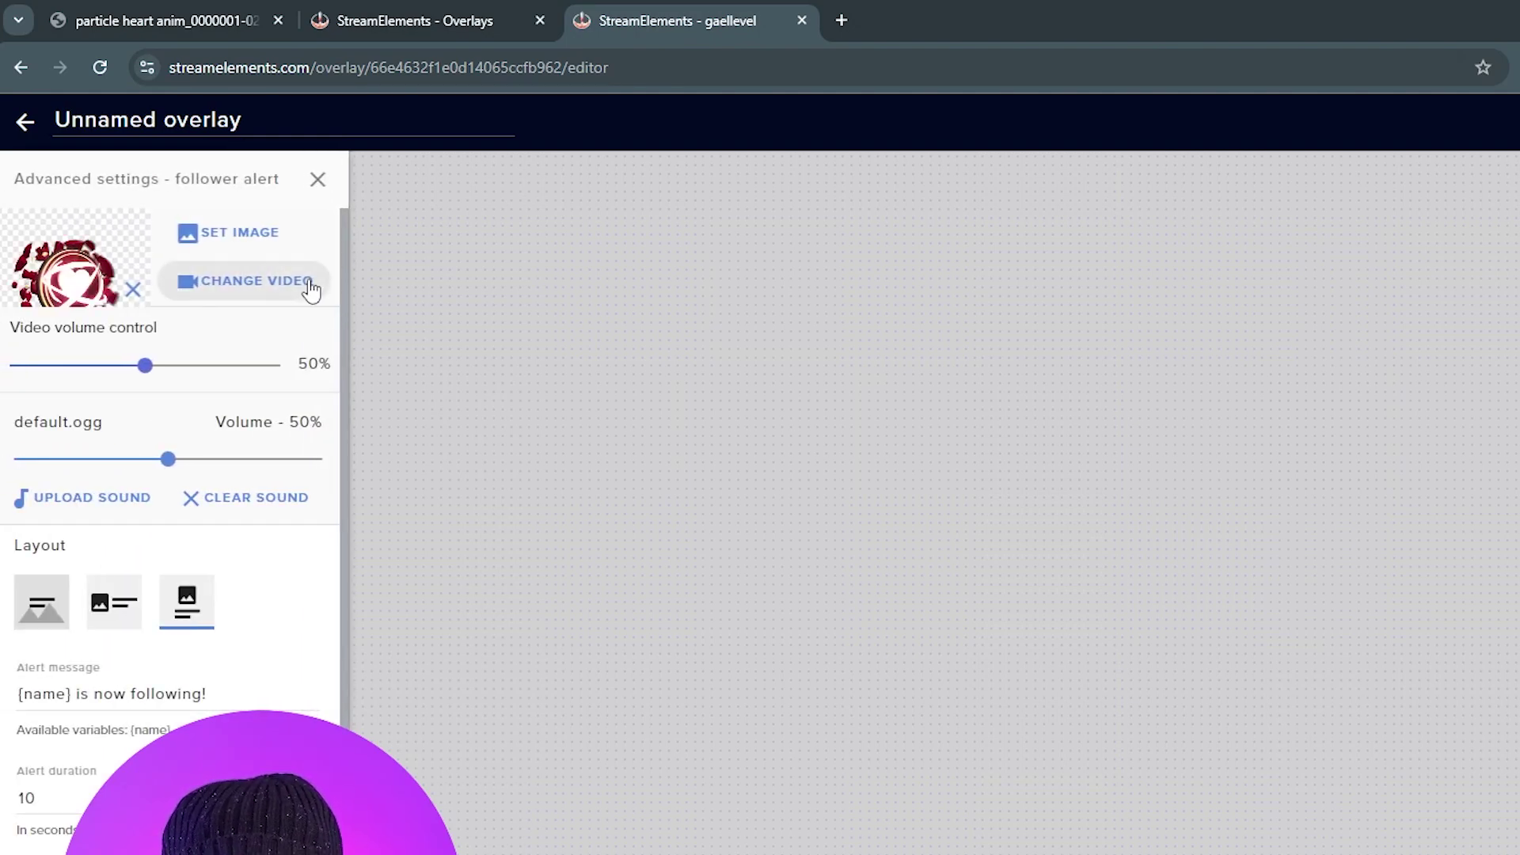
Step: Replace the follower alert's video with the uploaded red hearts particle clip
left_click(133, 290)
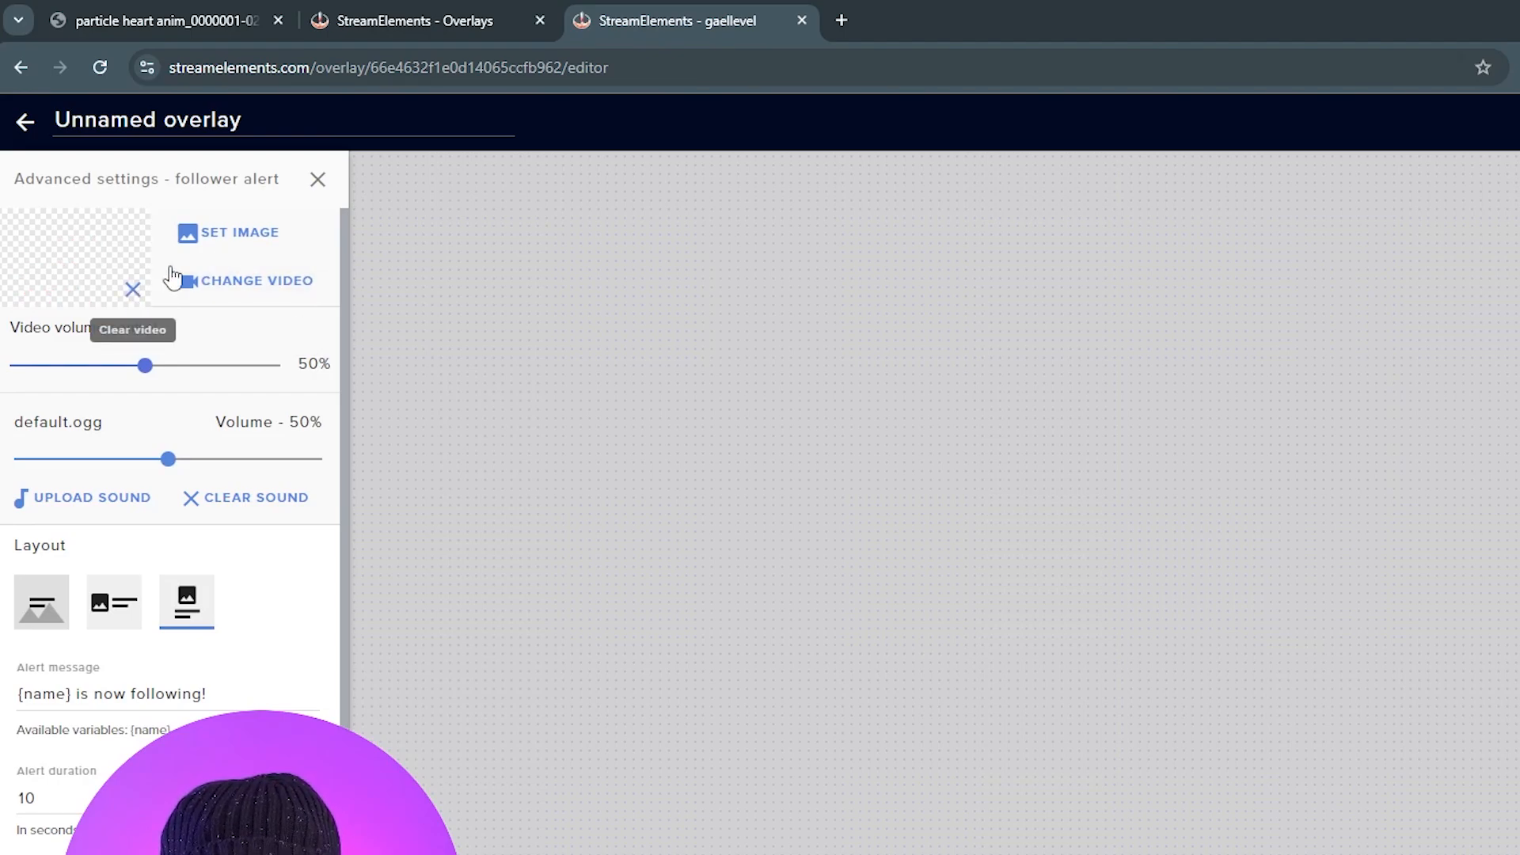
left_click(250, 280)
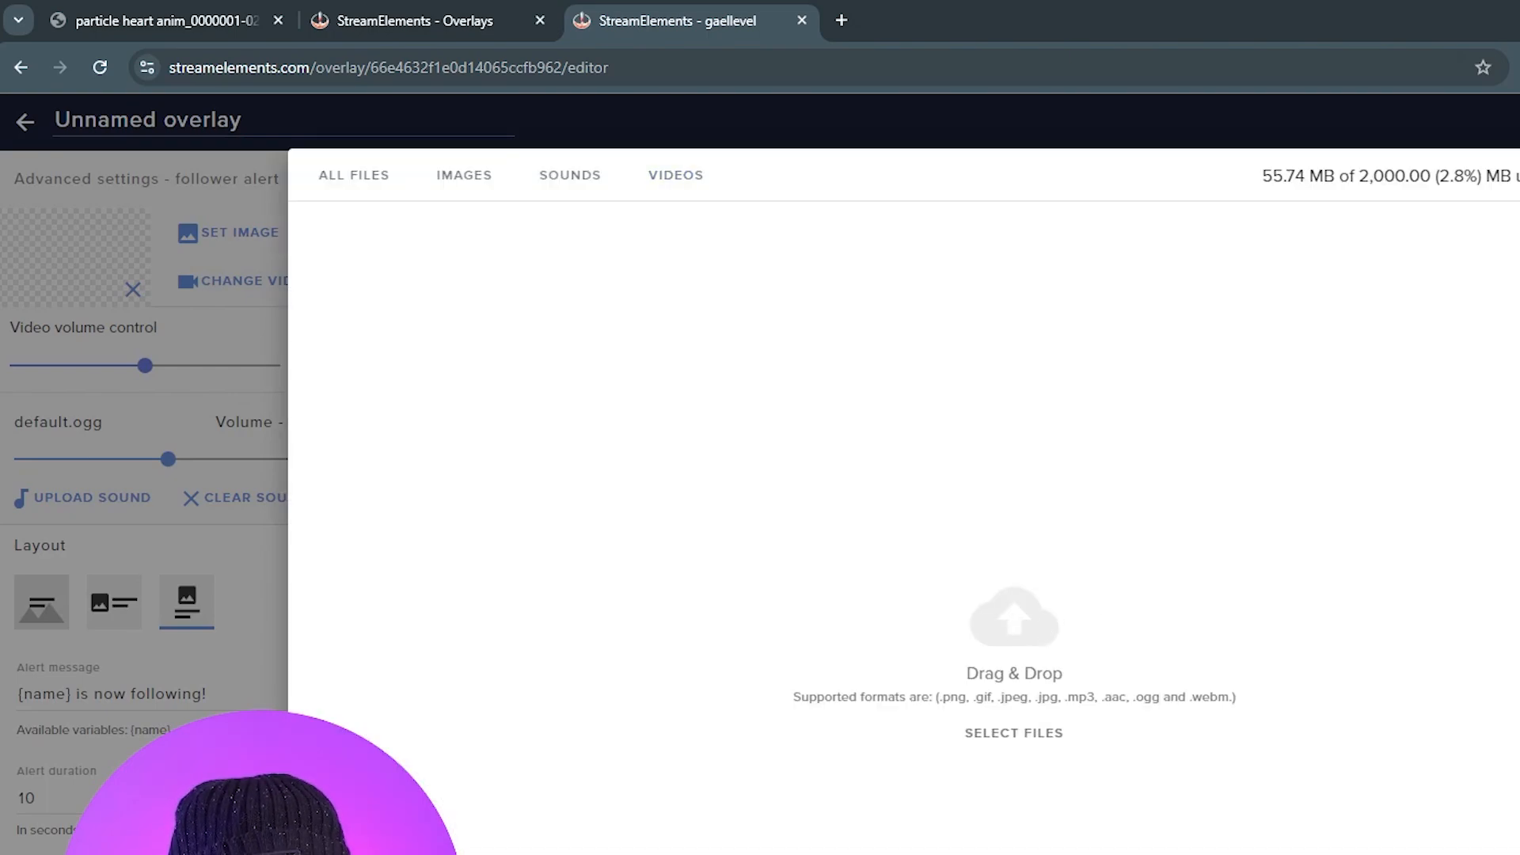
left_click(1013, 732)
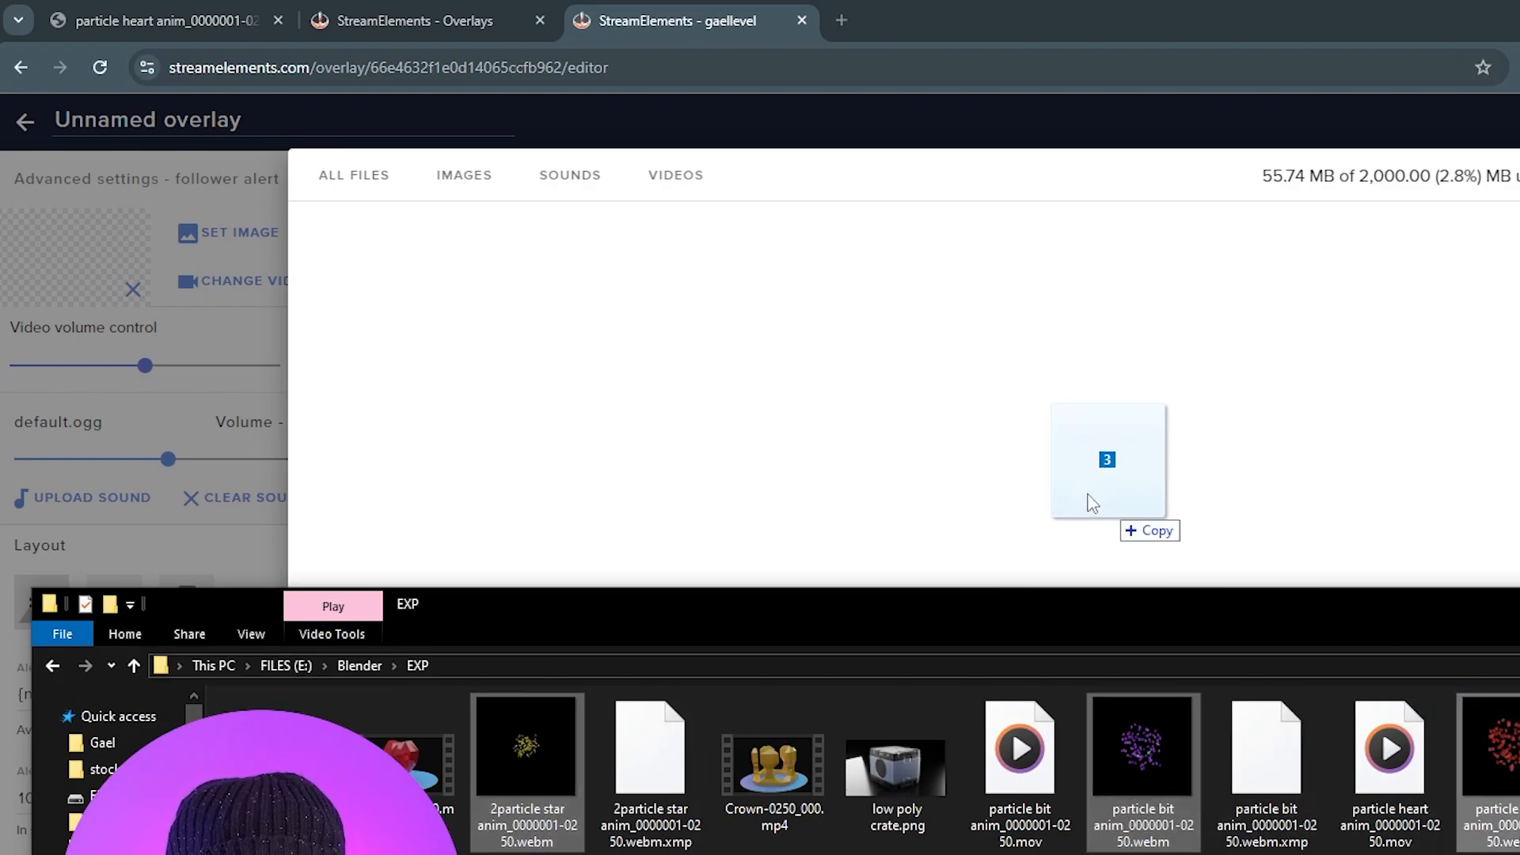
left_click(674, 261)
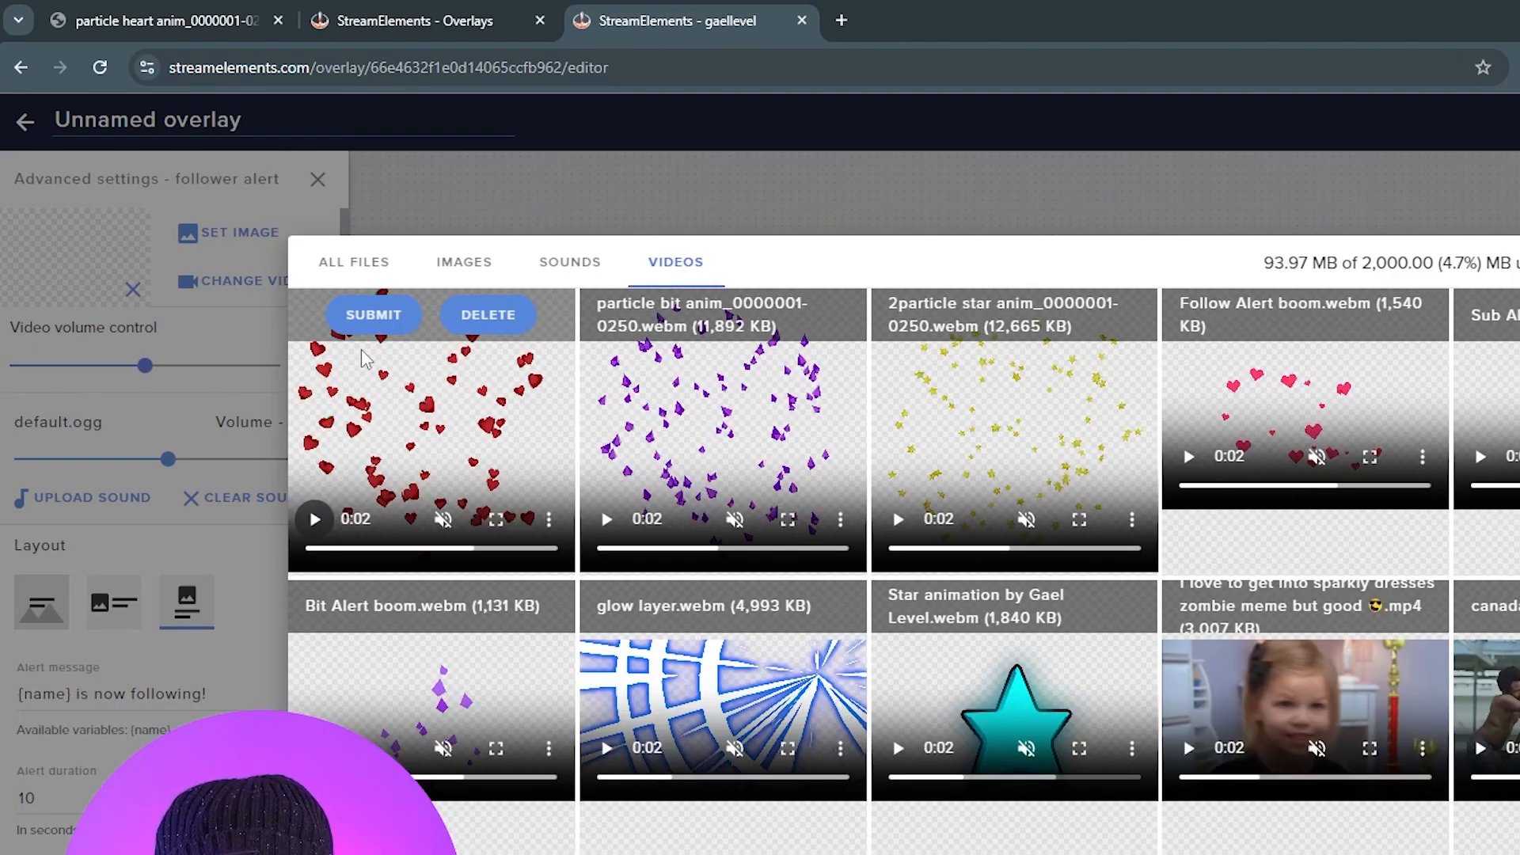
left_click(372, 314)
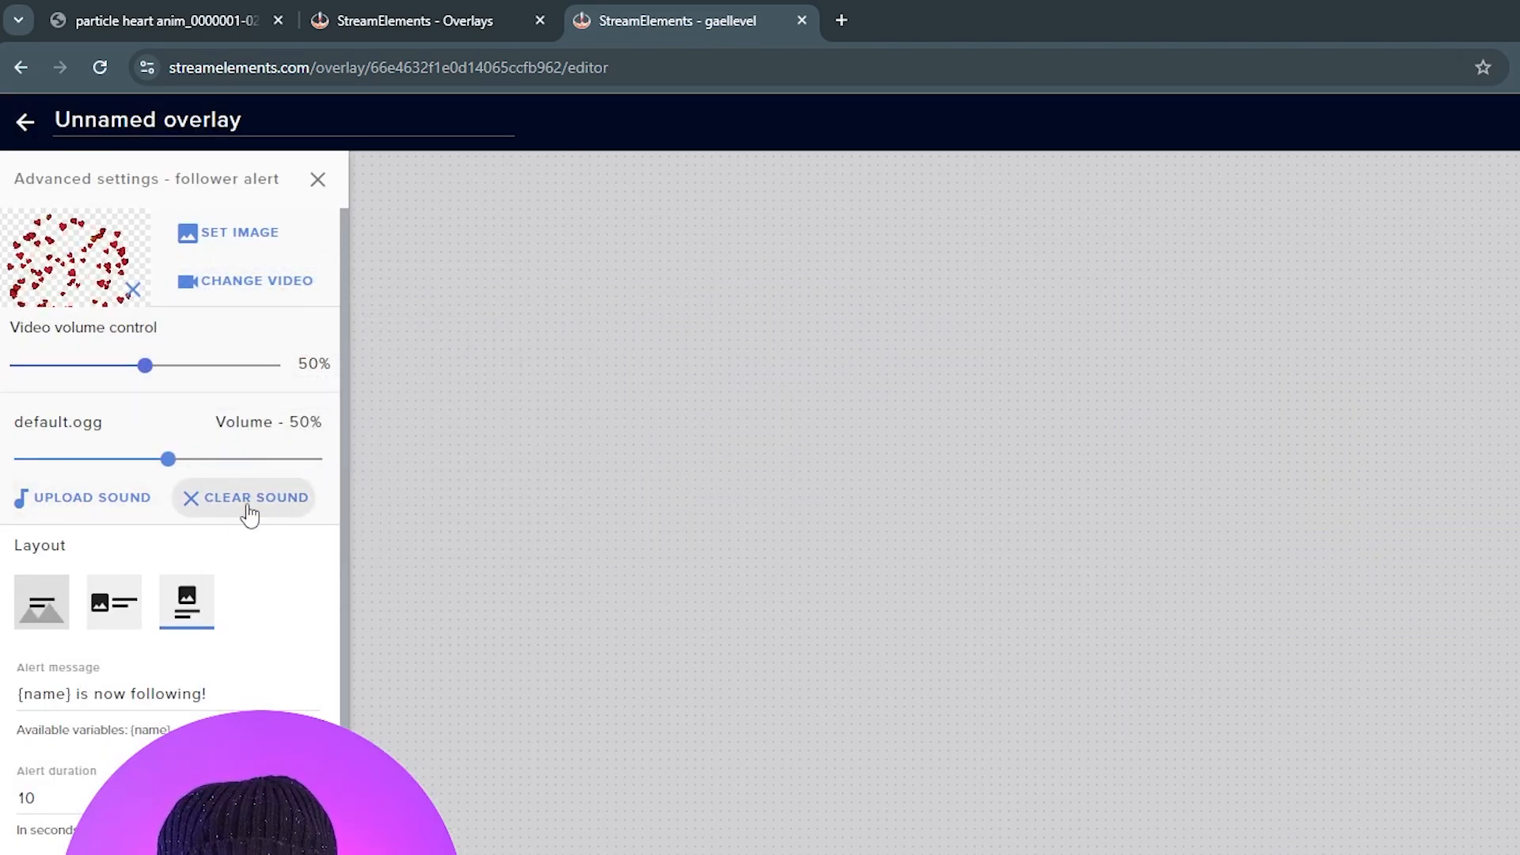
Step: Clear the follower alert's sound, use the text-over-video layout and empty its message
left_click(244, 497)
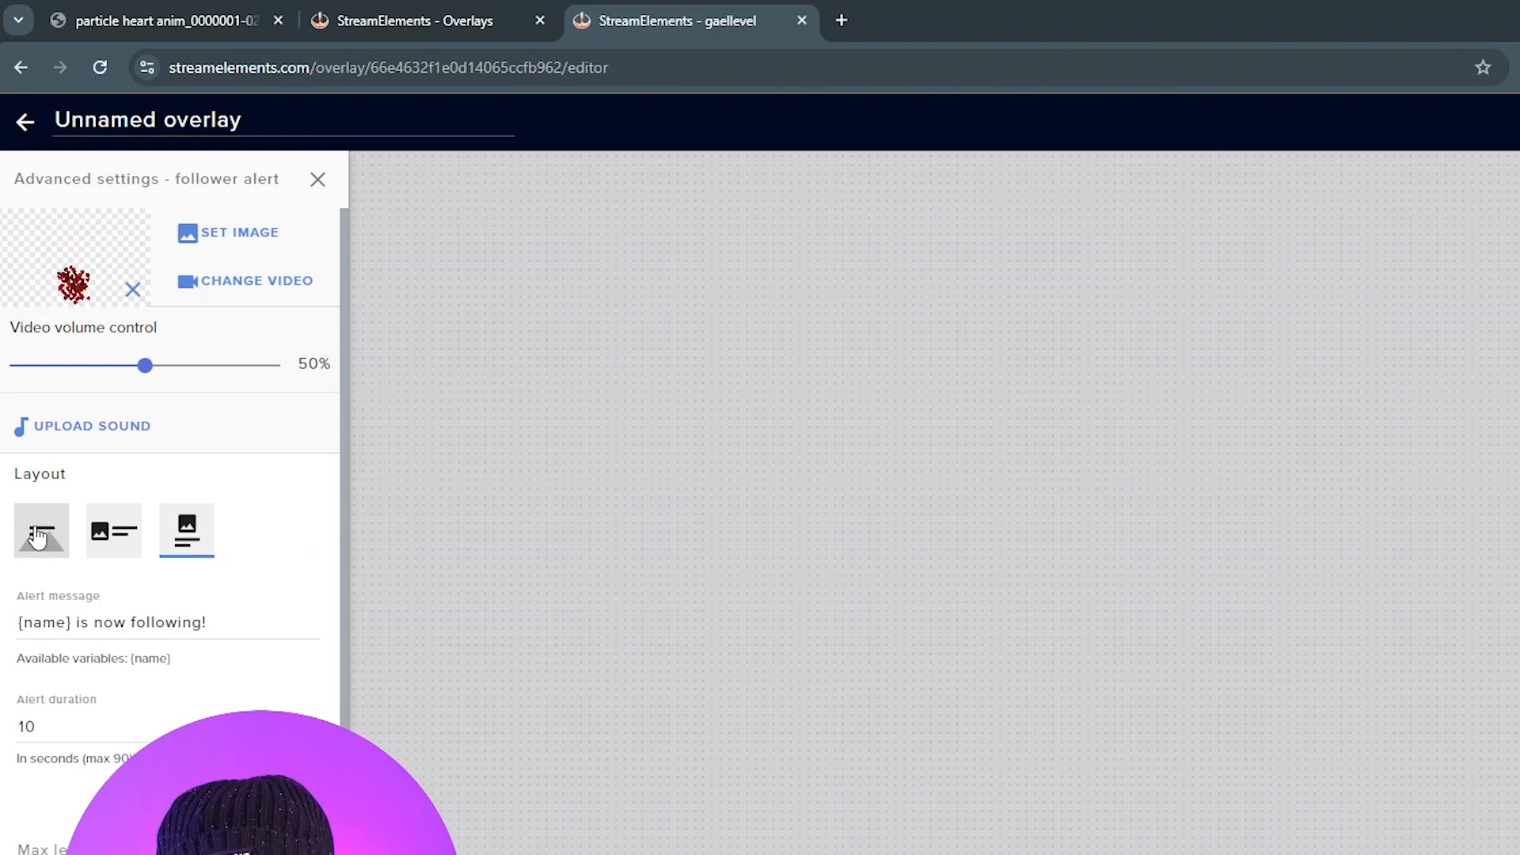
left_click(42, 530)
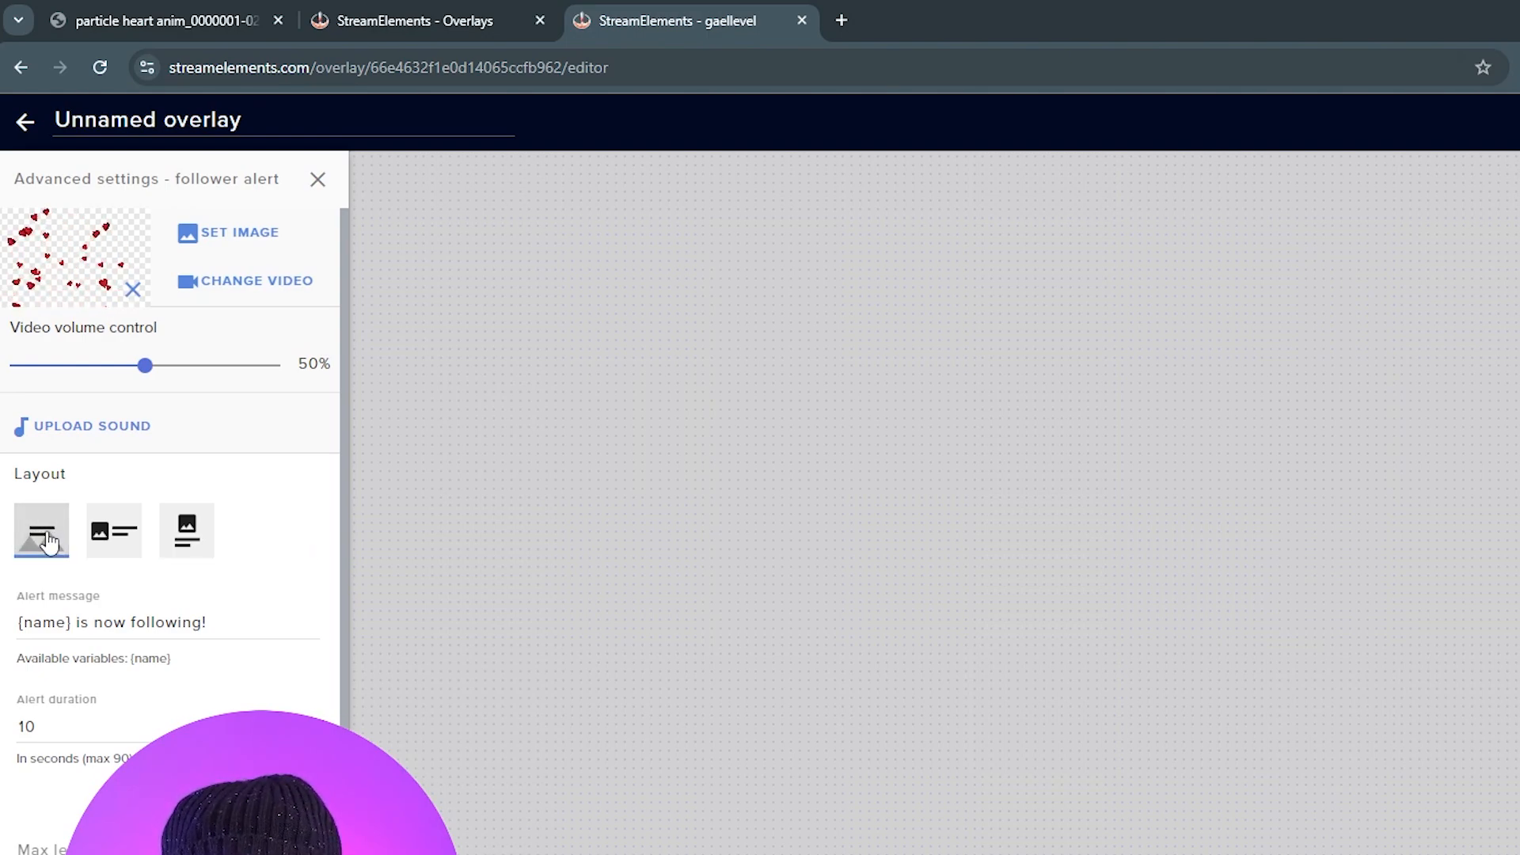
triple_click(111, 621)
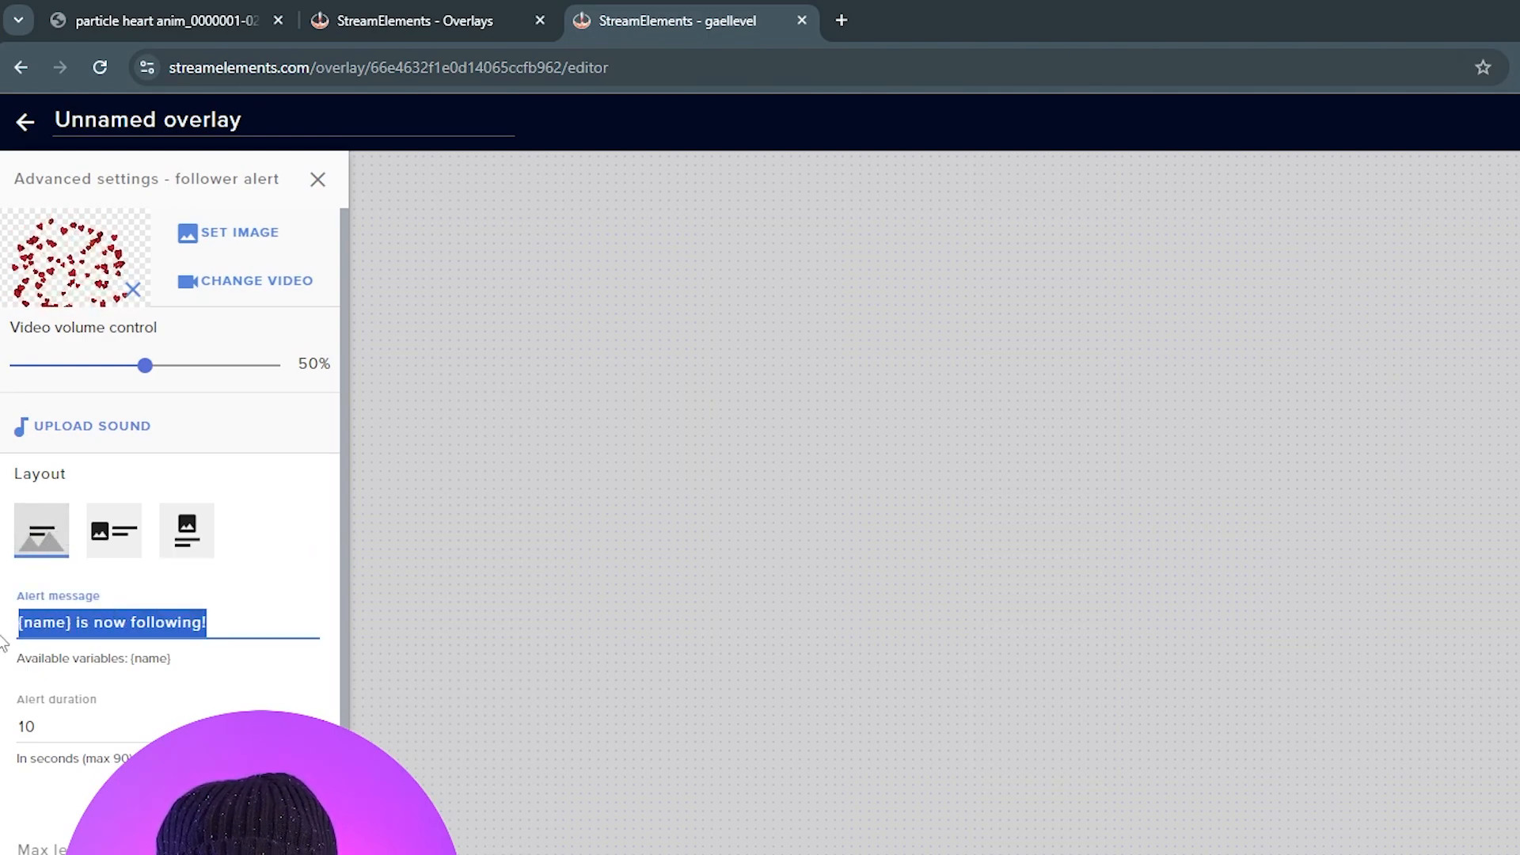
scroll("down", 3)
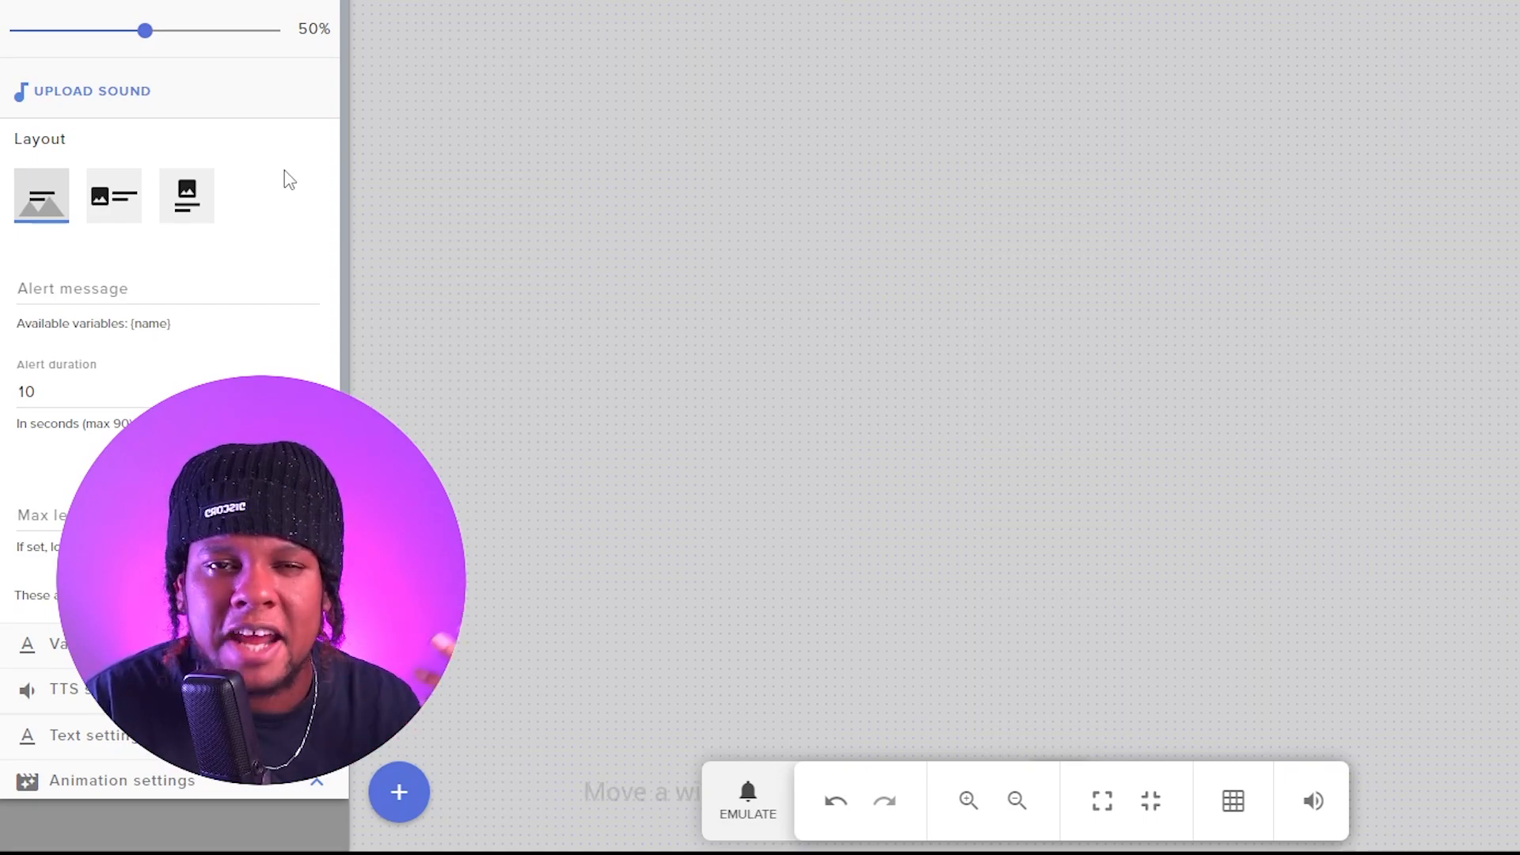
mouse_move(234, 159)
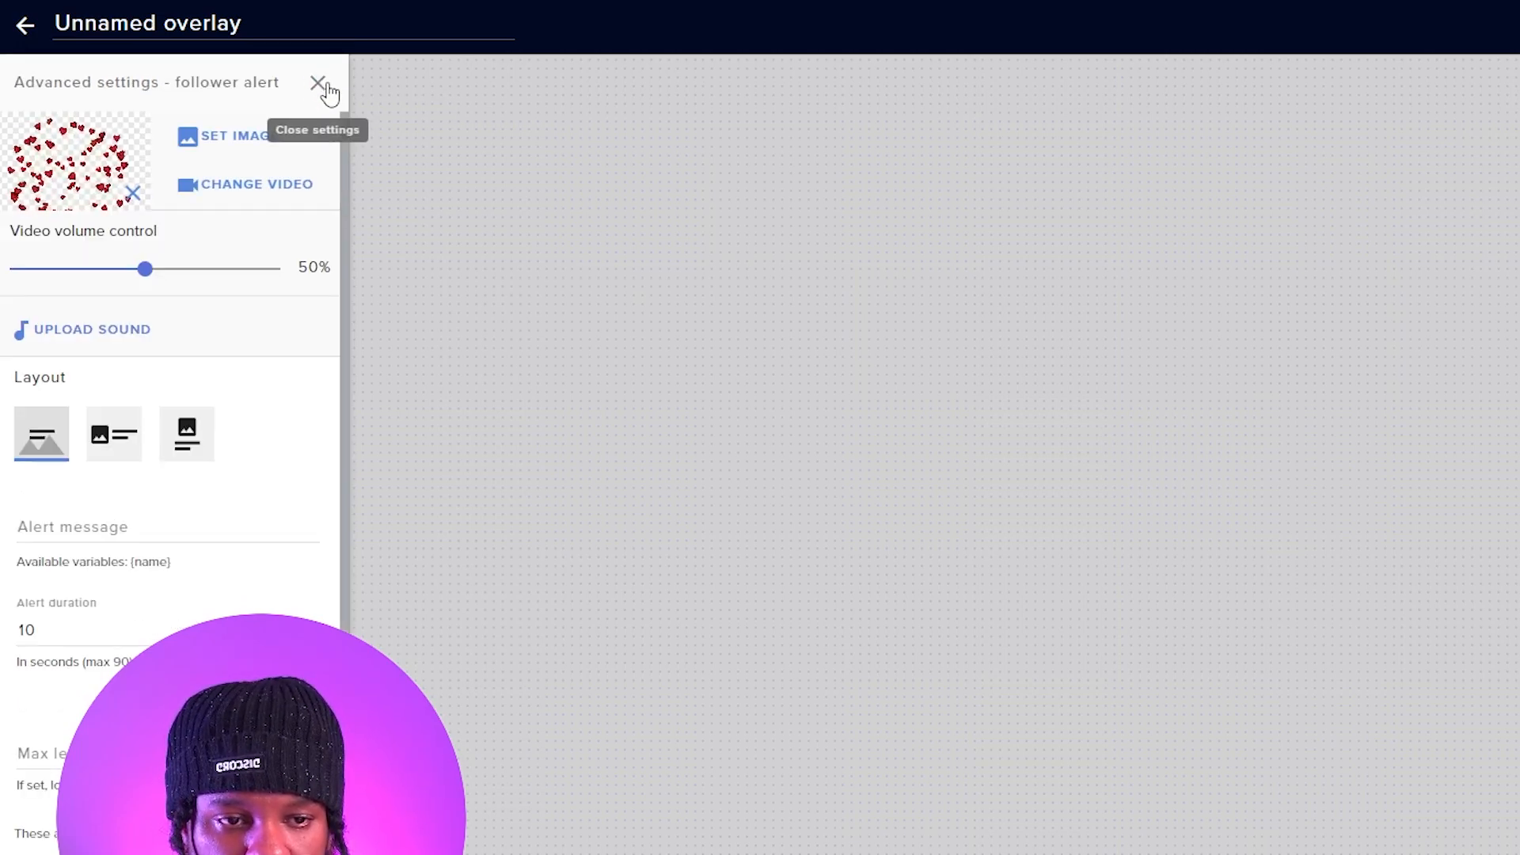
Step: Apply the gold particle video and text-over-media layout to the subscriber alert and return to the alert list
left_click(320, 82)
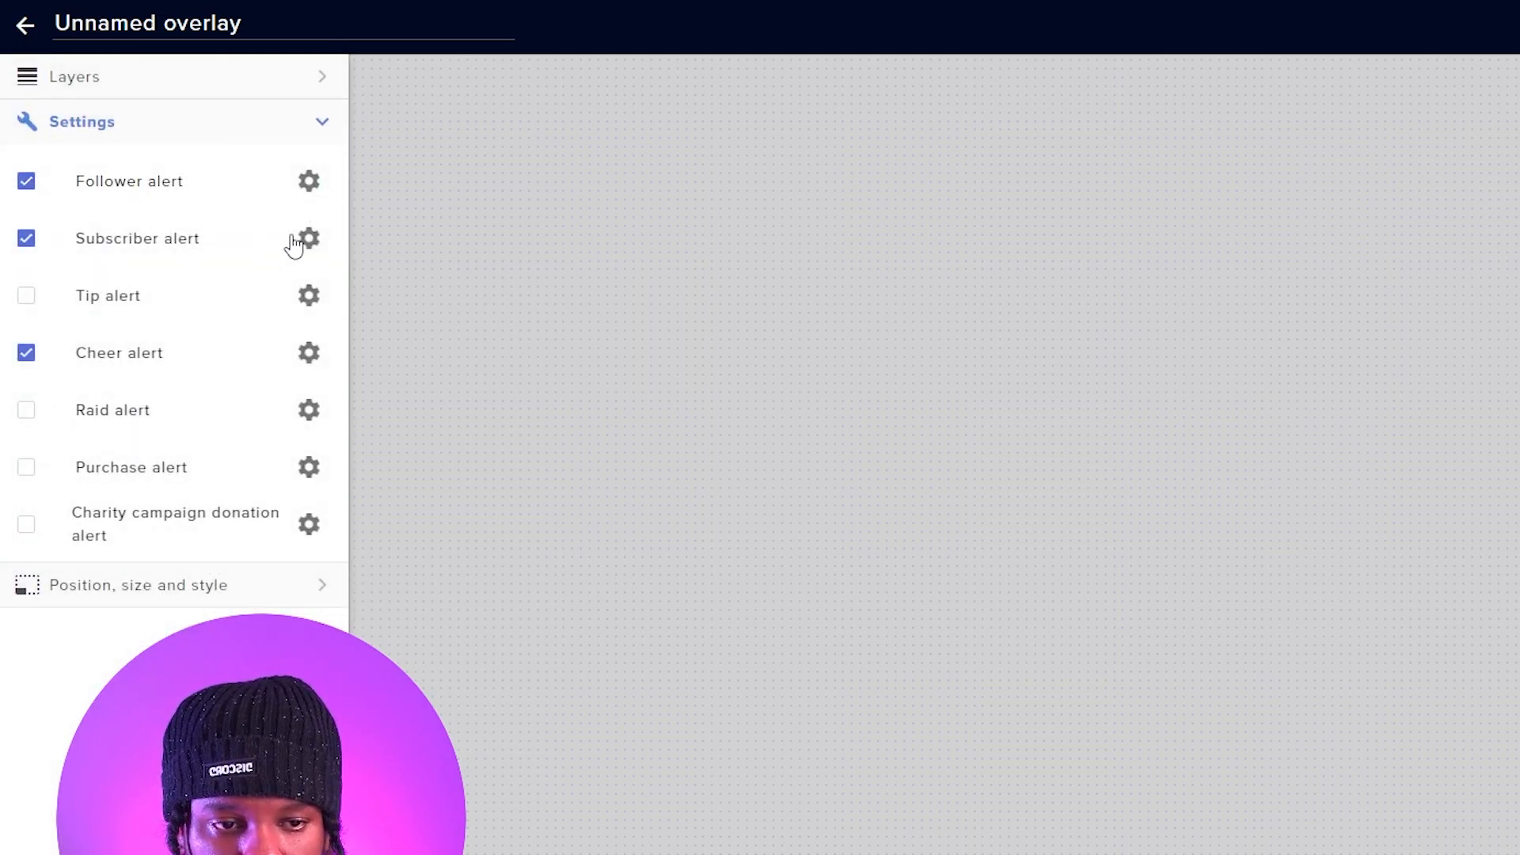
left_click(309, 239)
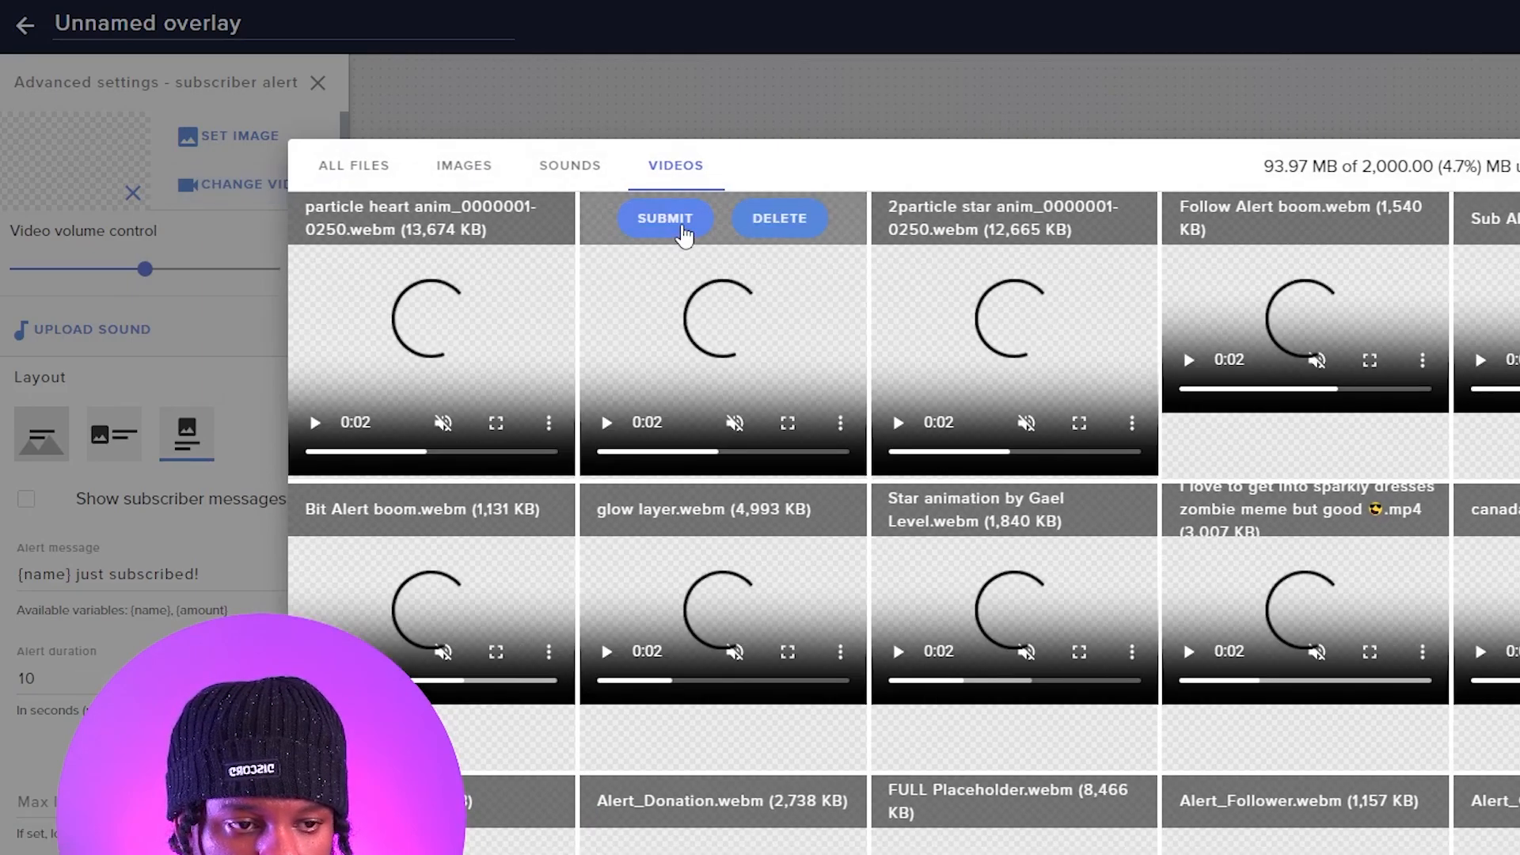
left_click(665, 216)
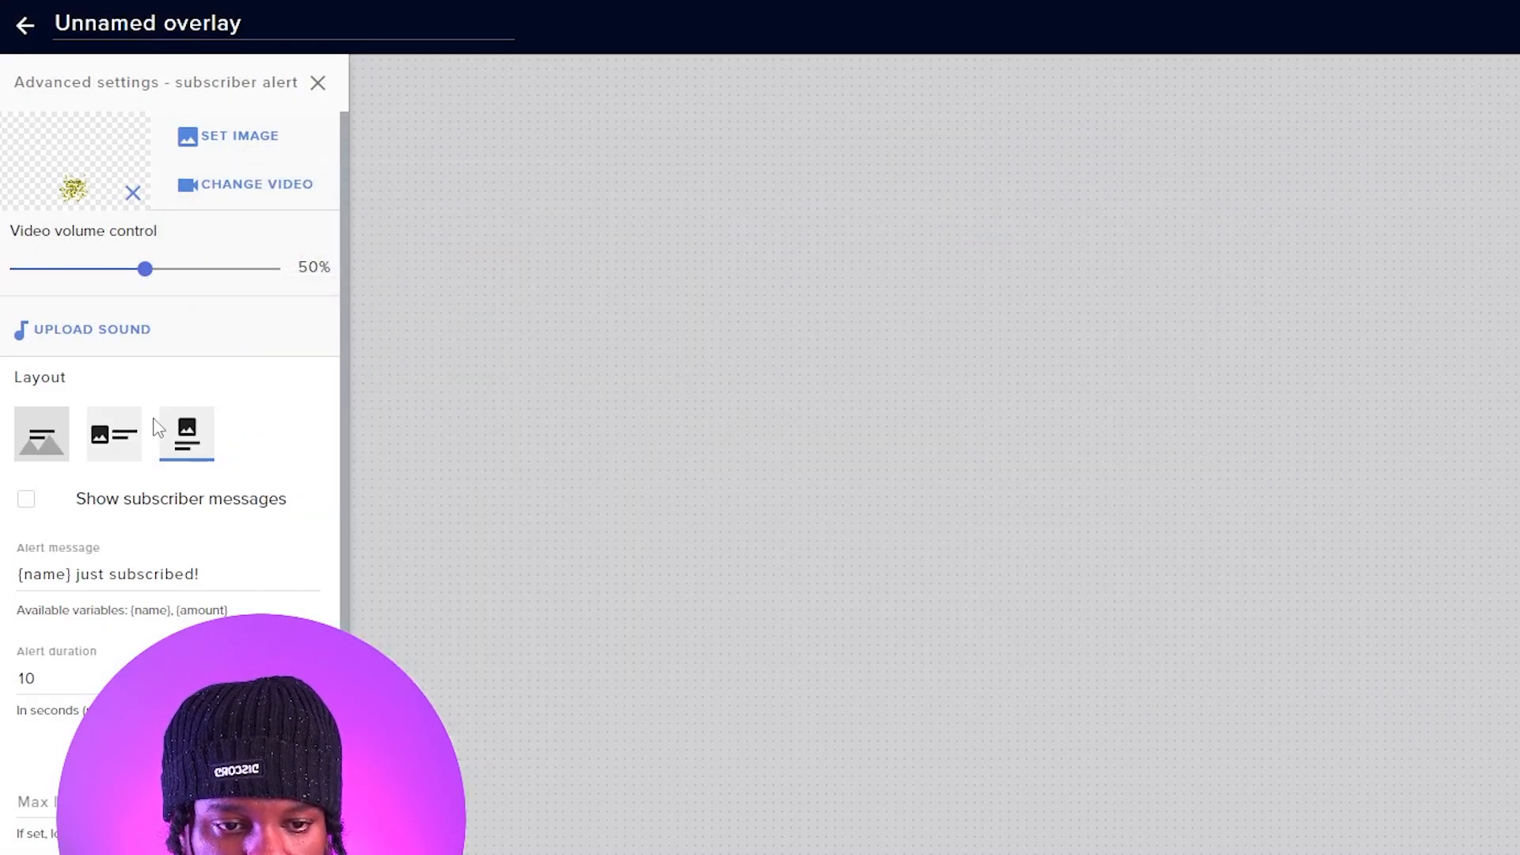
triple_click(106, 573)
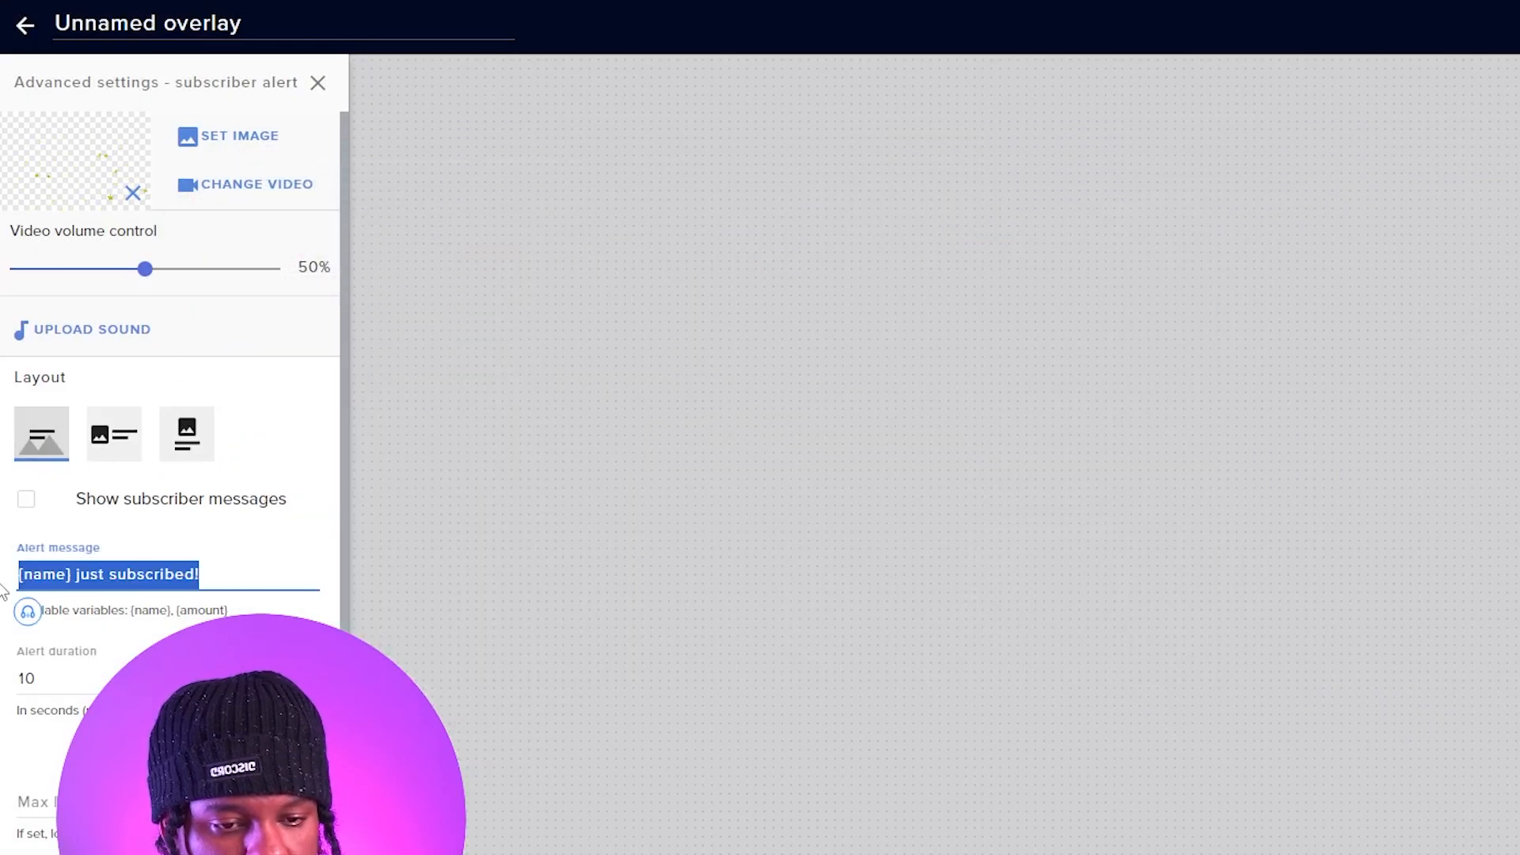
left_click(317, 82)
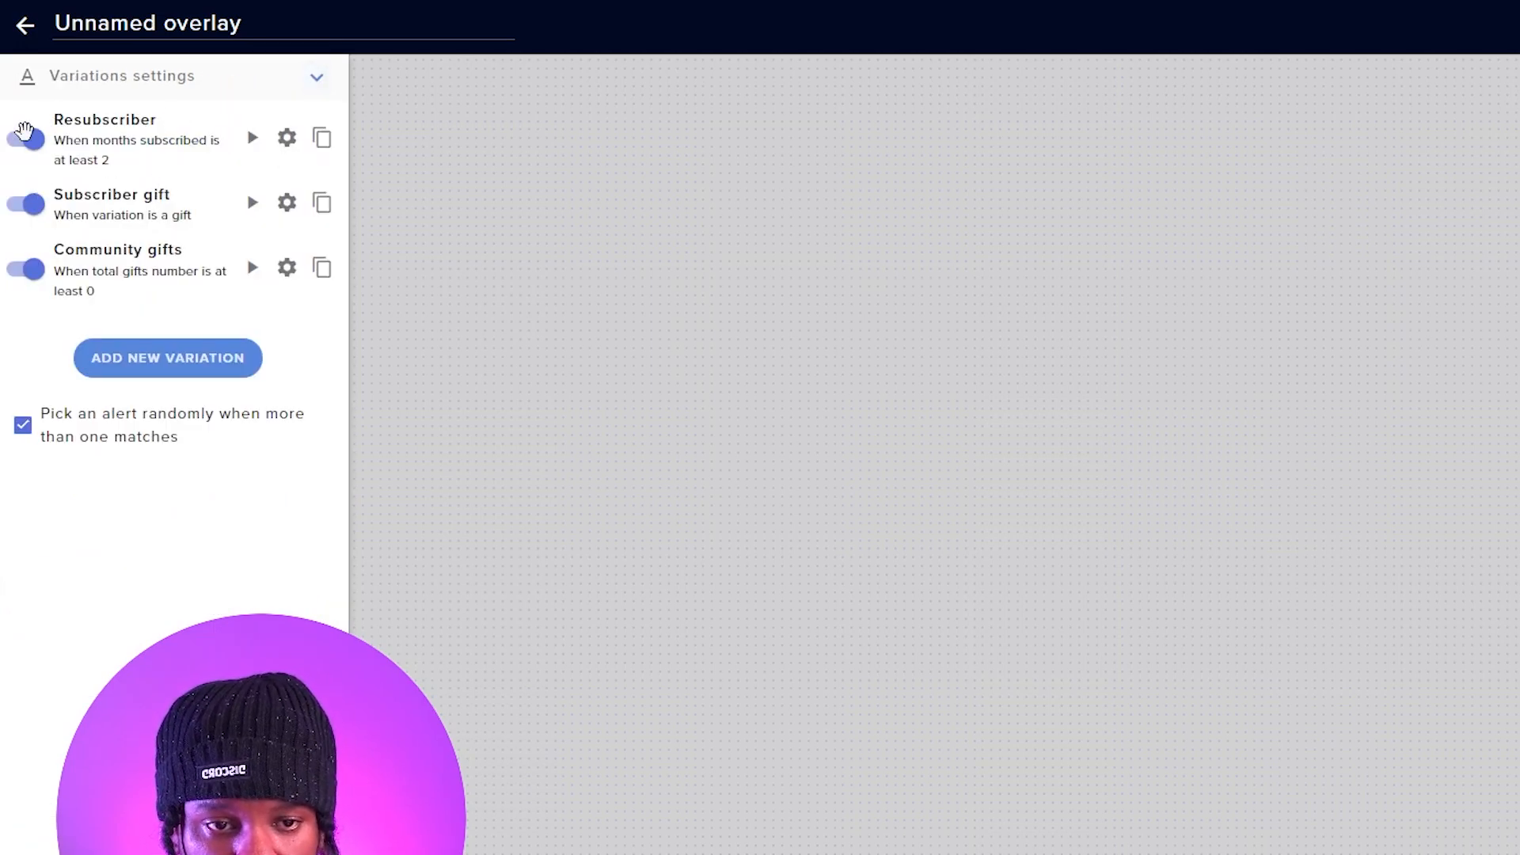
left_click(317, 76)
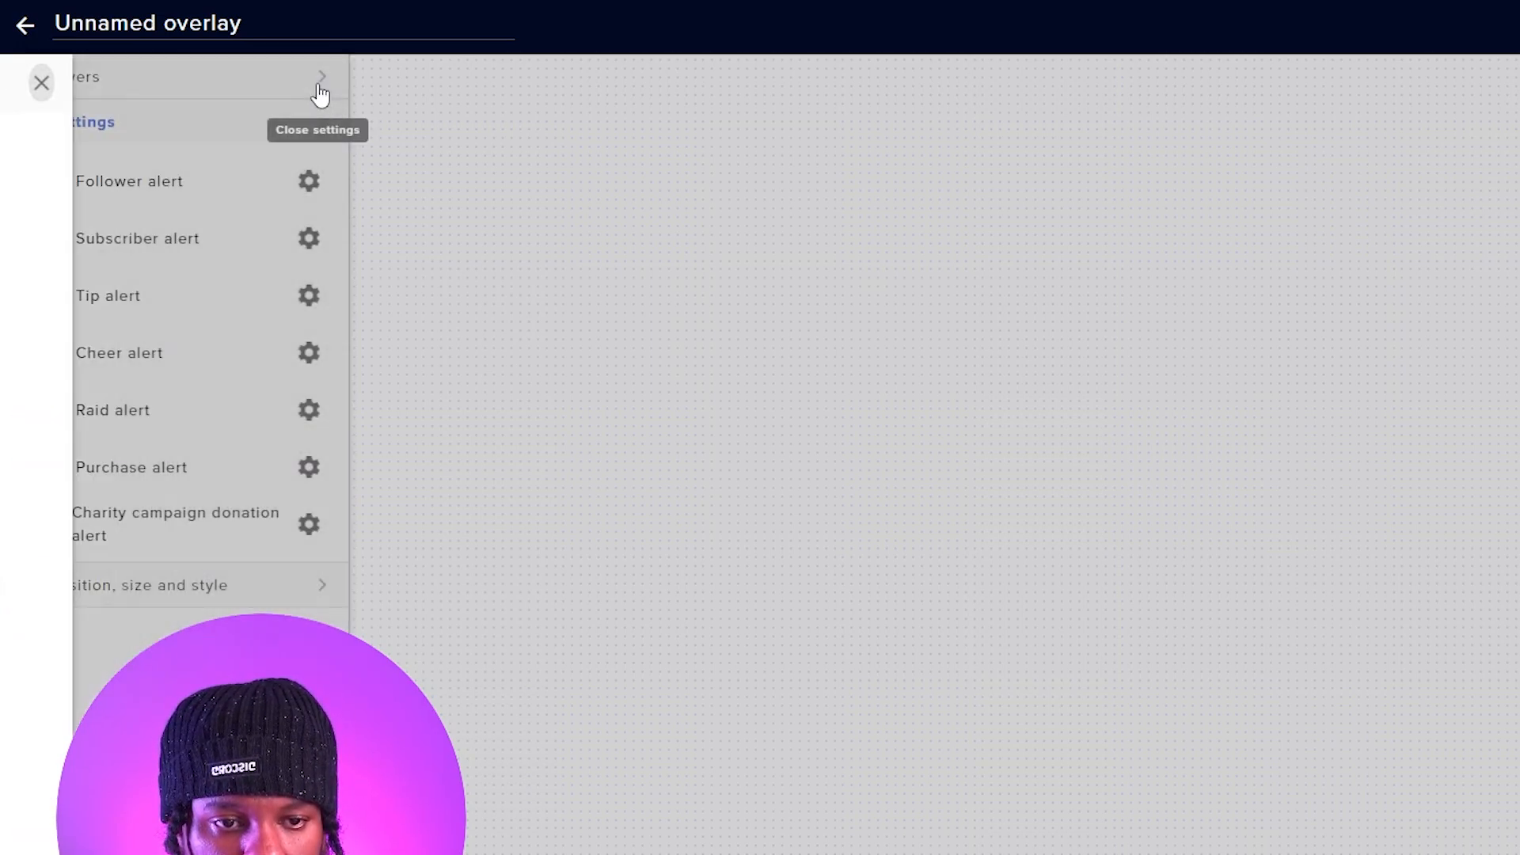
Step: Clear the cheer alert's sound, disable a low Bits variation, and name the overlay '3D particles'
left_click(308, 351)
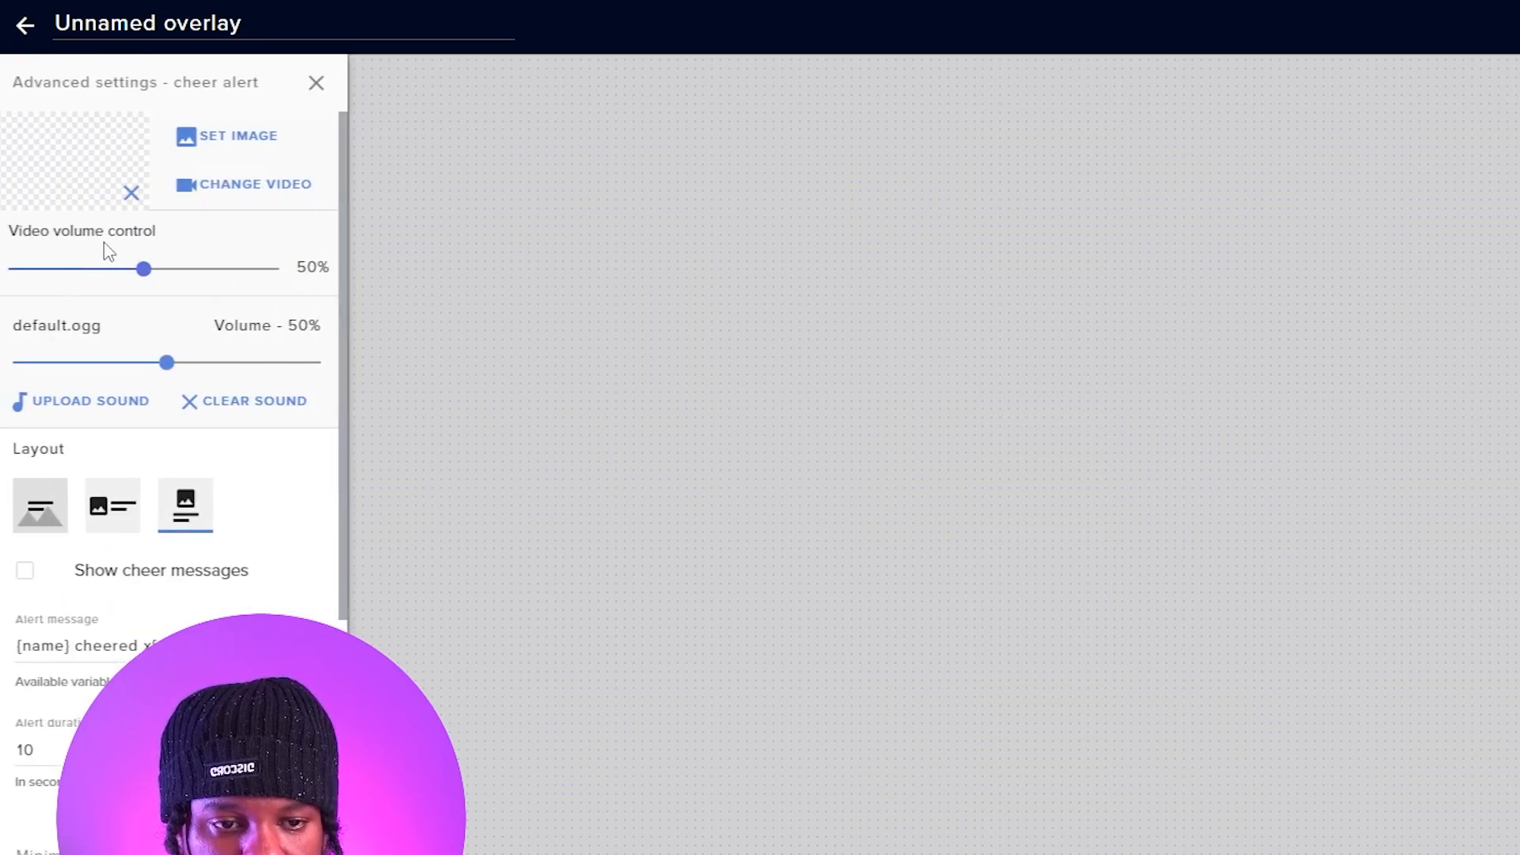
left_click(244, 401)
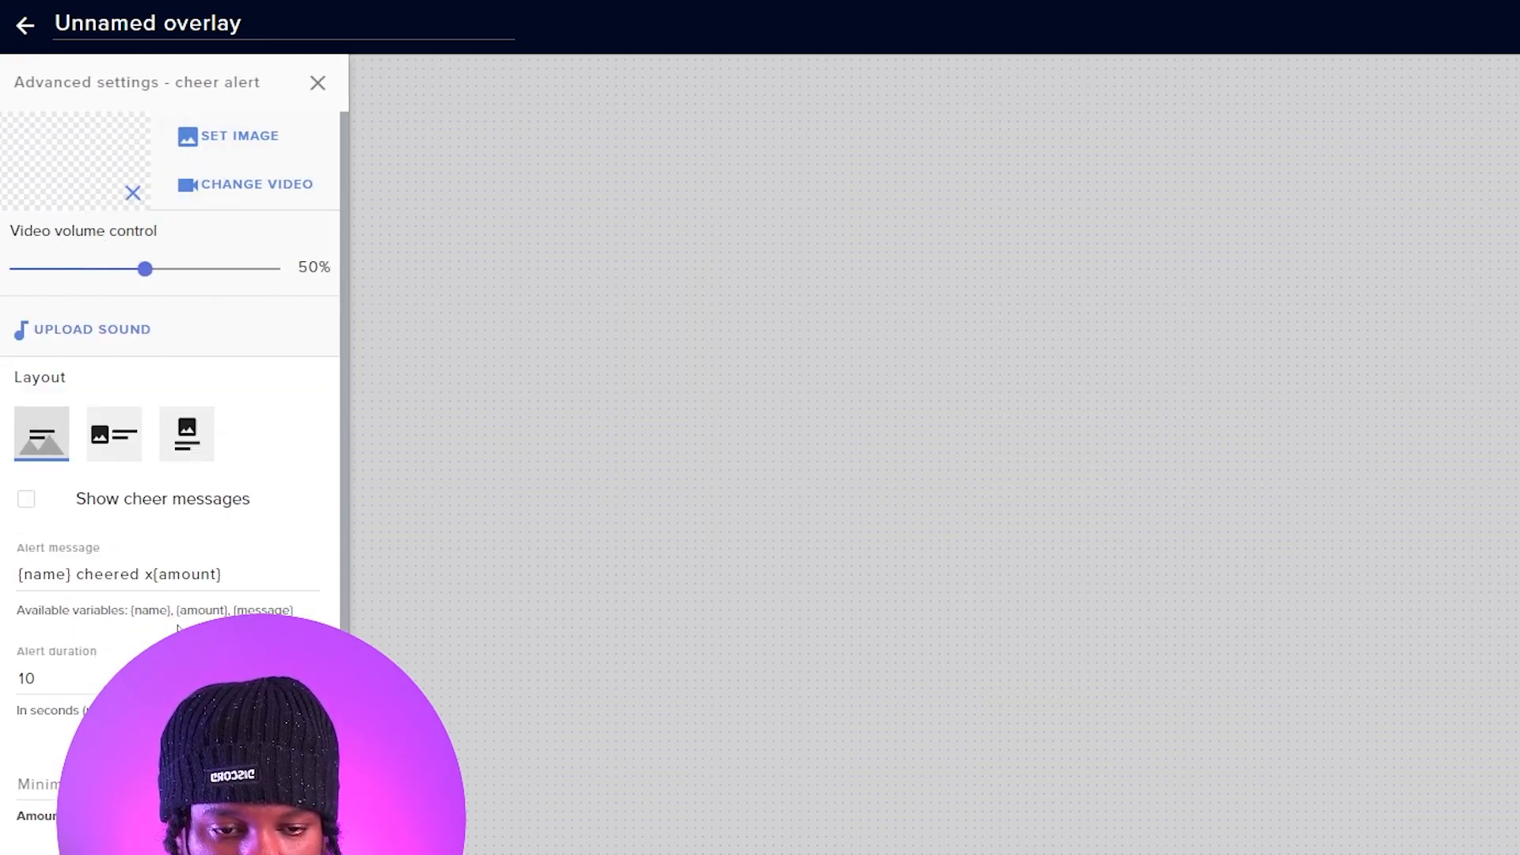
left_click(257, 184)
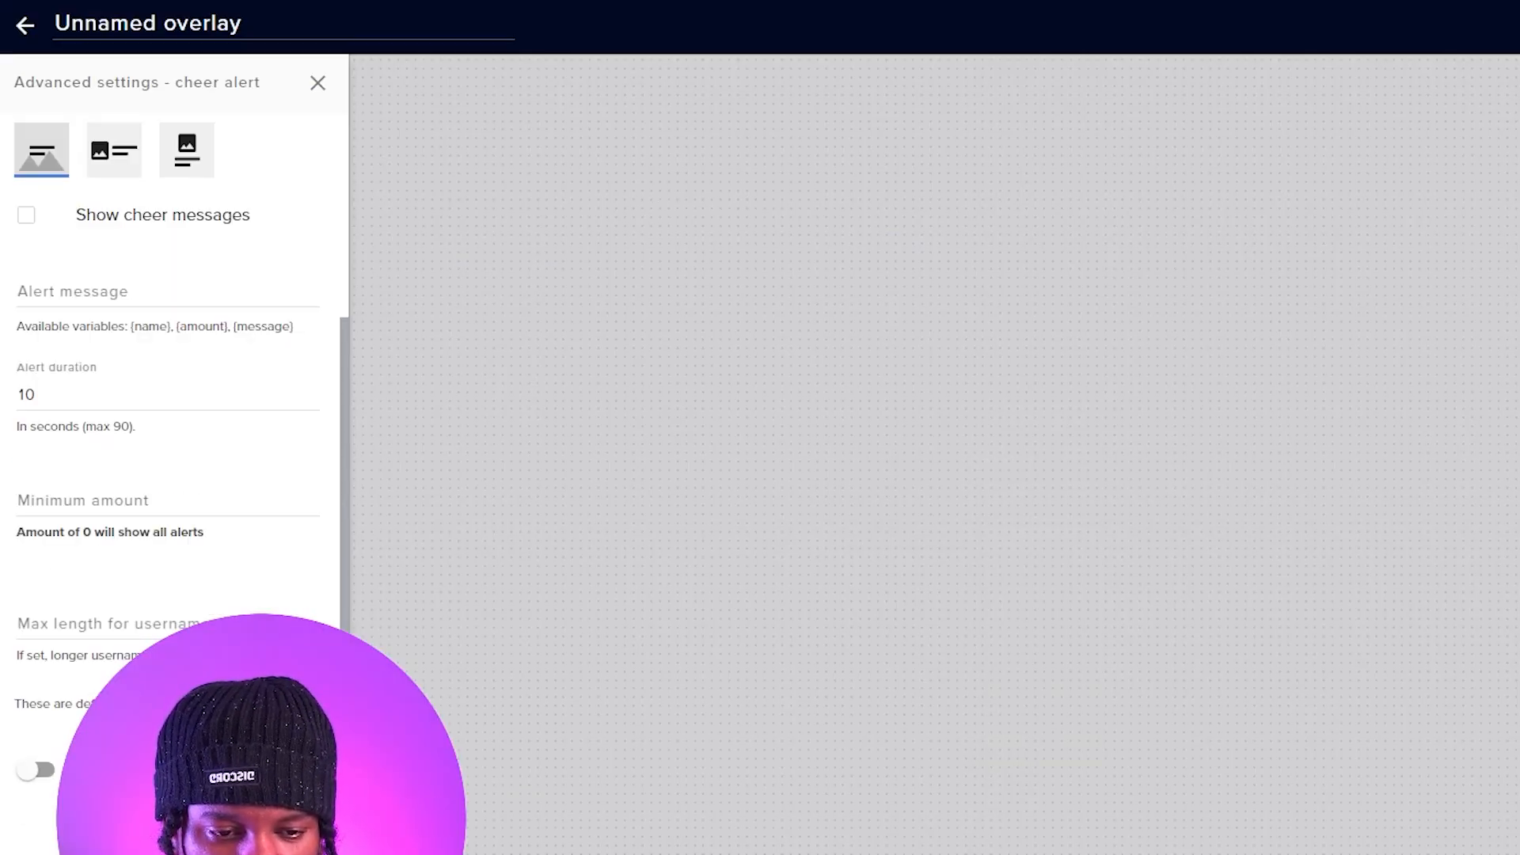
left_click(317, 82)
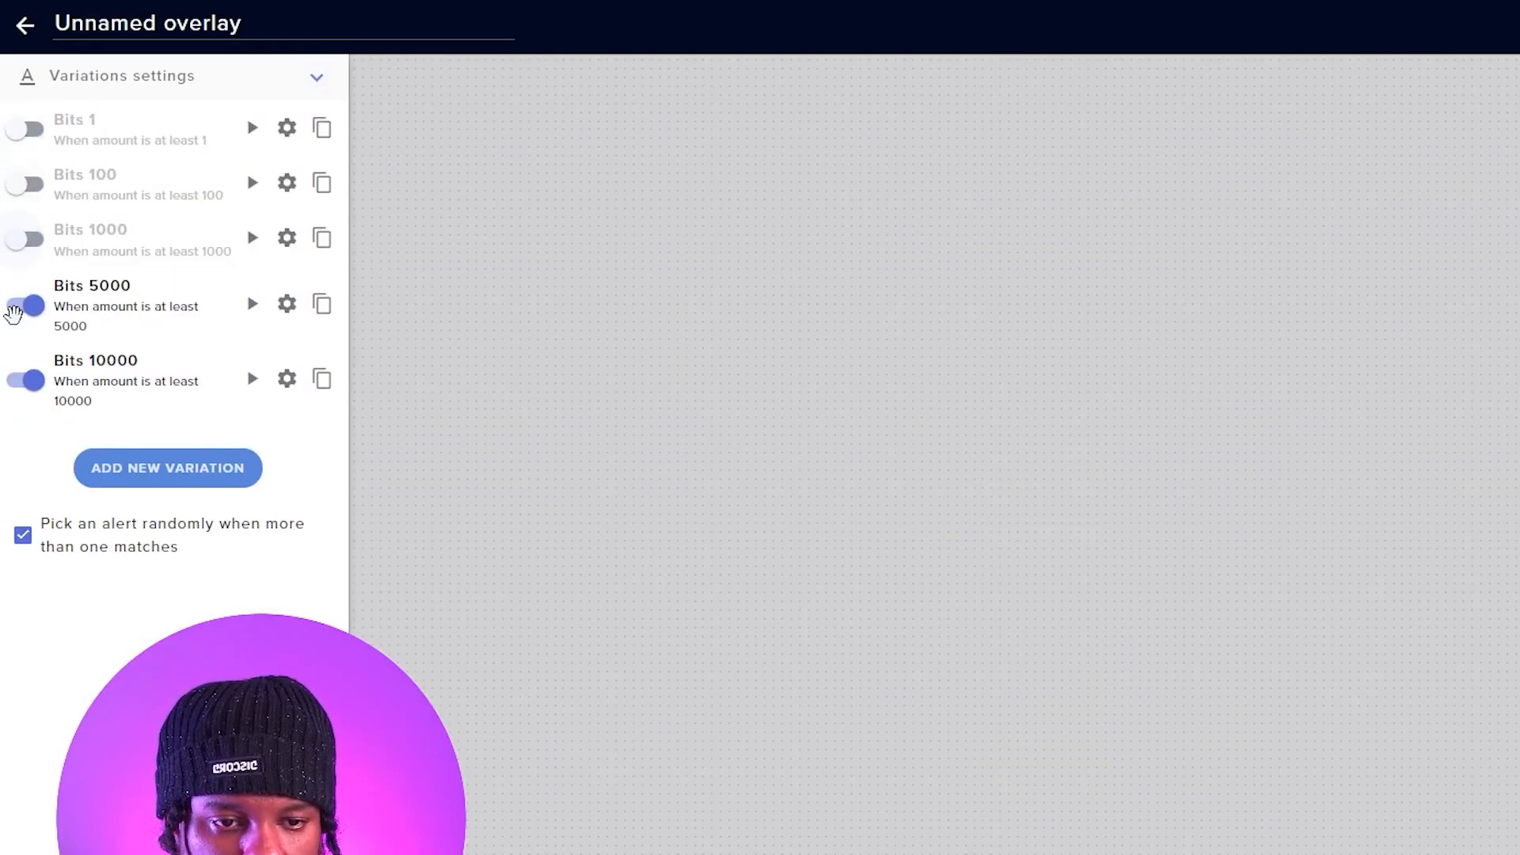
left_click(25, 25)
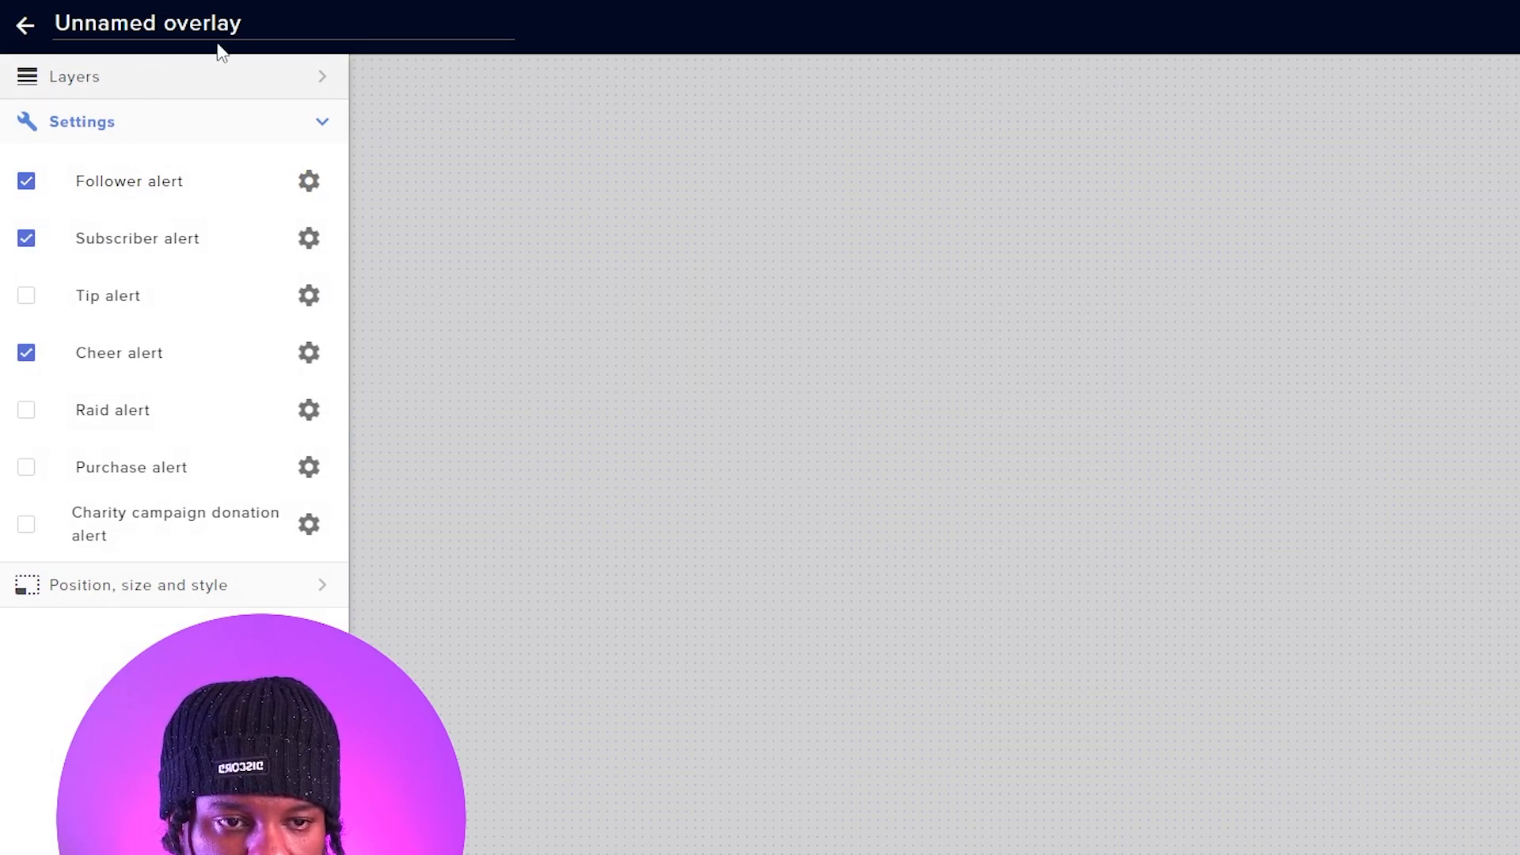
type("3D particles")
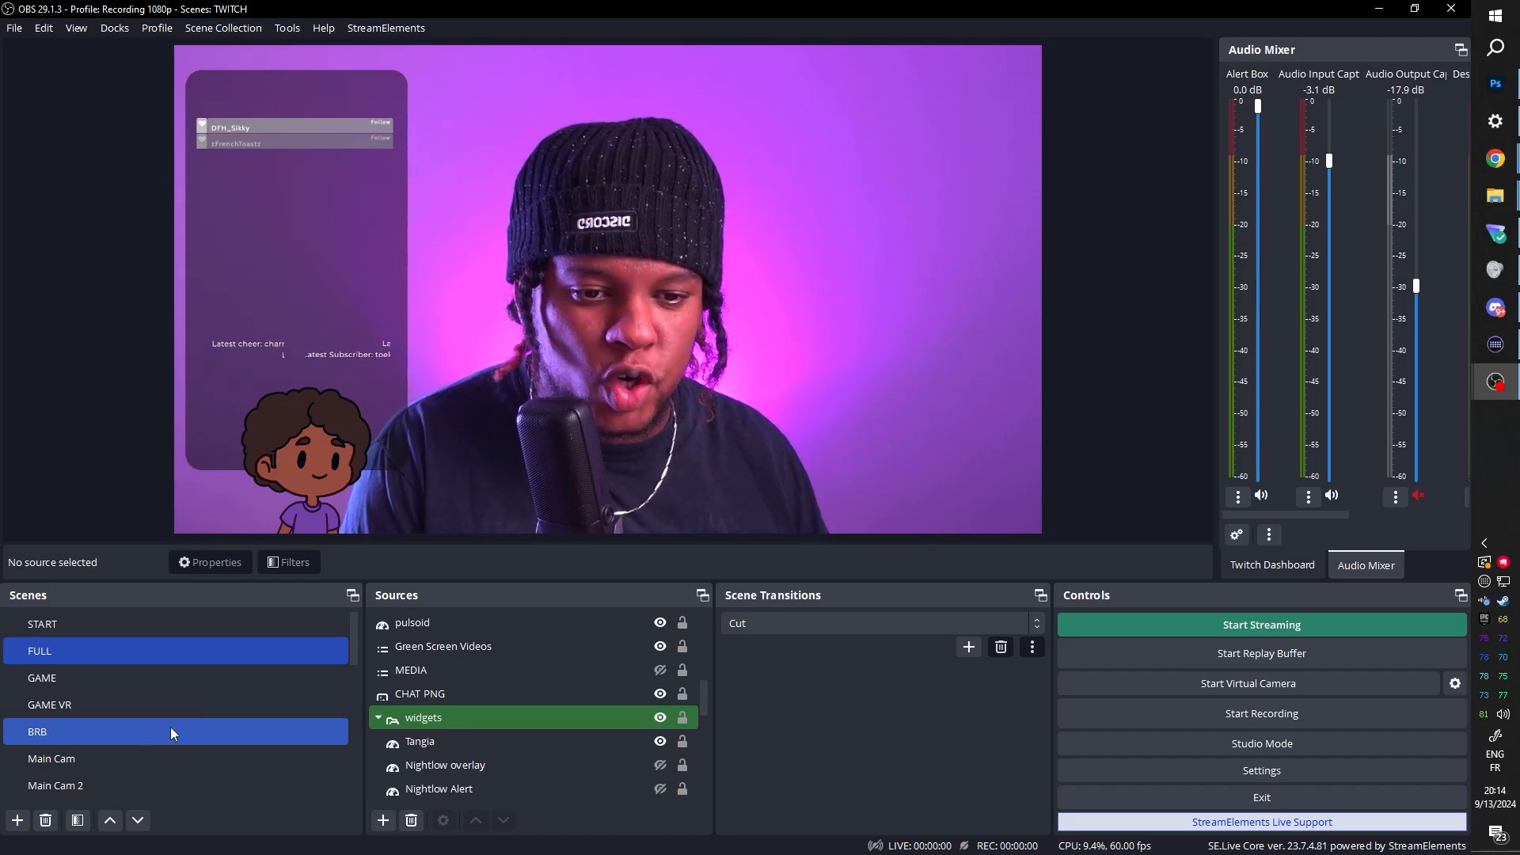
Step: Add a '3D particles' browser source with the StreamElements overlay URL to the GAME scene
left_click(41, 678)
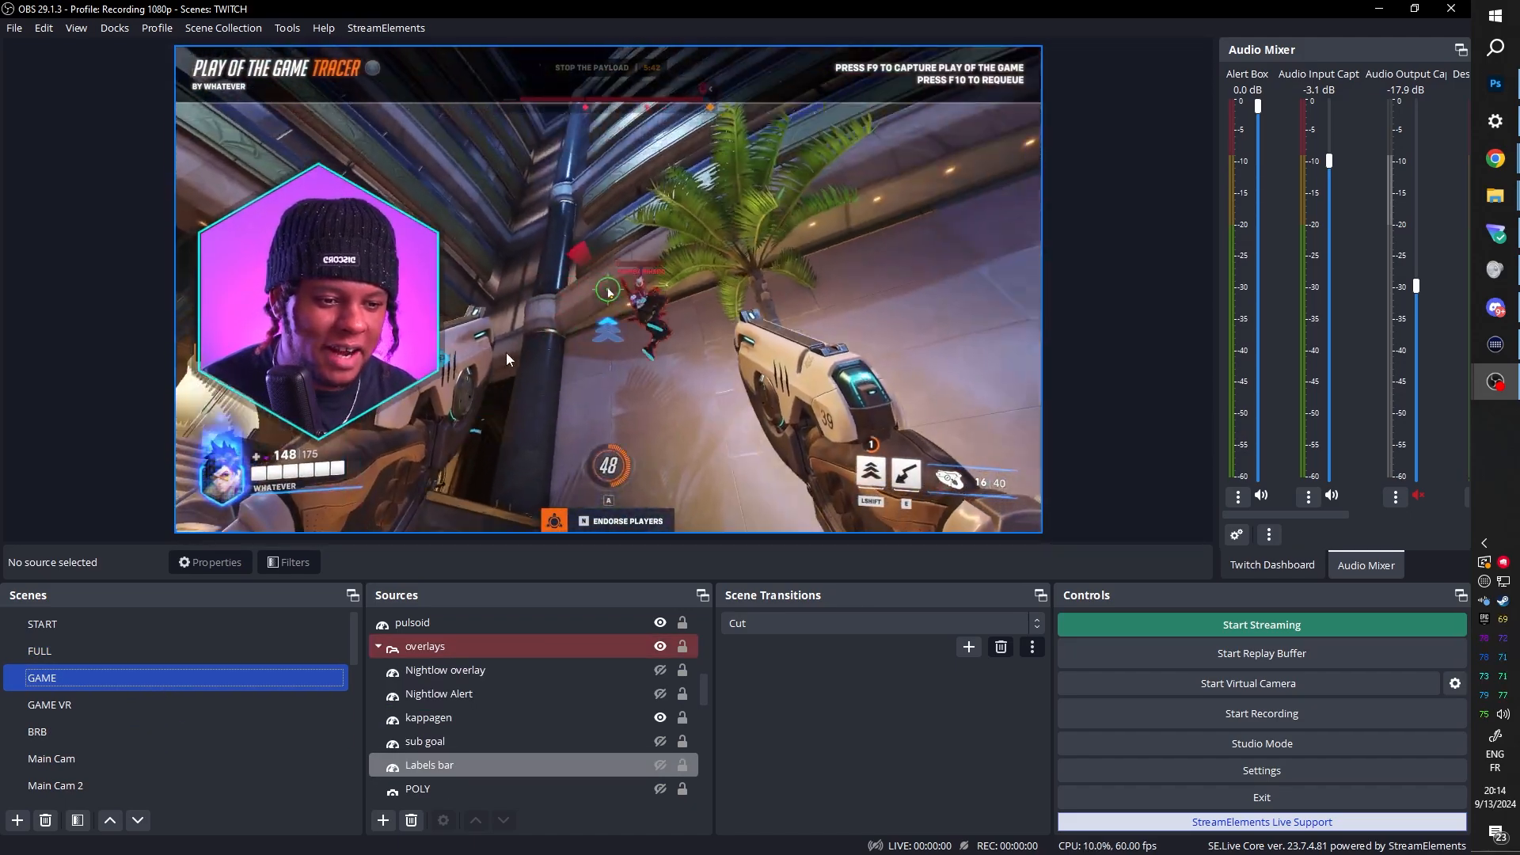
left_click(382, 821)
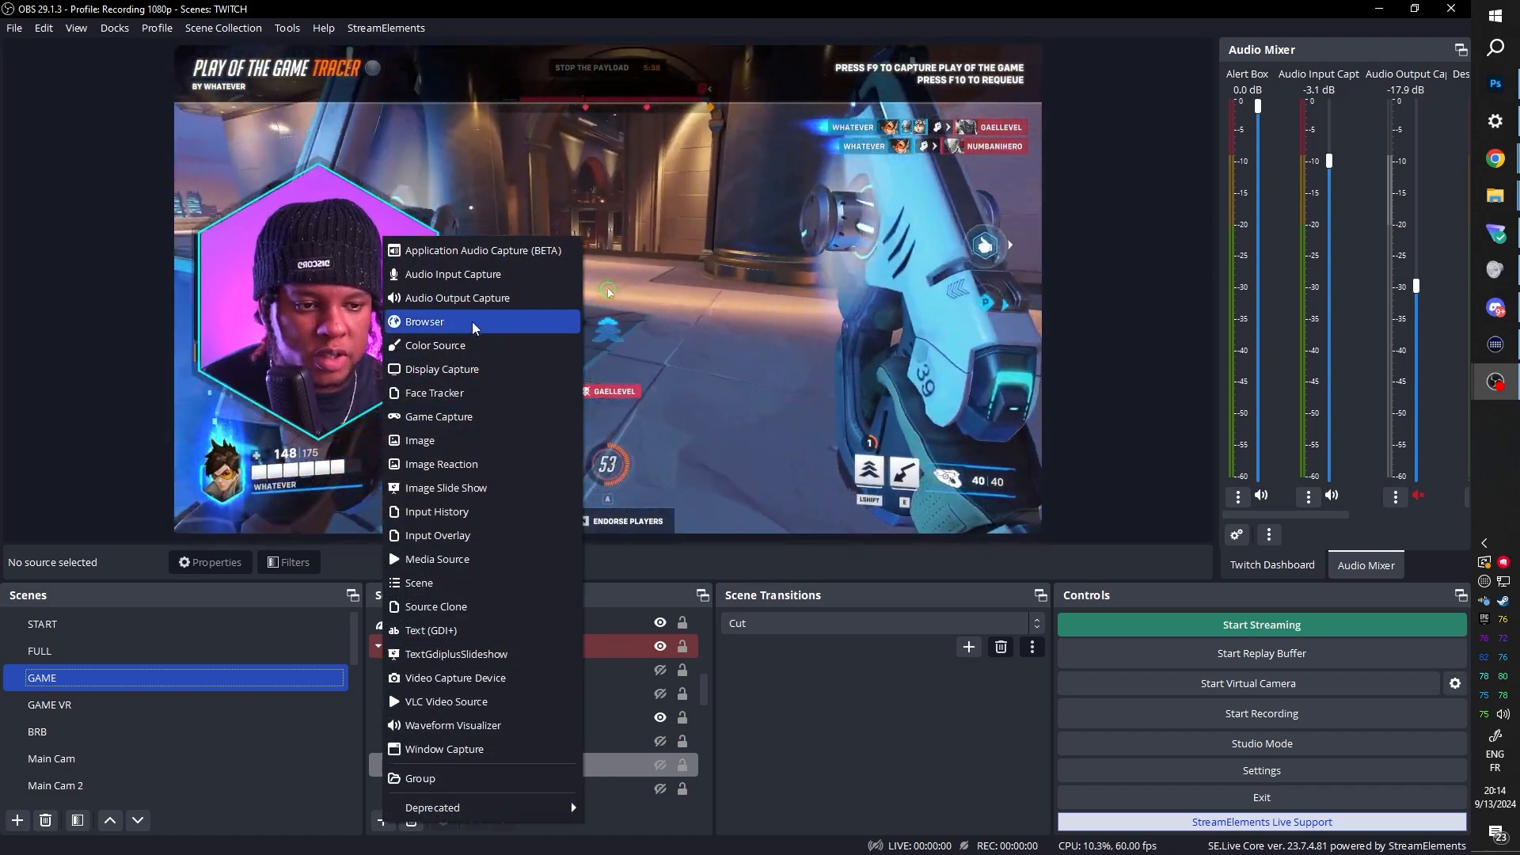
left_click(424, 321)
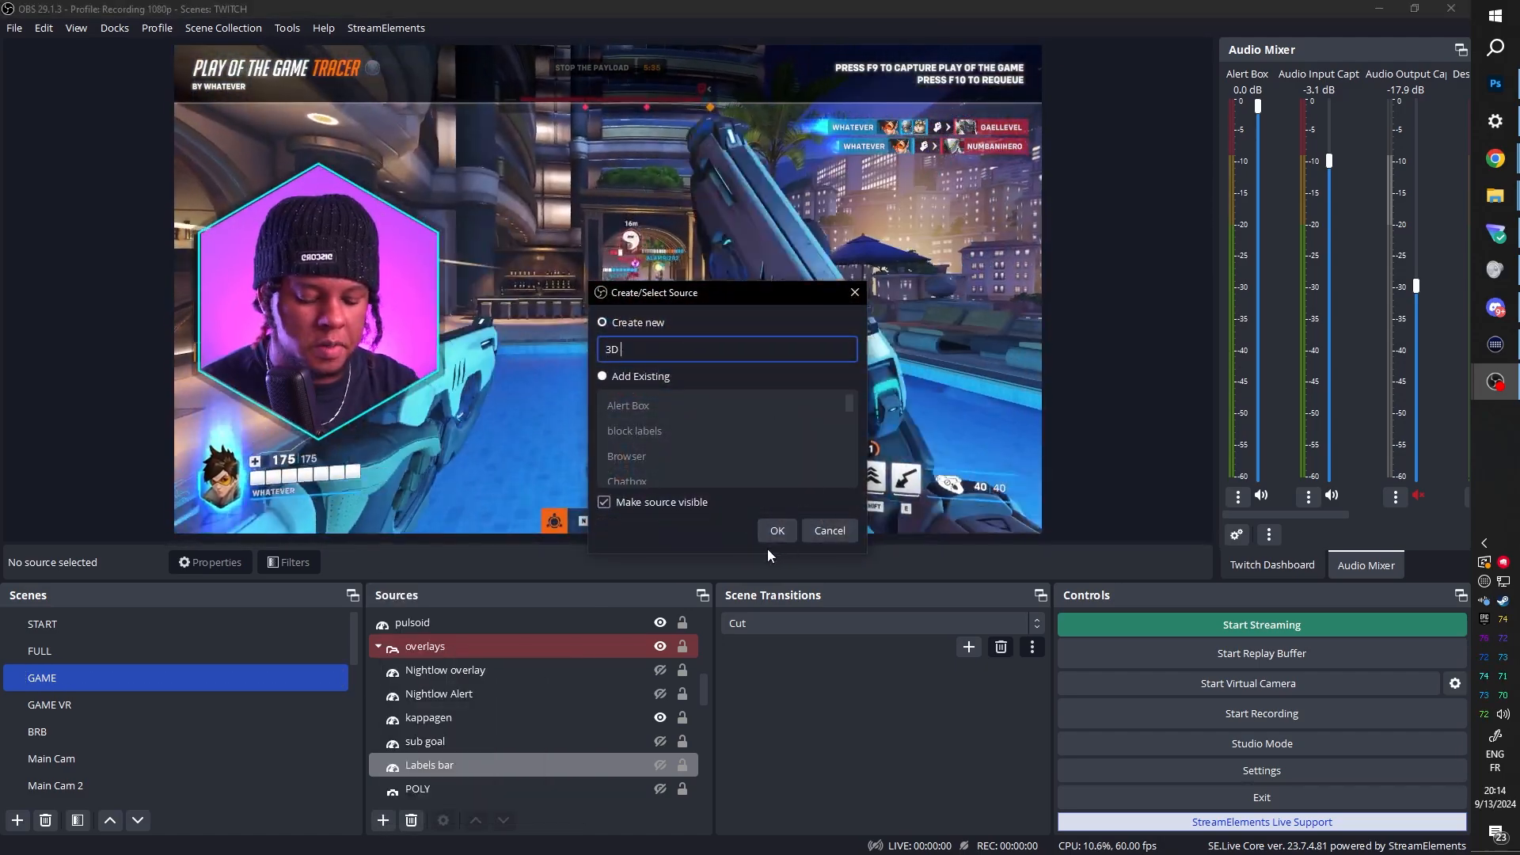
left_click(776, 531)
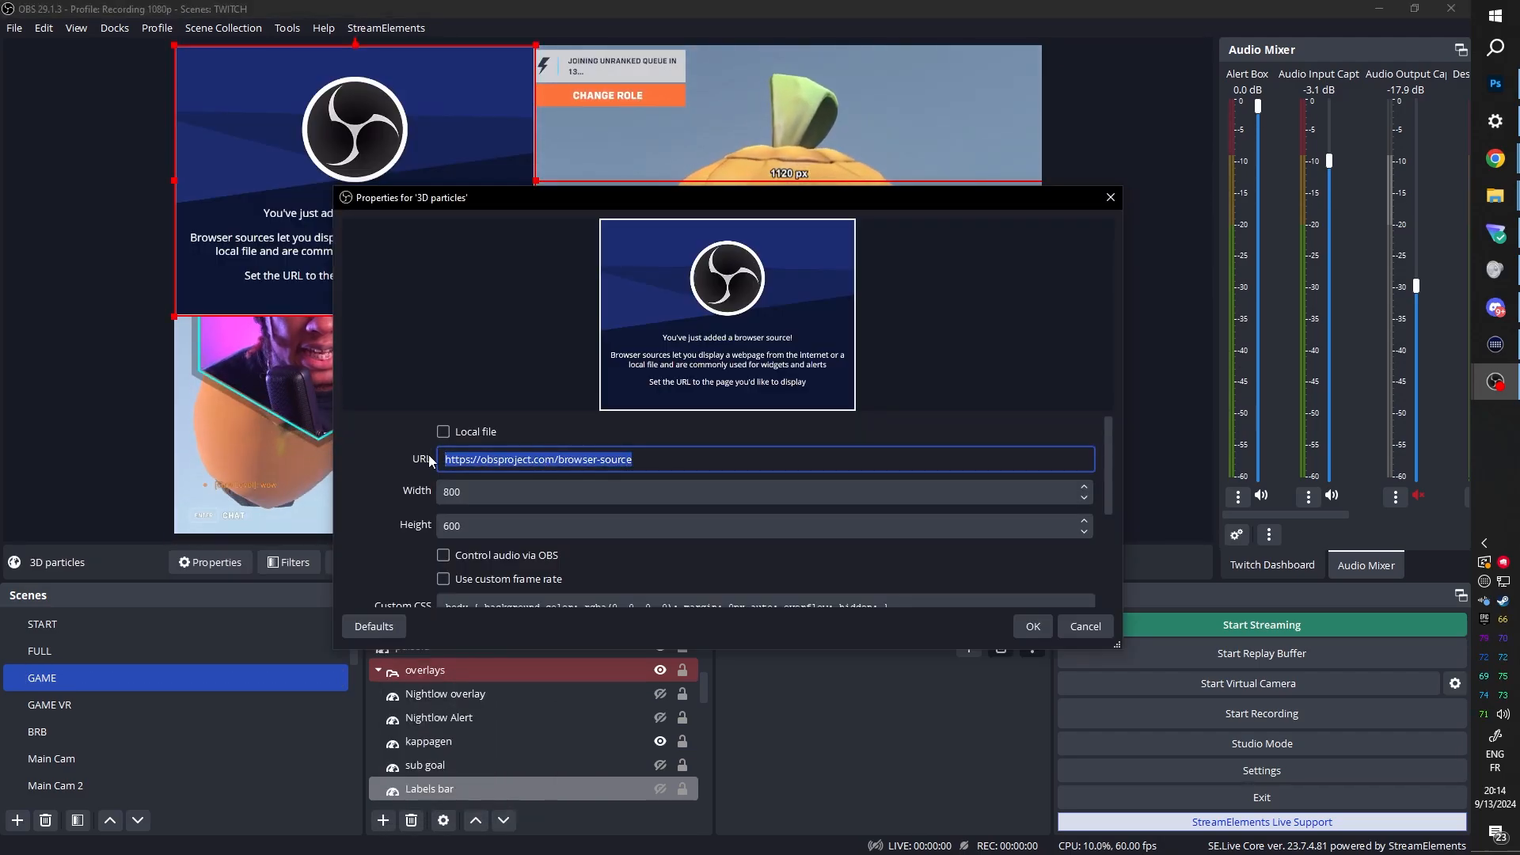
type("https://streamelements.com/overlay/66e4632f1e0d14065ccfb962/dT0Q0GNVIDnNLgyLG04P")
left_click(765, 524)
type("1920")
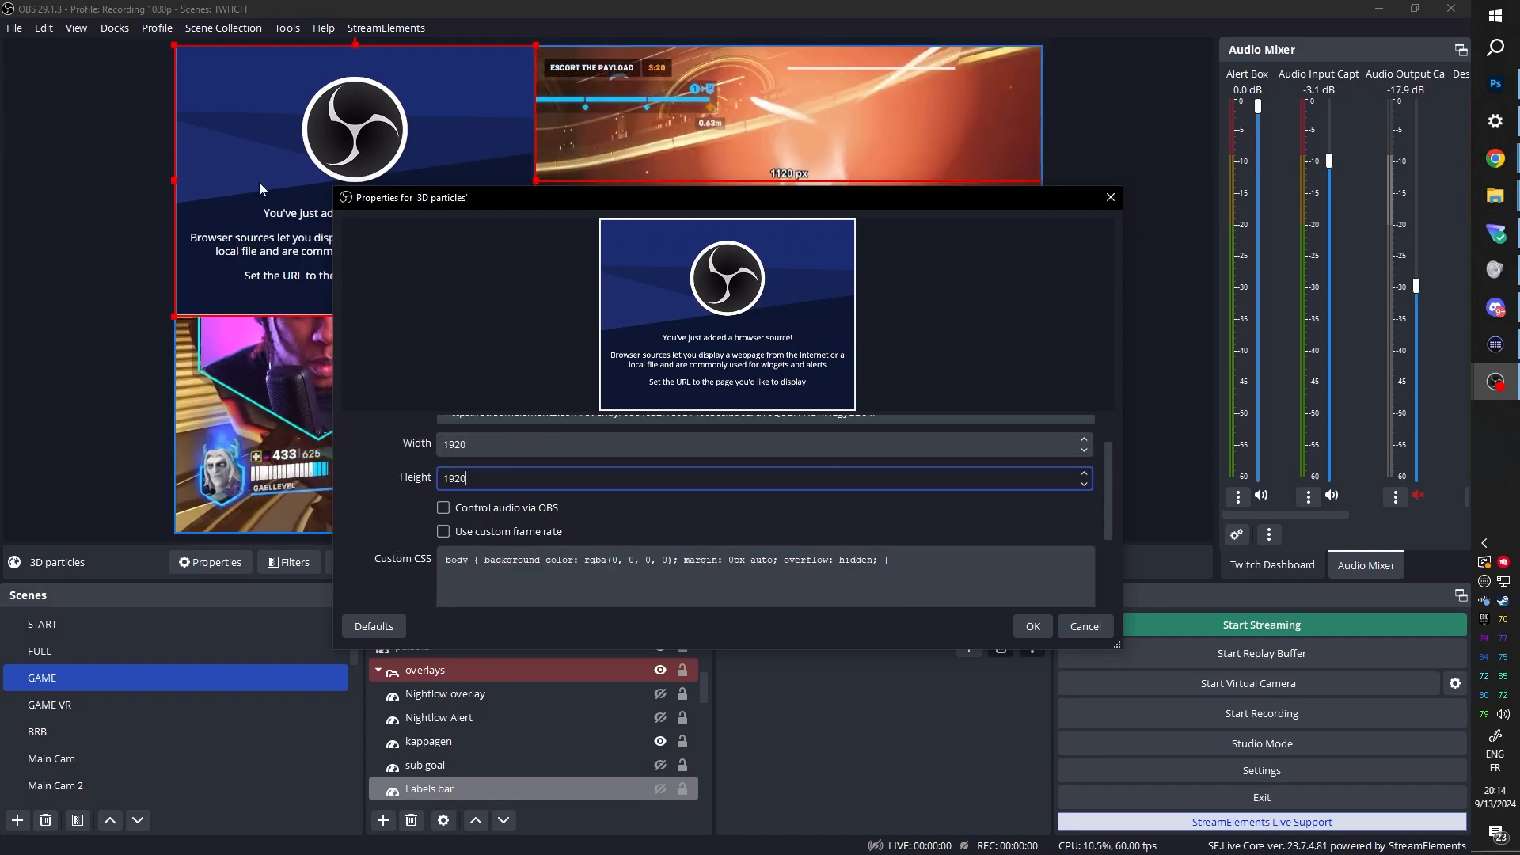
left_click(1031, 625)
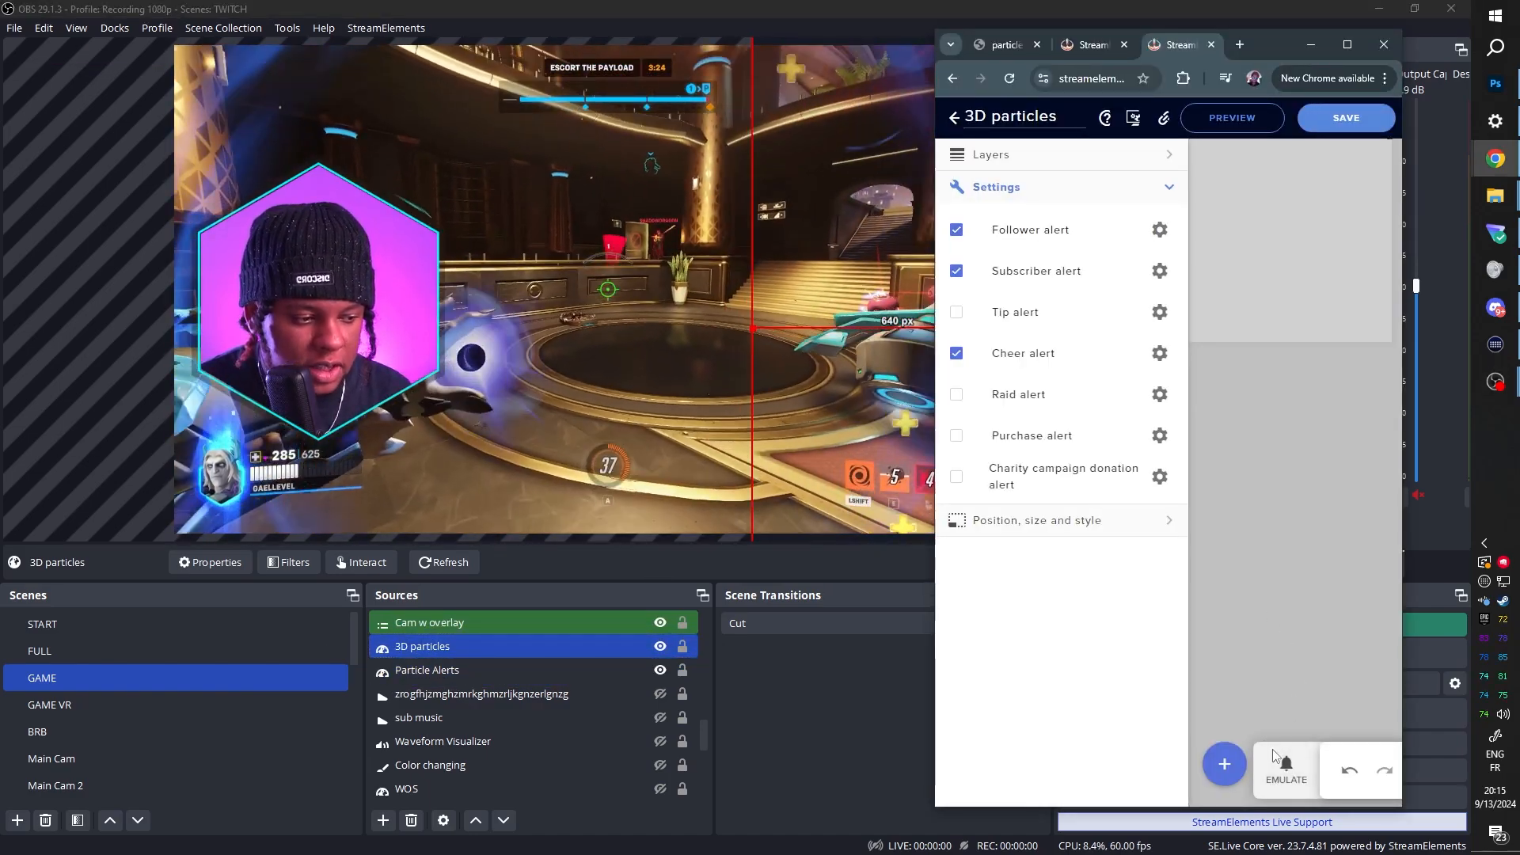
Step: Emulate two Follower events and watch the heart particles and follow message over the OBS GAME scene
left_click(1284, 765)
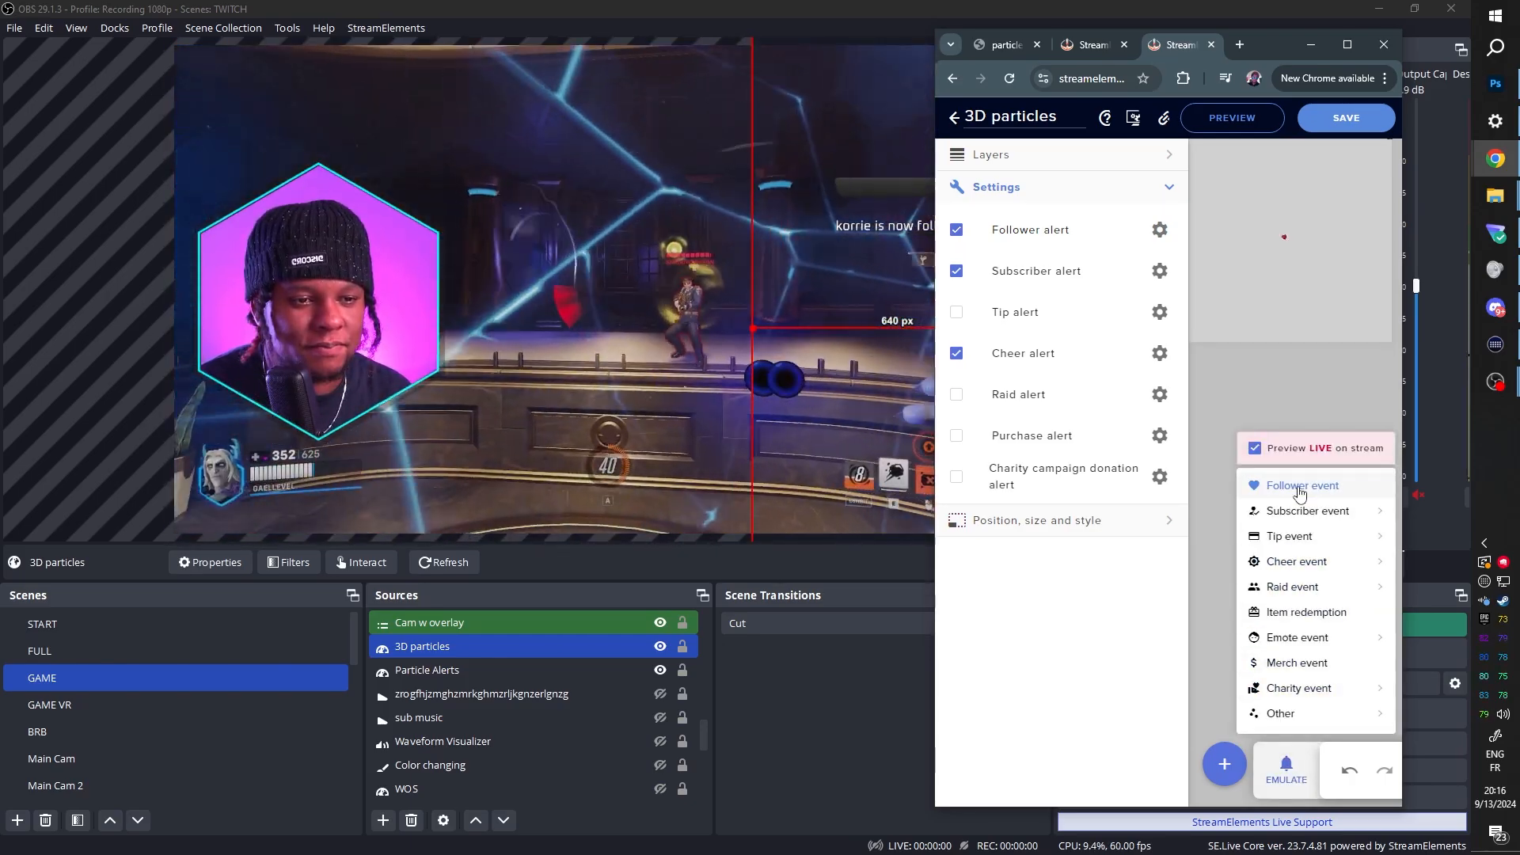
left_click(1302, 485)
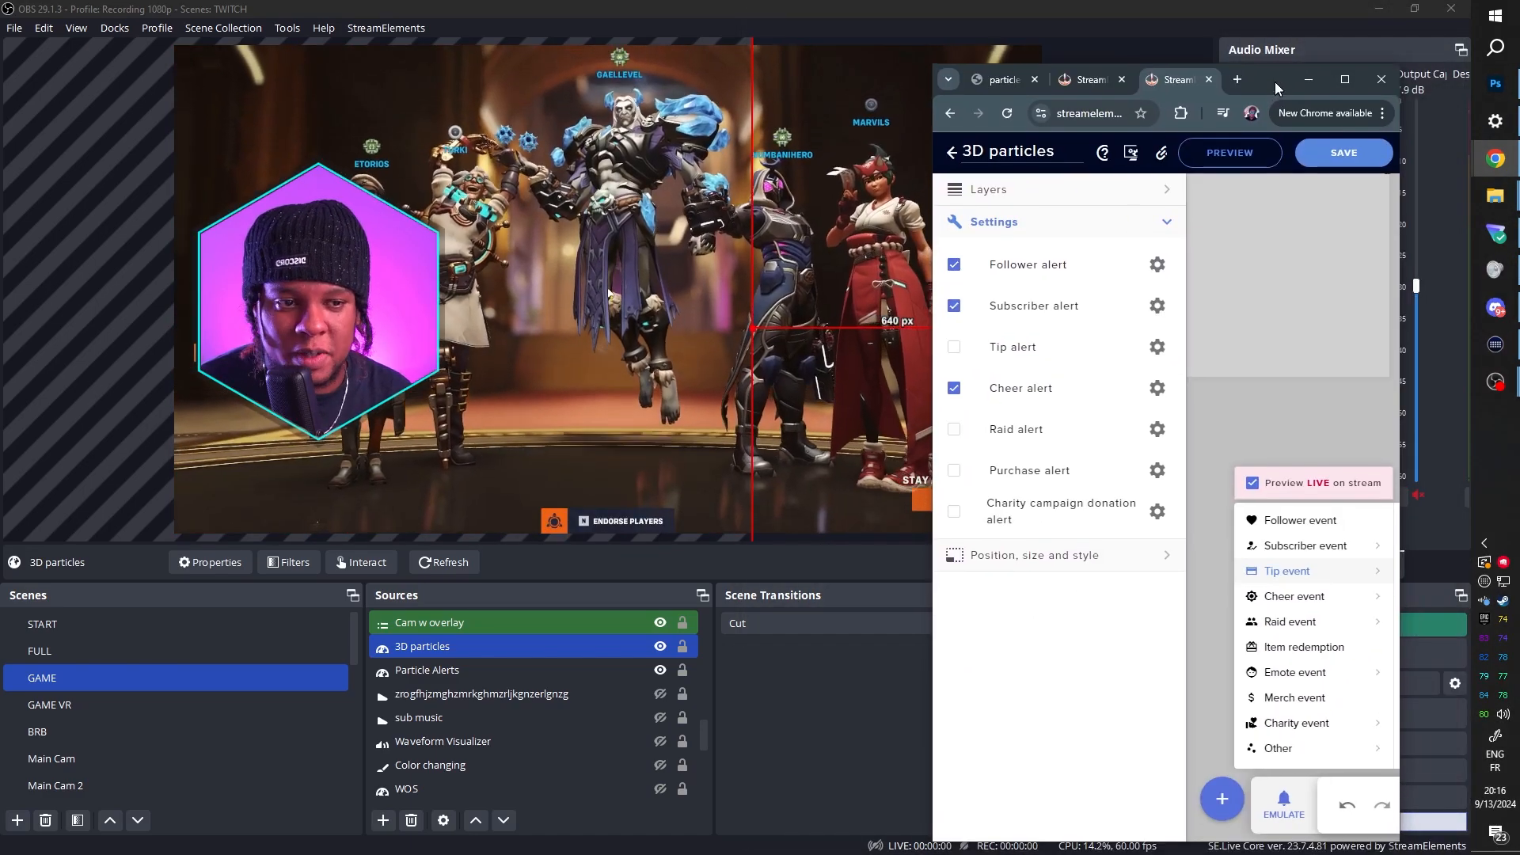
left_click(1297, 505)
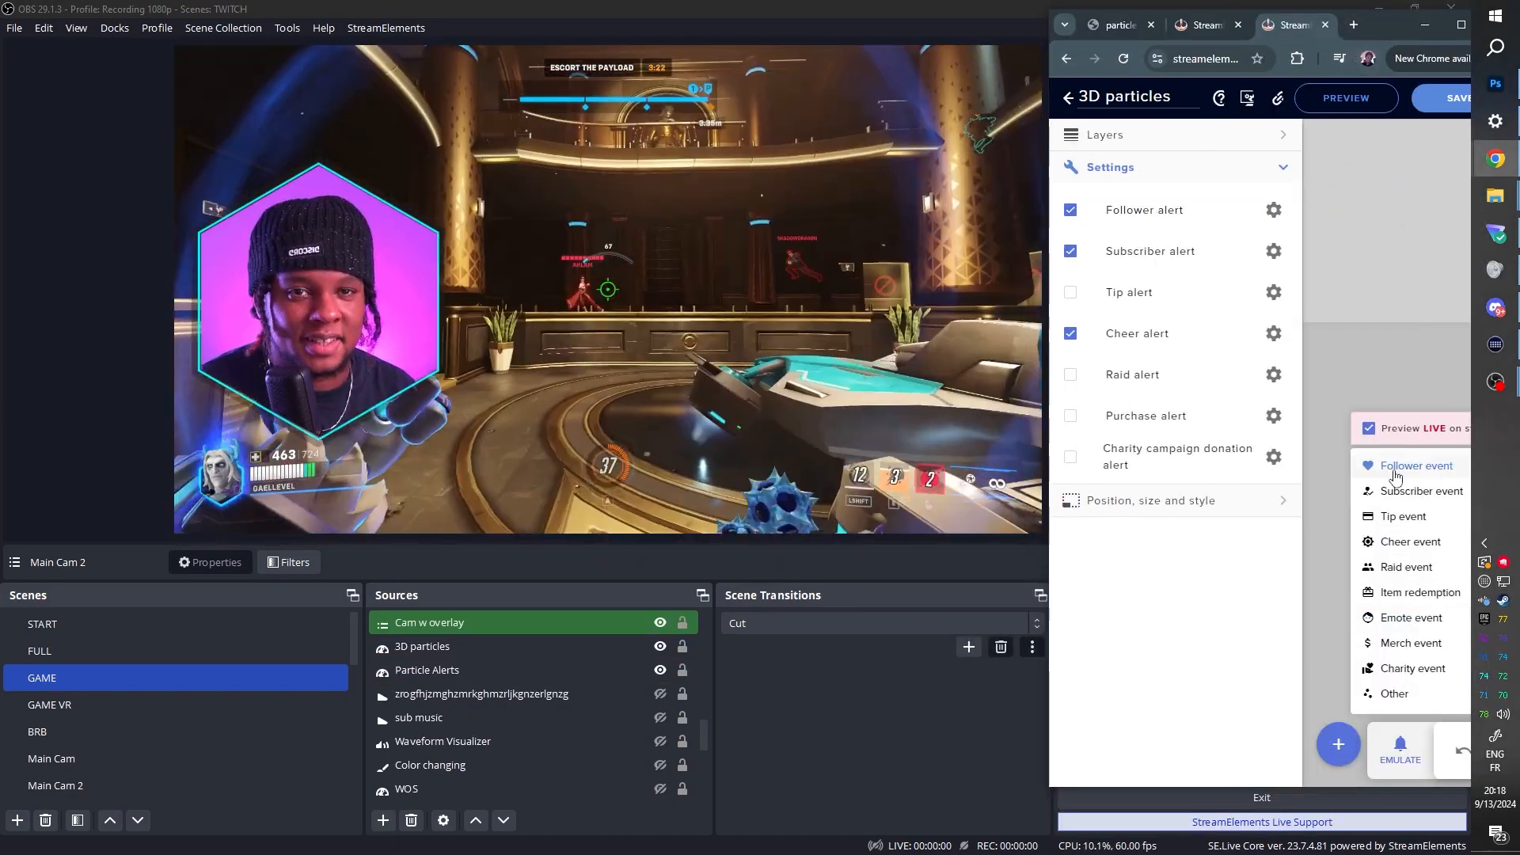
left_click(1414, 466)
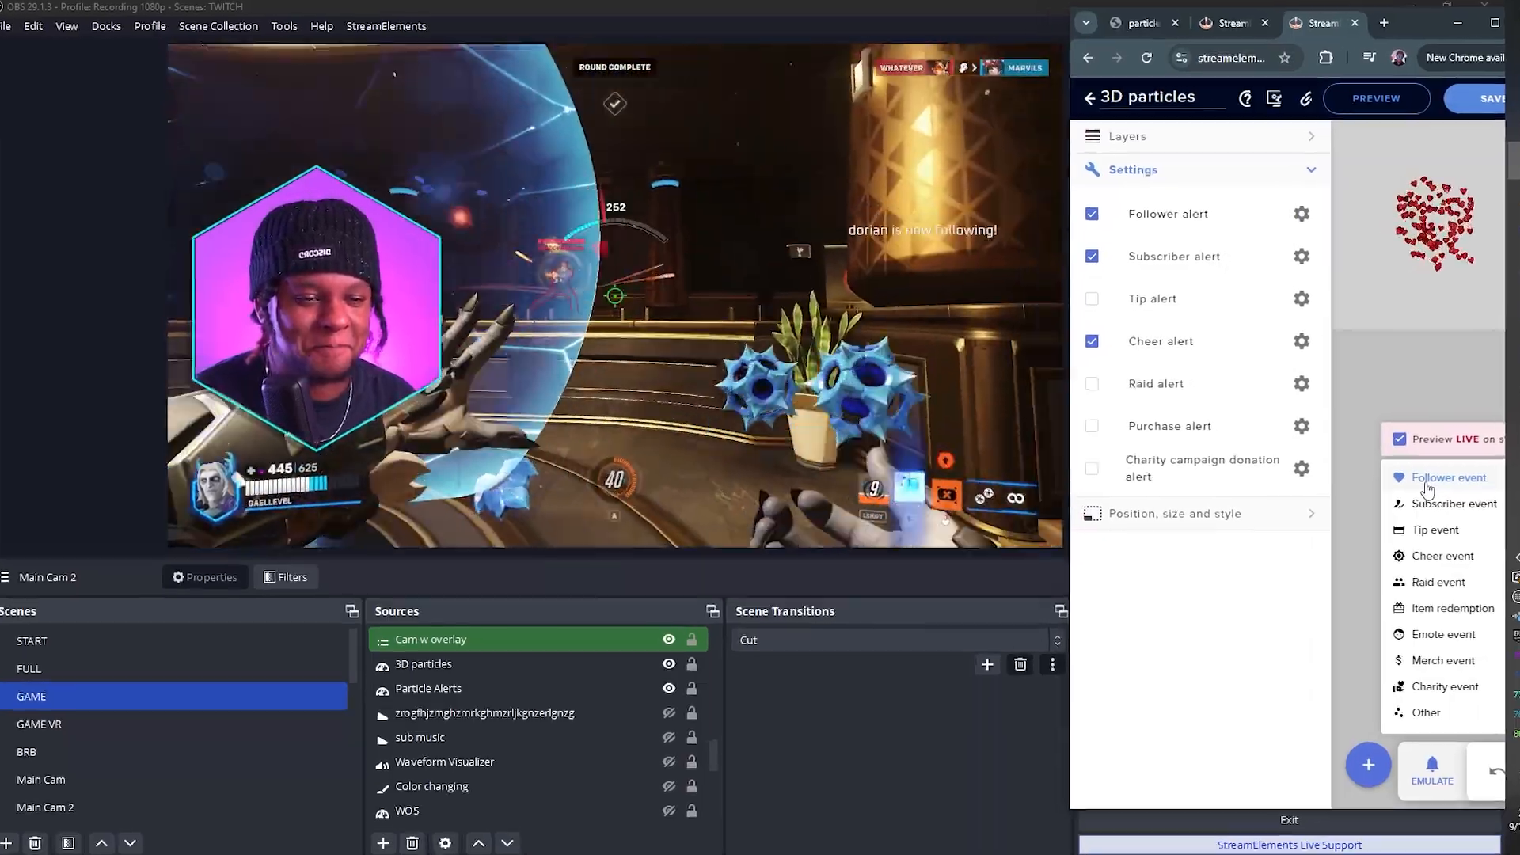
left_click(1444, 477)
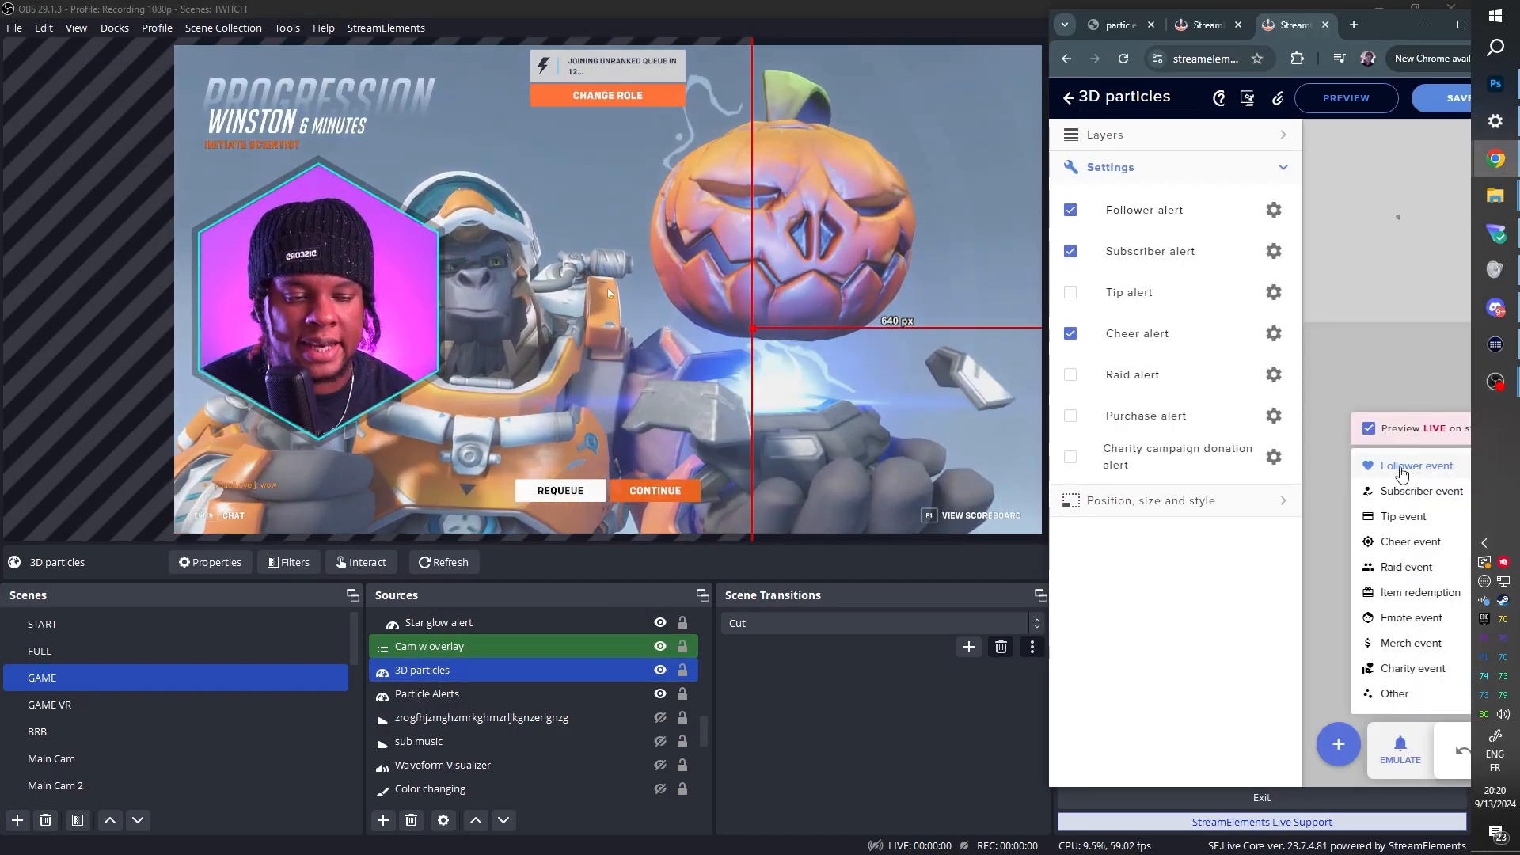
left_click(1413, 465)
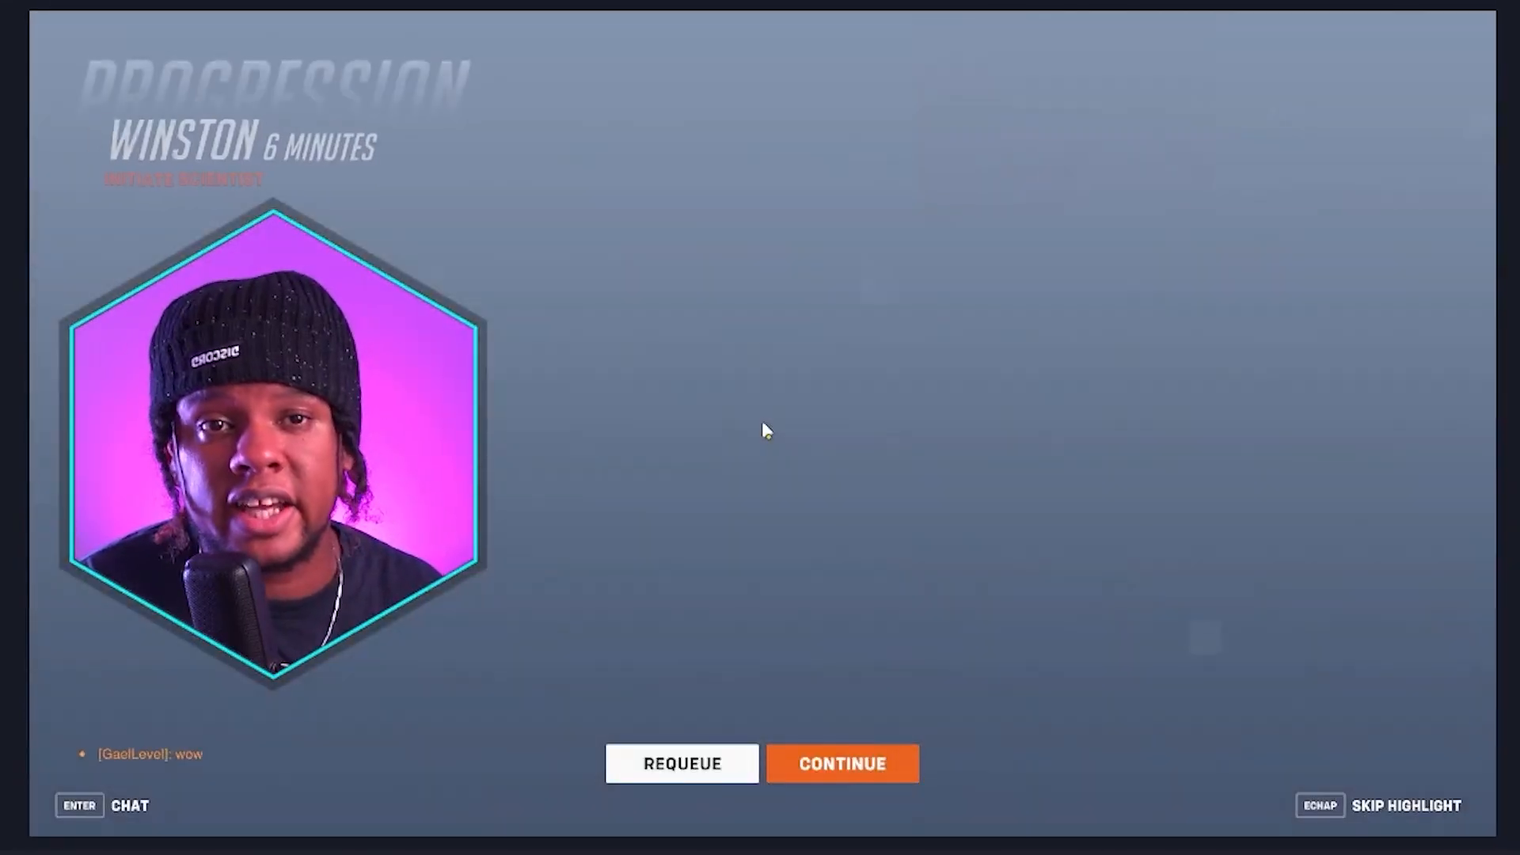
left_click(681, 764)
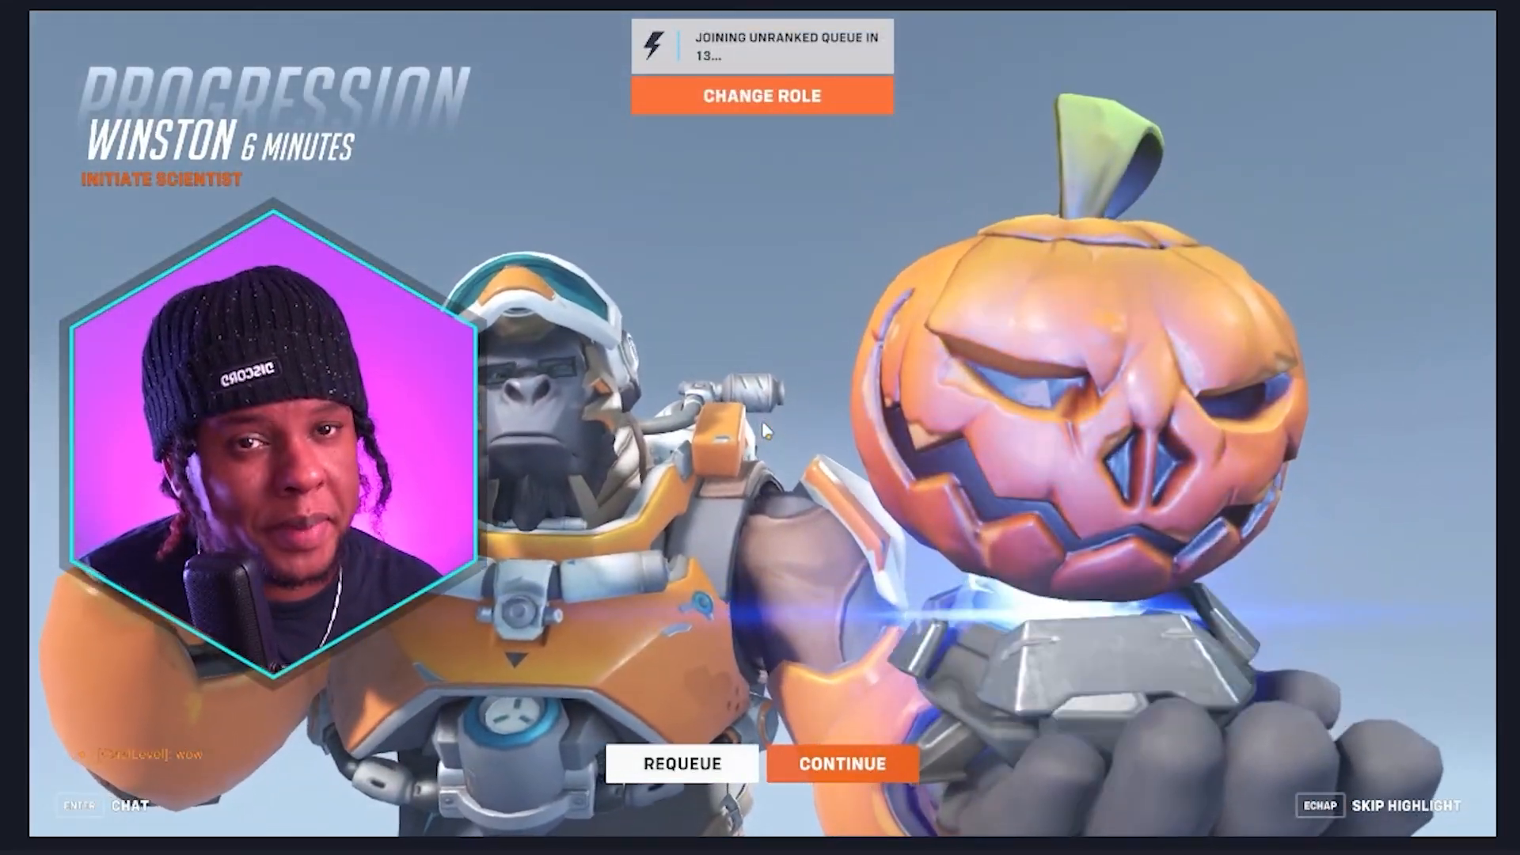